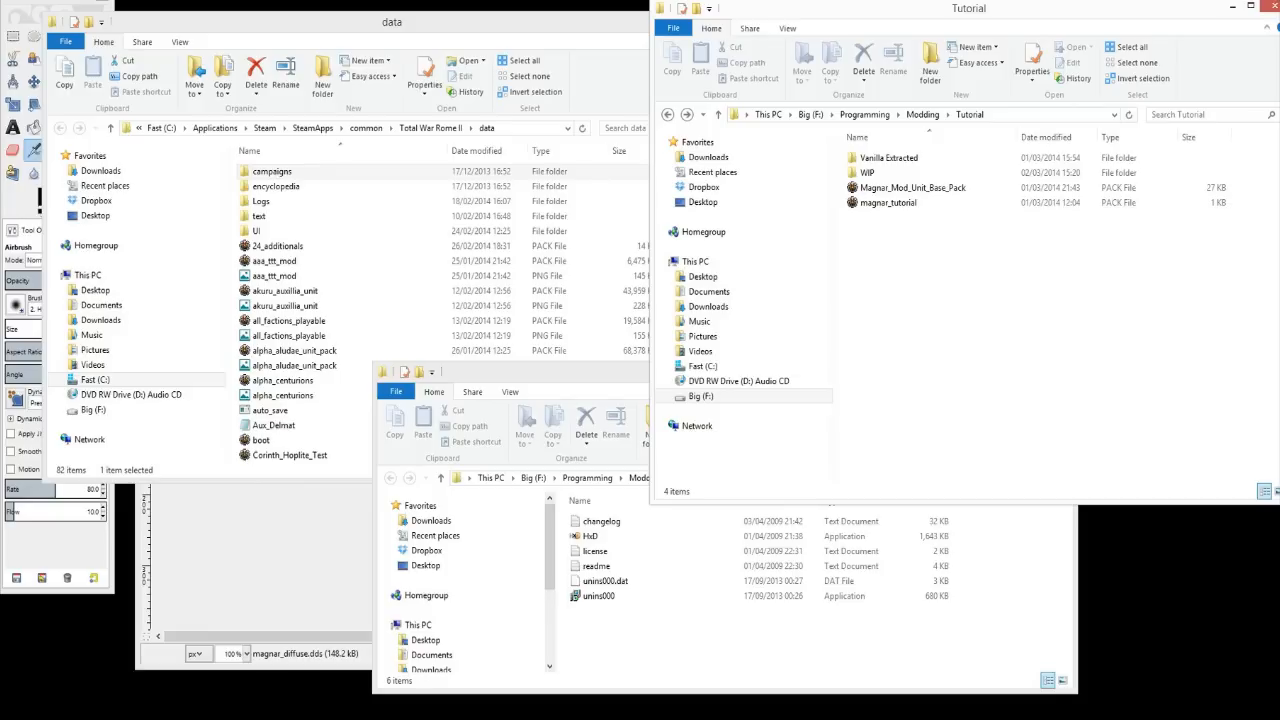
{"action": "mouse_move", "coordinate": [335, 527]}
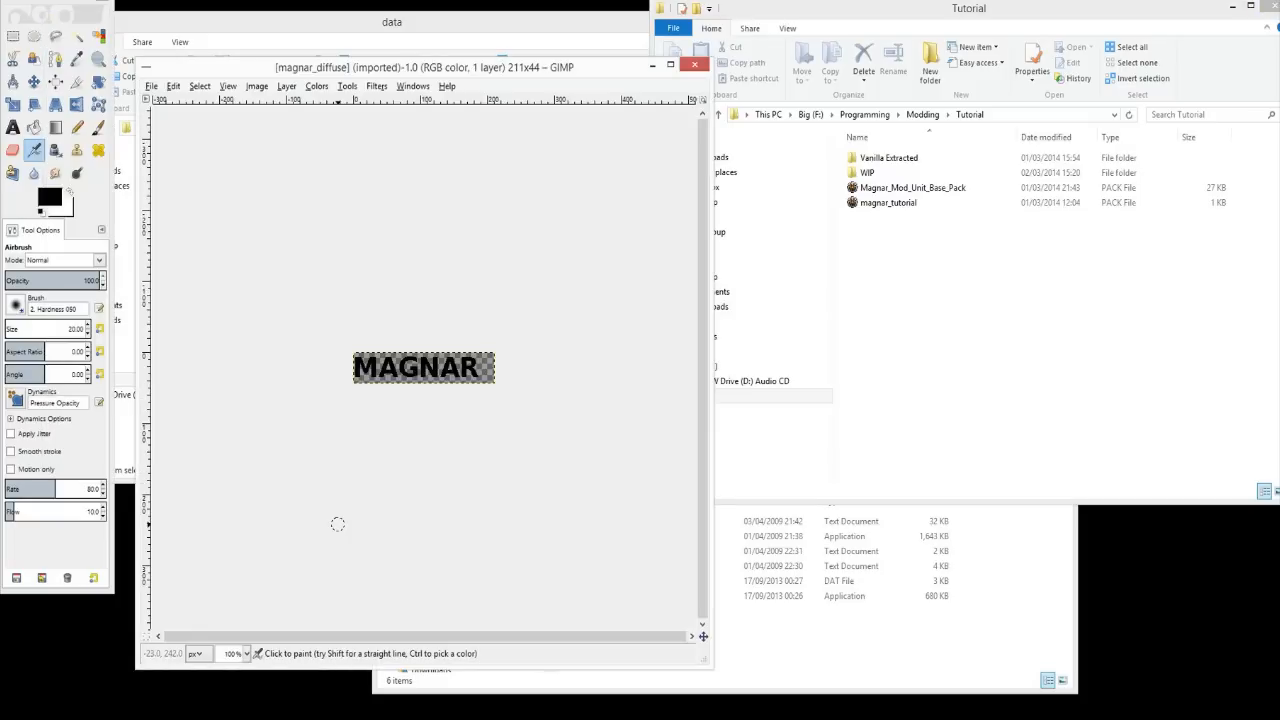
{"action": "mouse_move", "coordinate": [424, 366]}
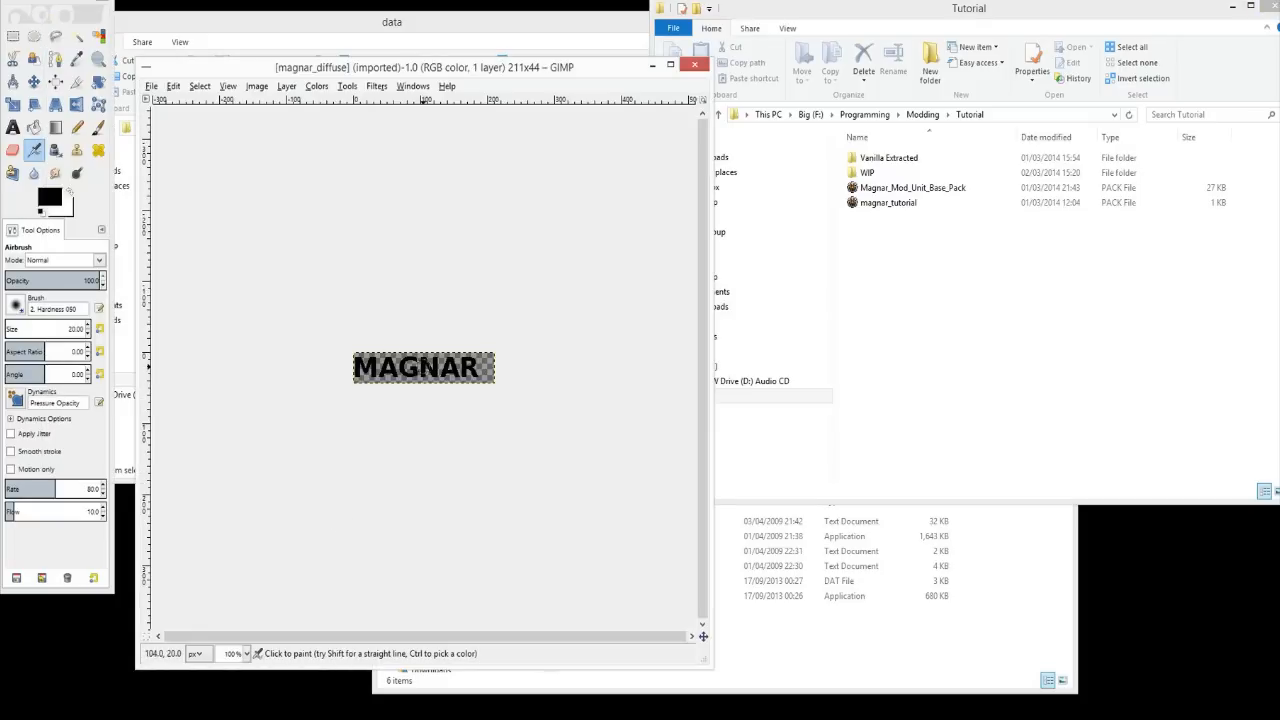
{"action": "mouse_move", "coordinate": [478, 365]}
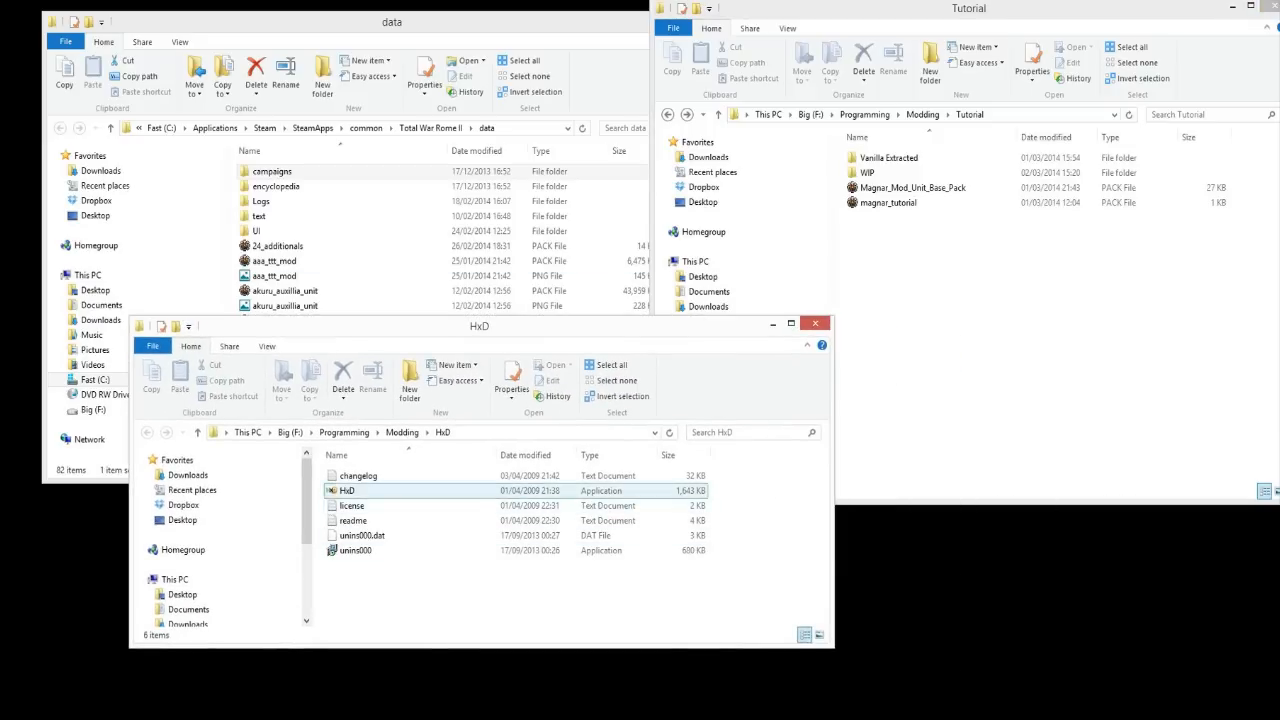
Set aside the HxD window and bring the Tutorial folder window into focus.
{"action": "left_click", "coordinate": [360, 535]}
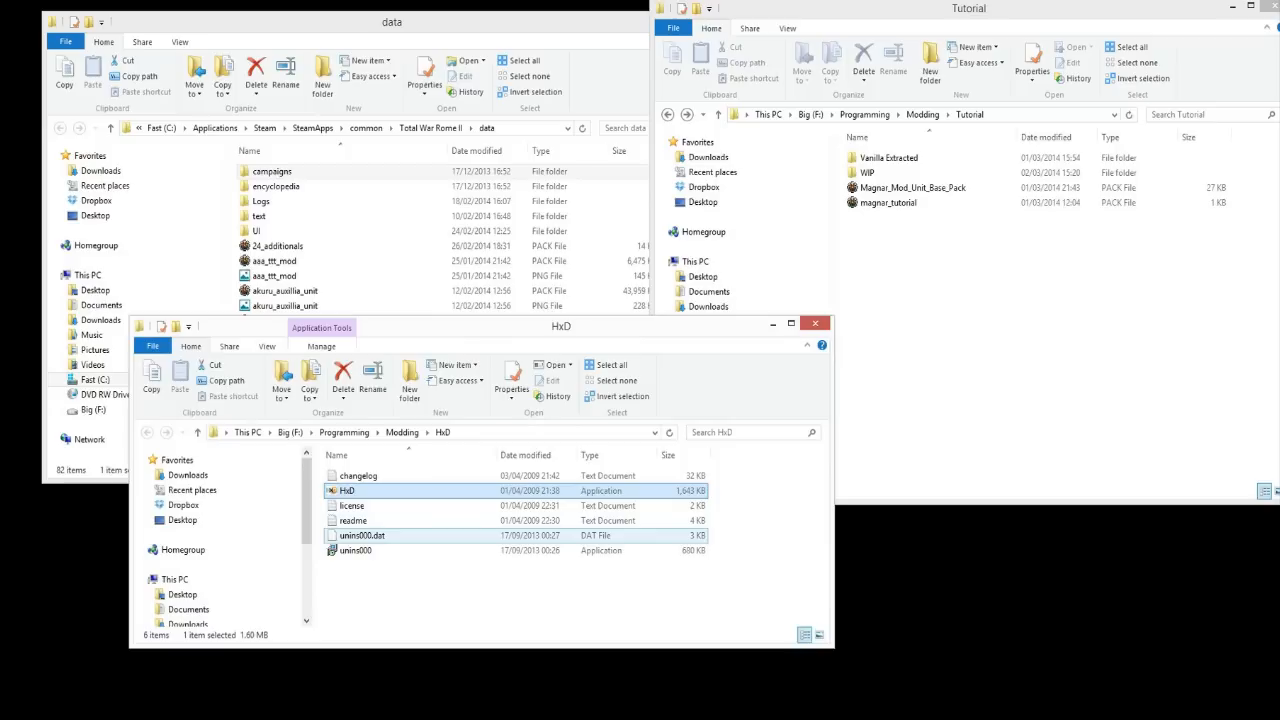
{"action": "mouse_move", "coordinate": [360, 535]}
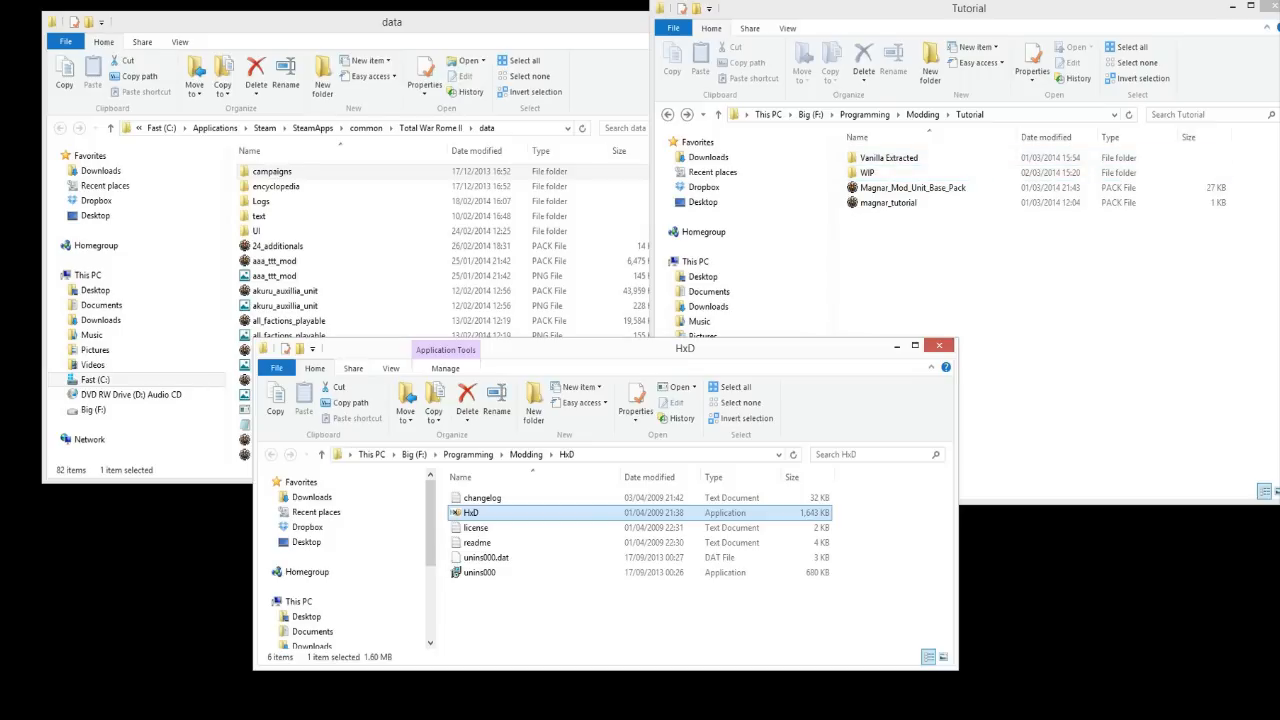
{"action": "left_click", "coordinate": [900, 172]}
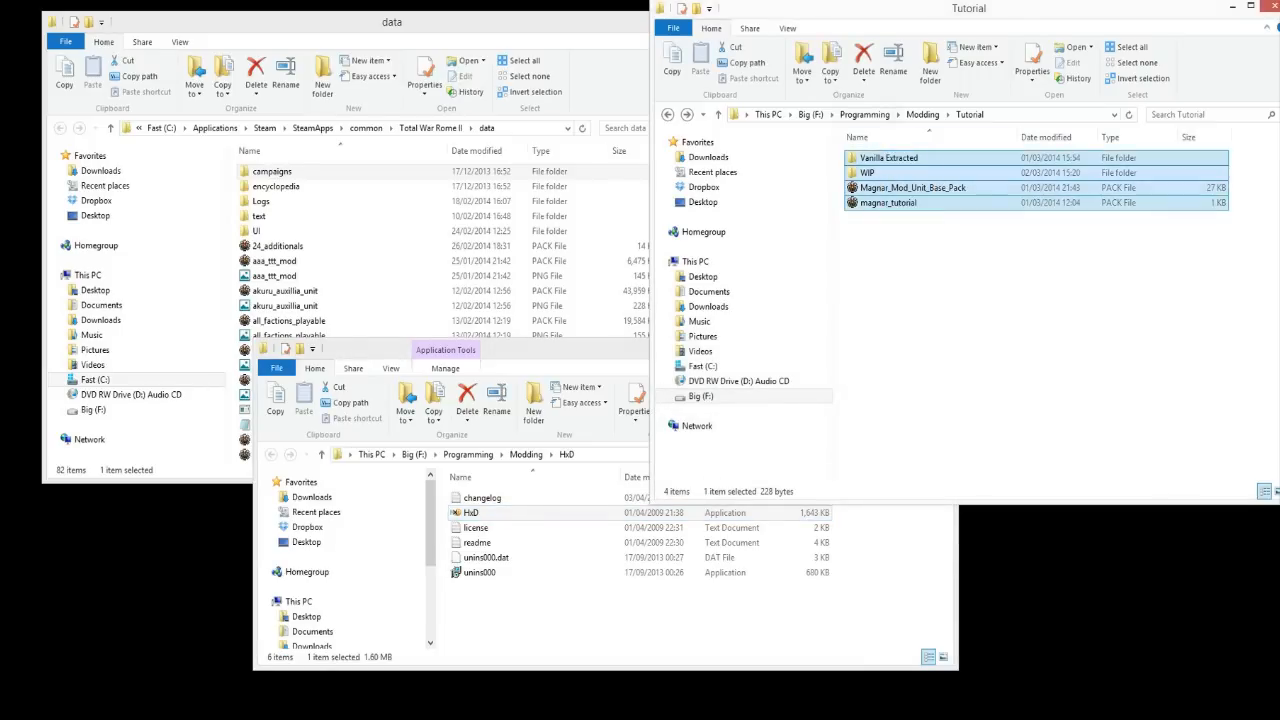
{"action": "left_click", "coordinate": [1000, 300]}
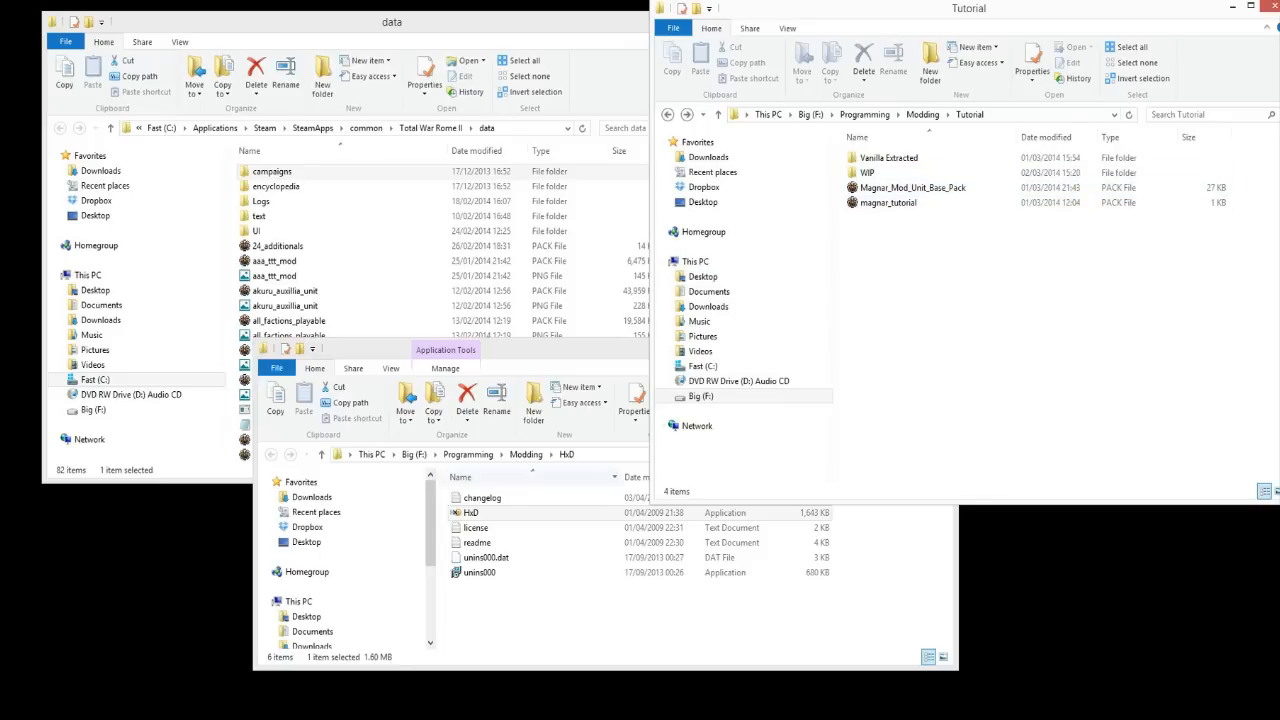
Browse WIP down to _variantmodels, man and patterns, then return to Tutorial for WIP's options.
{"action": "double_click", "coordinate": [874, 173]}
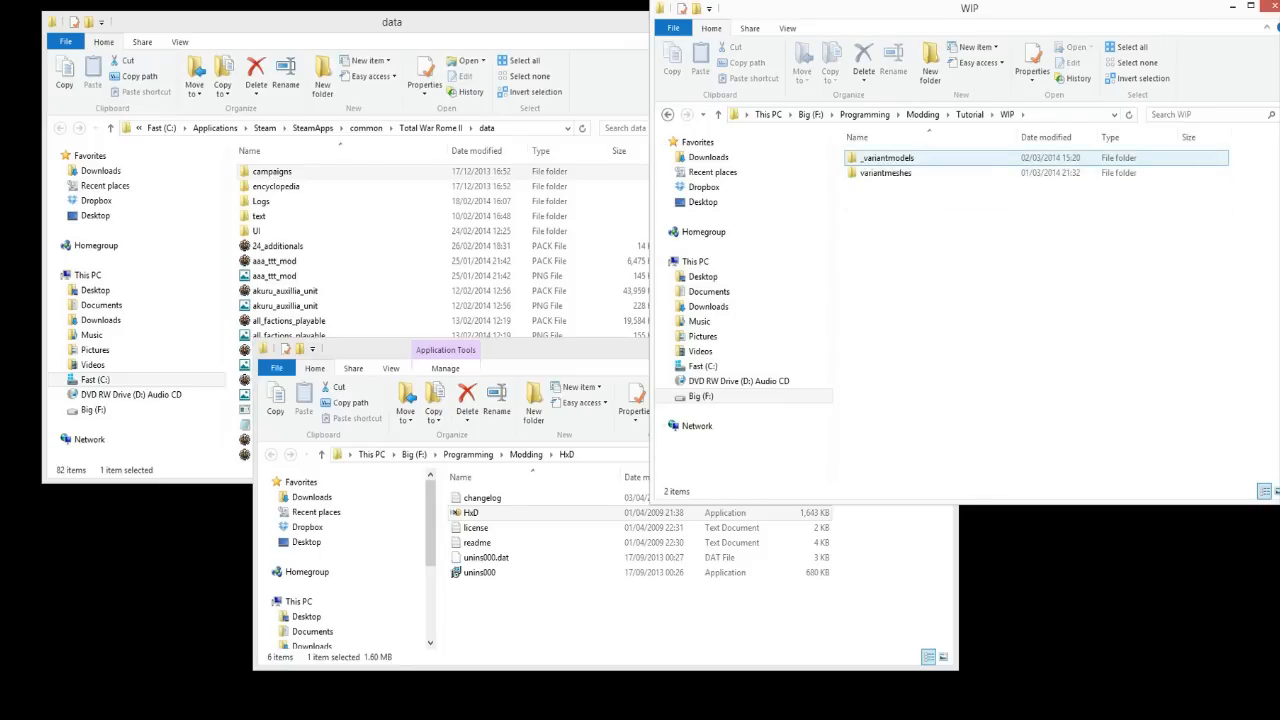
{"action": "mouse_move", "coordinate": [884, 157]}
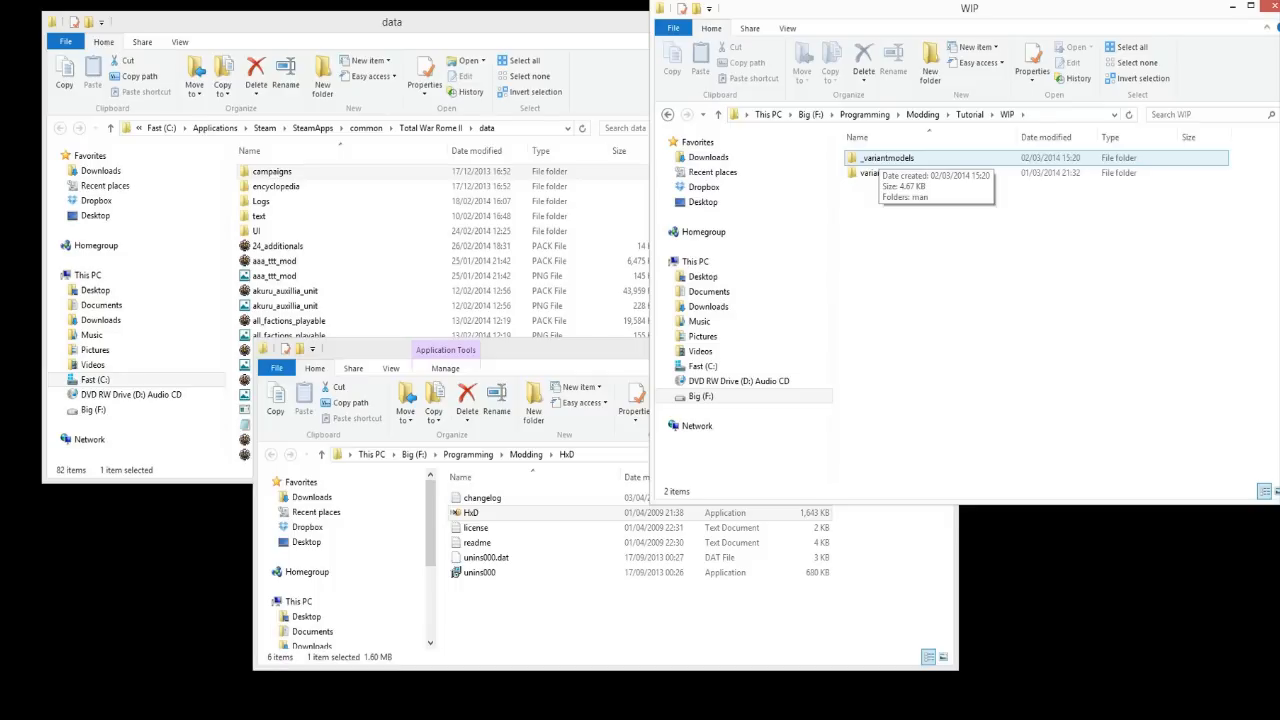
{"action": "double_click", "coordinate": [875, 172]}
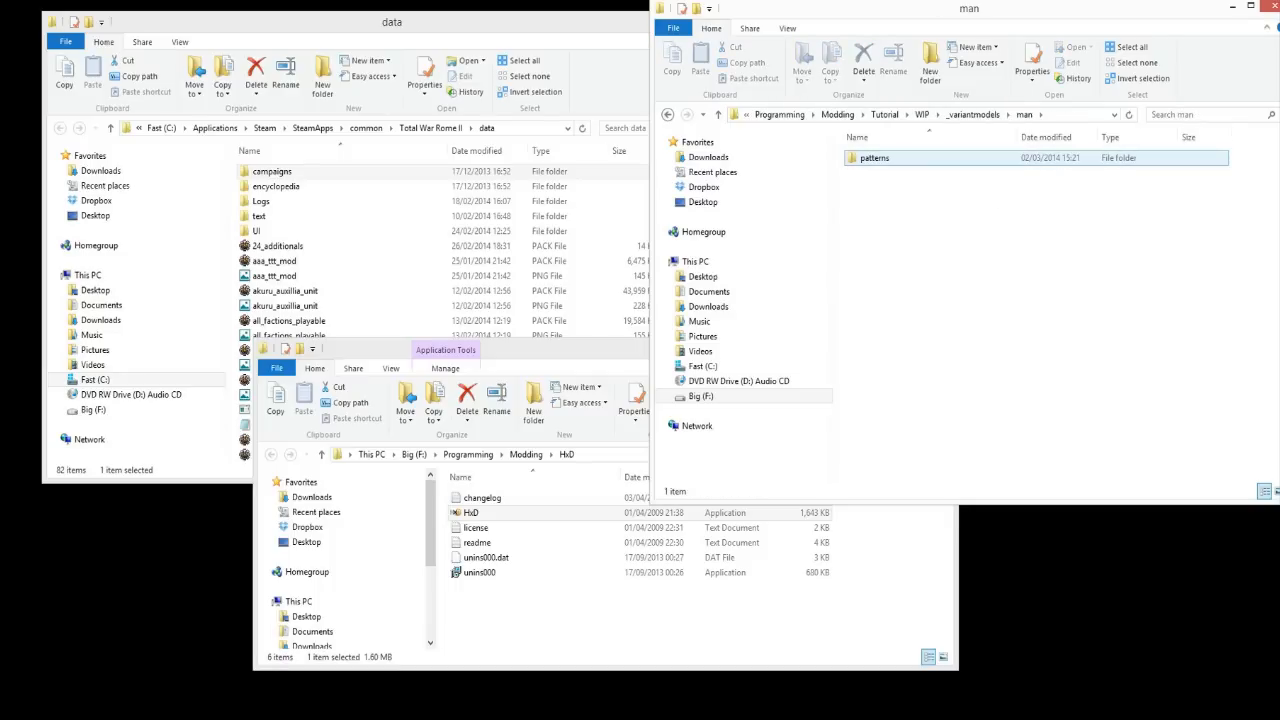
{"action": "double_click", "coordinate": [873, 157]}
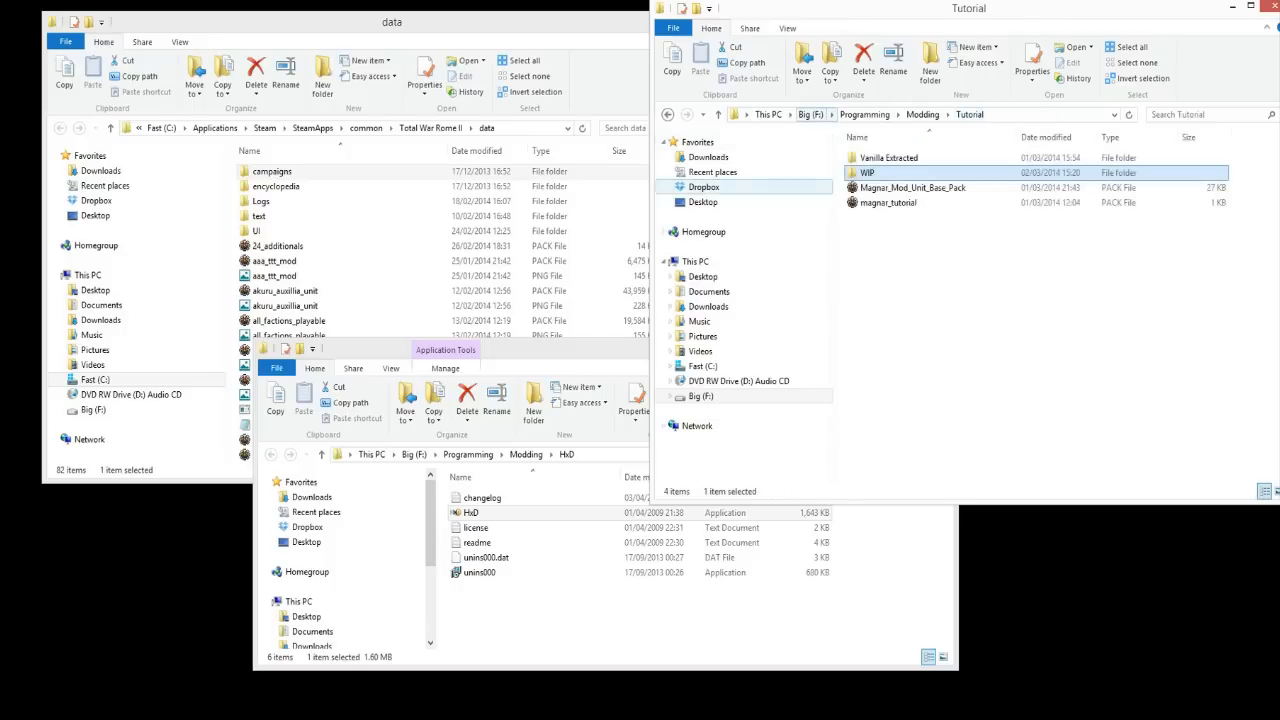
{"action": "right_click", "coordinate": [865, 172]}
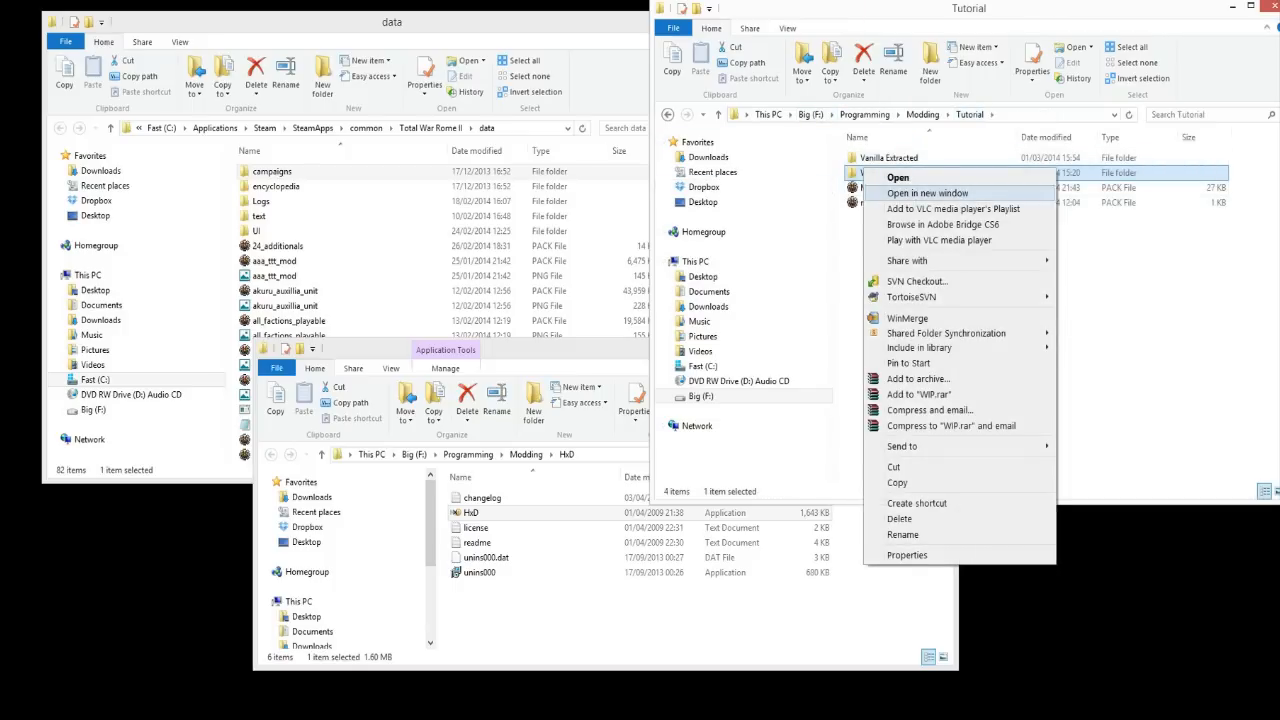
{"action": "mouse_move", "coordinate": [911, 297]}
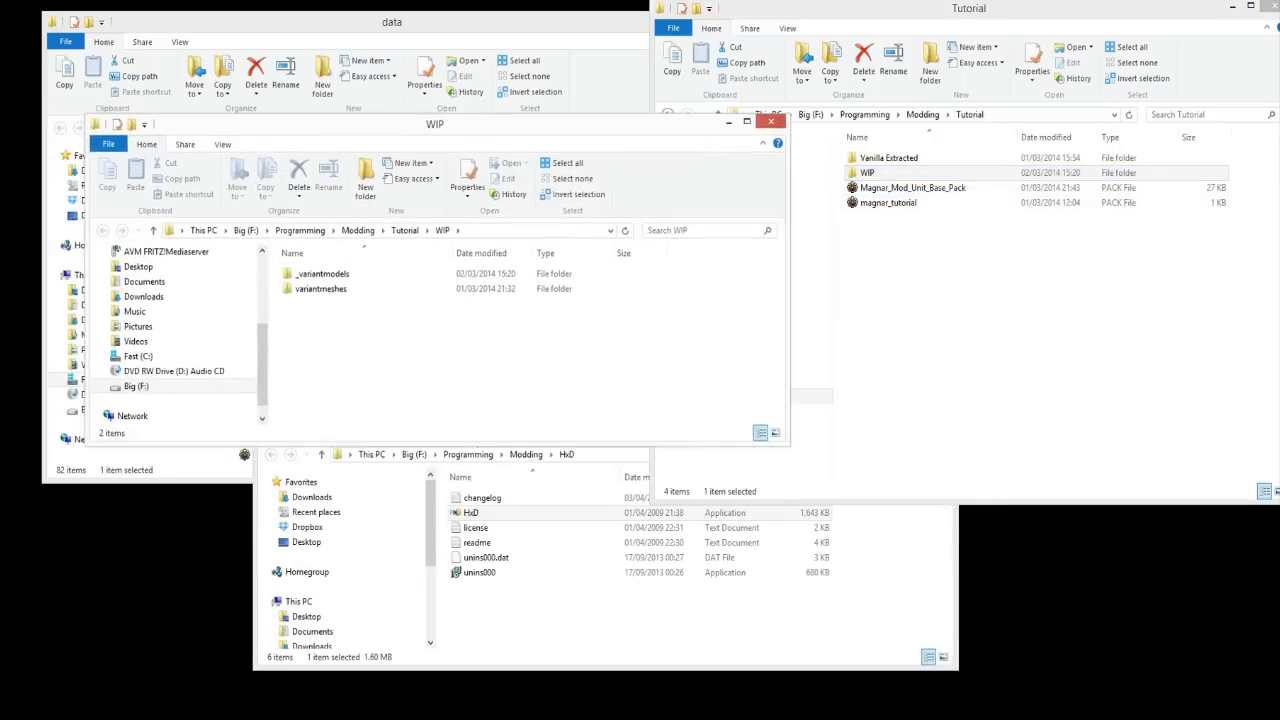
Browse the new window into _variantmodels and Vanilla Extracted's window into variantmeshes hellenic patterns, enlarged.
{"action": "double_click", "coordinate": [321, 273]}
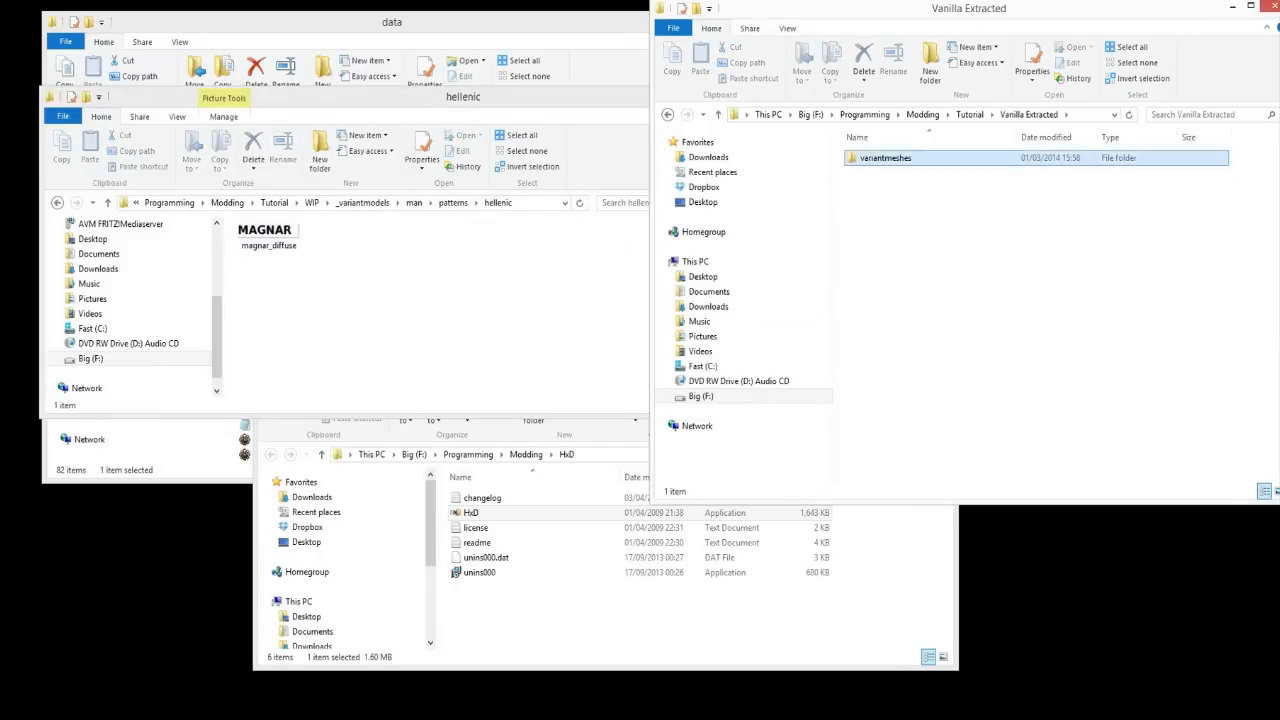
{"action": "double_click", "coordinate": [884, 157]}
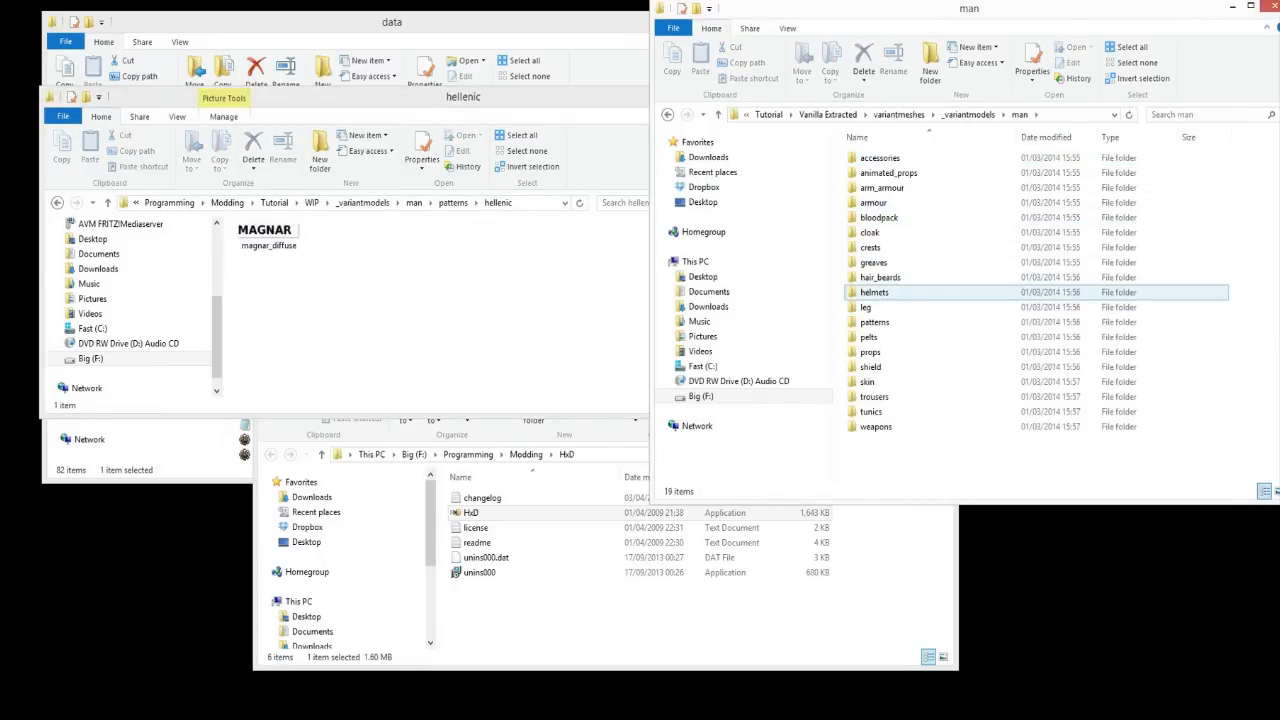
{"action": "double_click", "coordinate": [871, 367]}
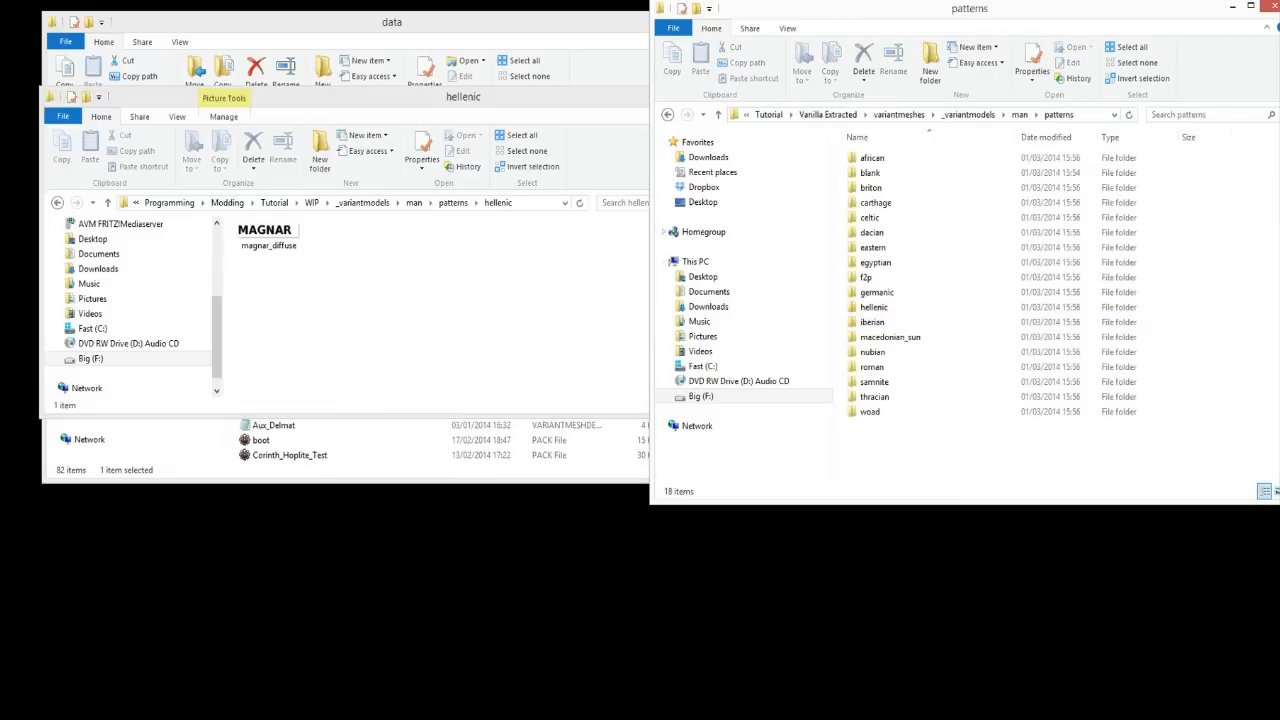
{"action": "left_click", "coordinate": [872, 321]}
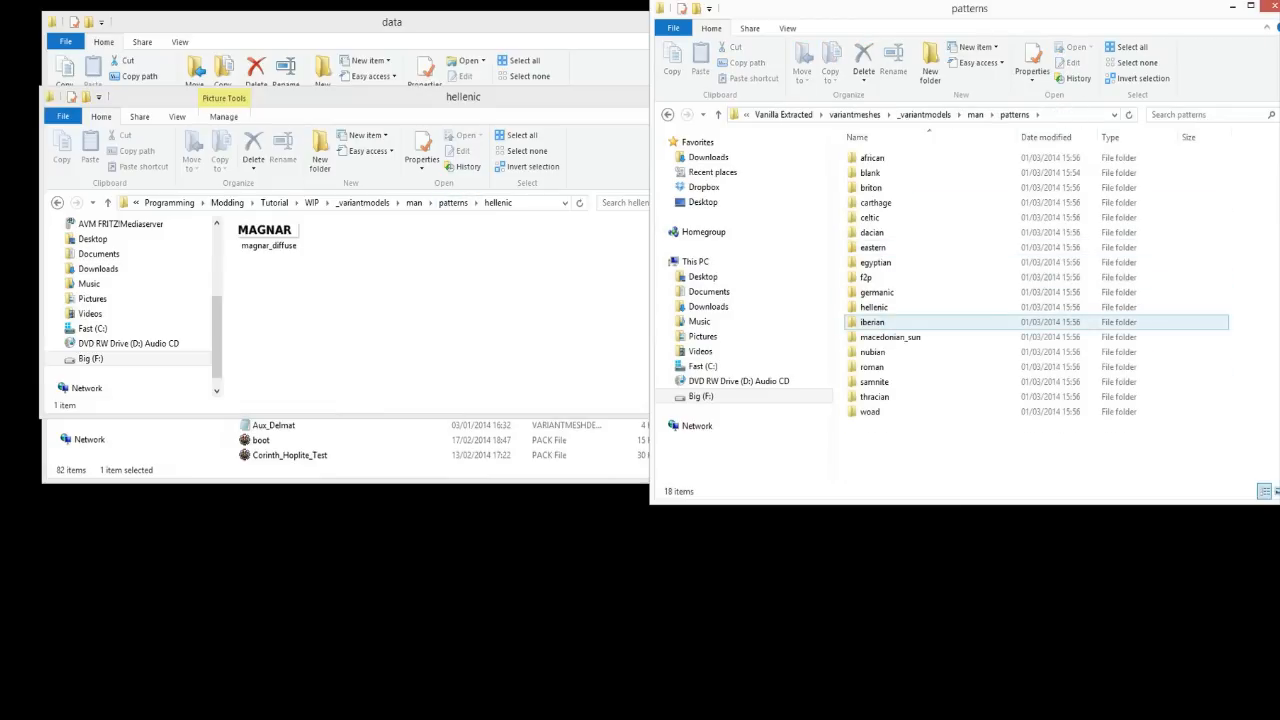
{"action": "mouse_move", "coordinate": [872, 367]}
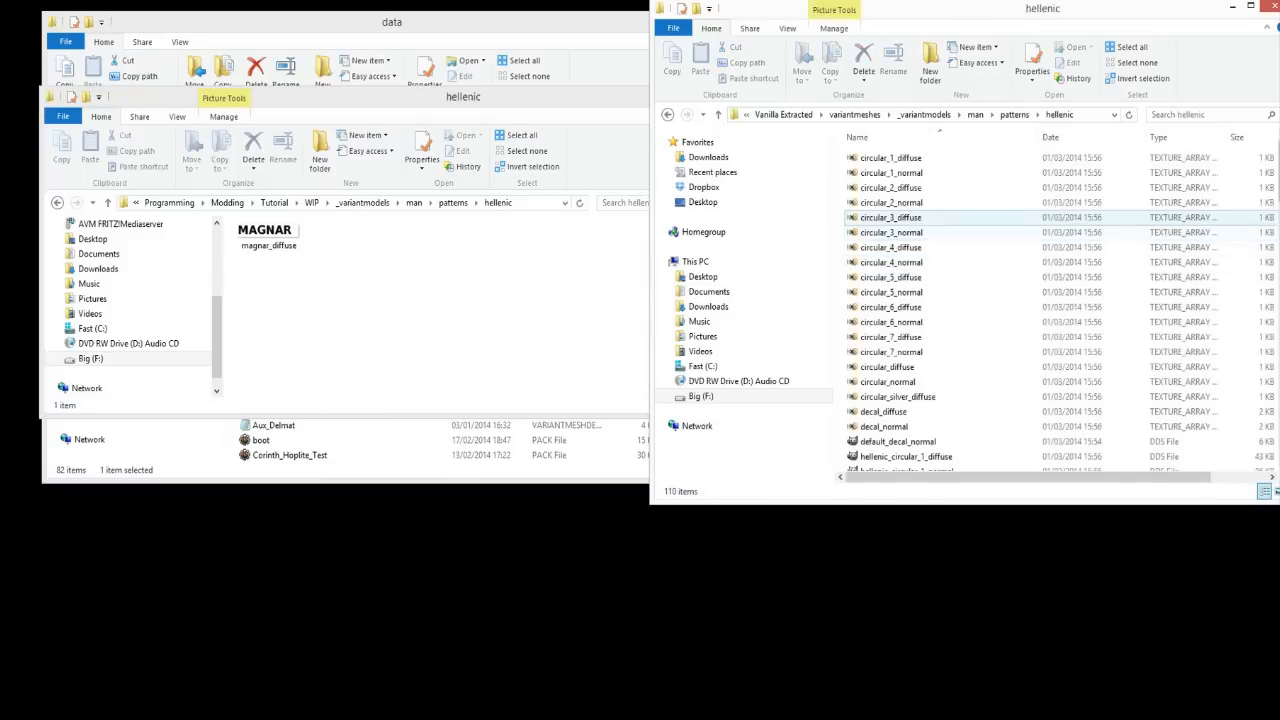
{"action": "left_click", "coordinate": [894, 247]}
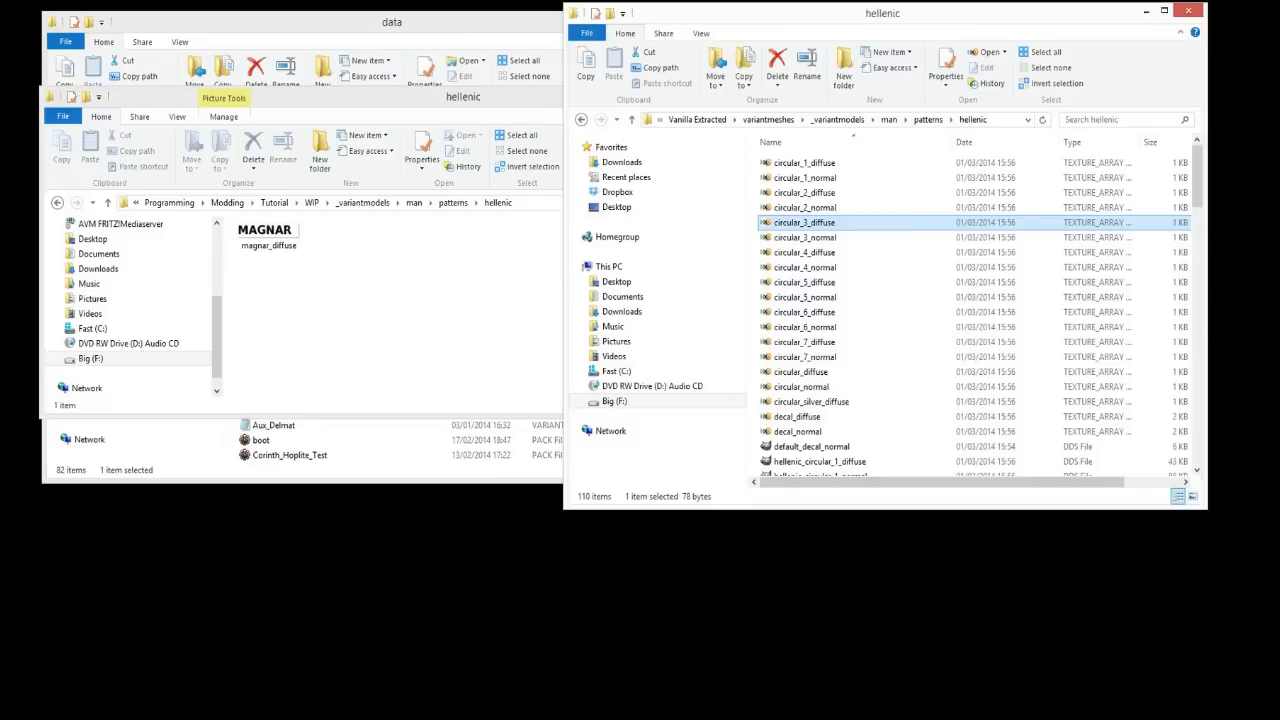
Show the vanilla hellenic pattern files as large thumbnails beside magnar_diffuse.
{"action": "left_click", "coordinate": [810, 252]}
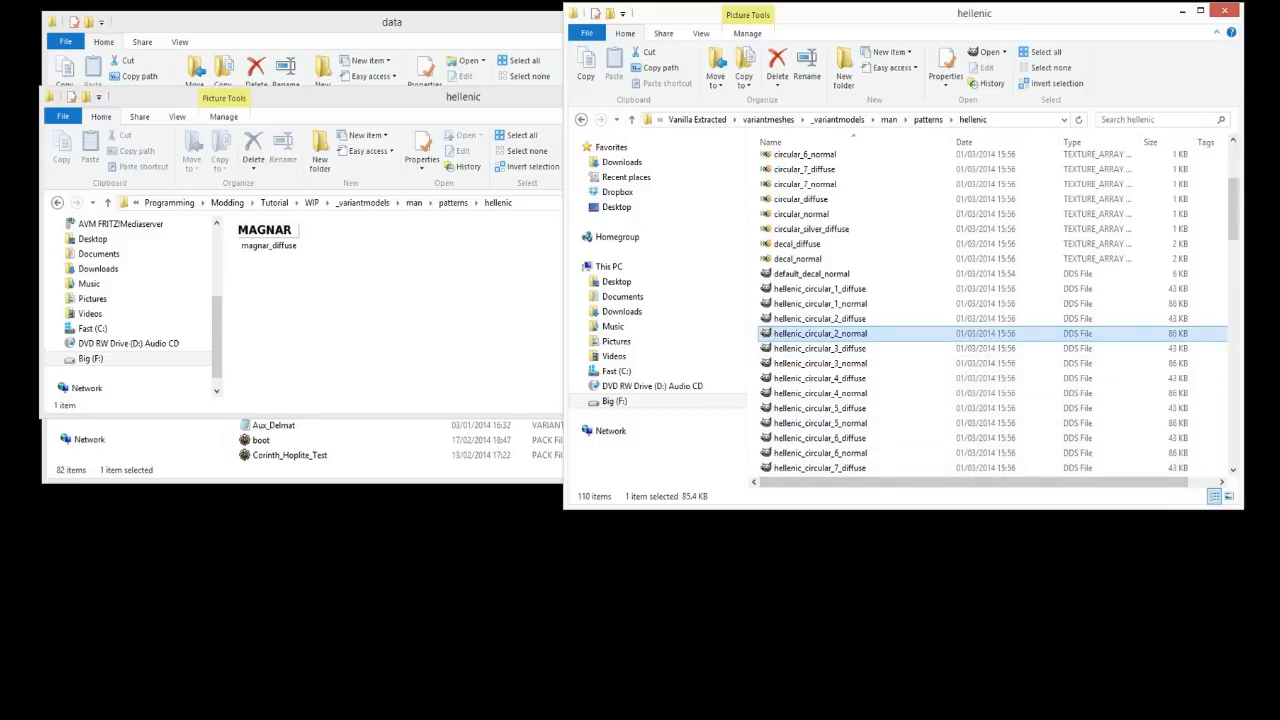
{"action": "left_click", "coordinate": [1230, 495]}
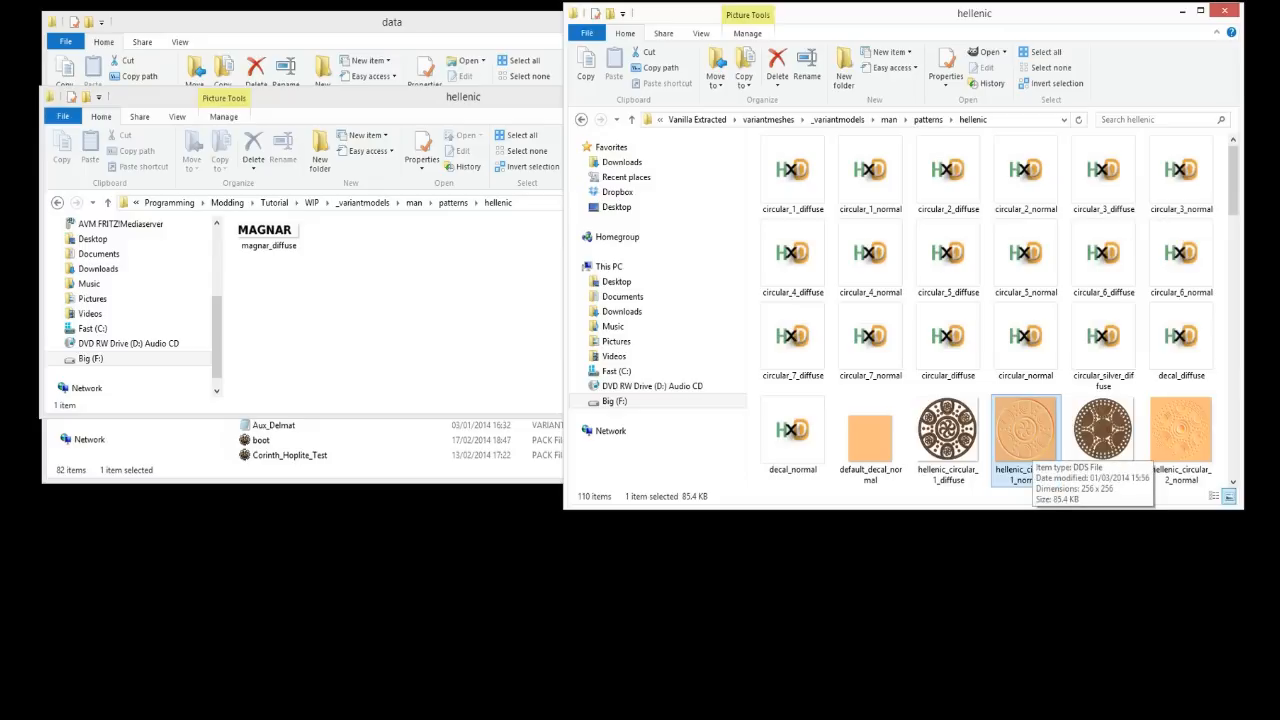
{"action": "left_click", "coordinate": [947, 430]}
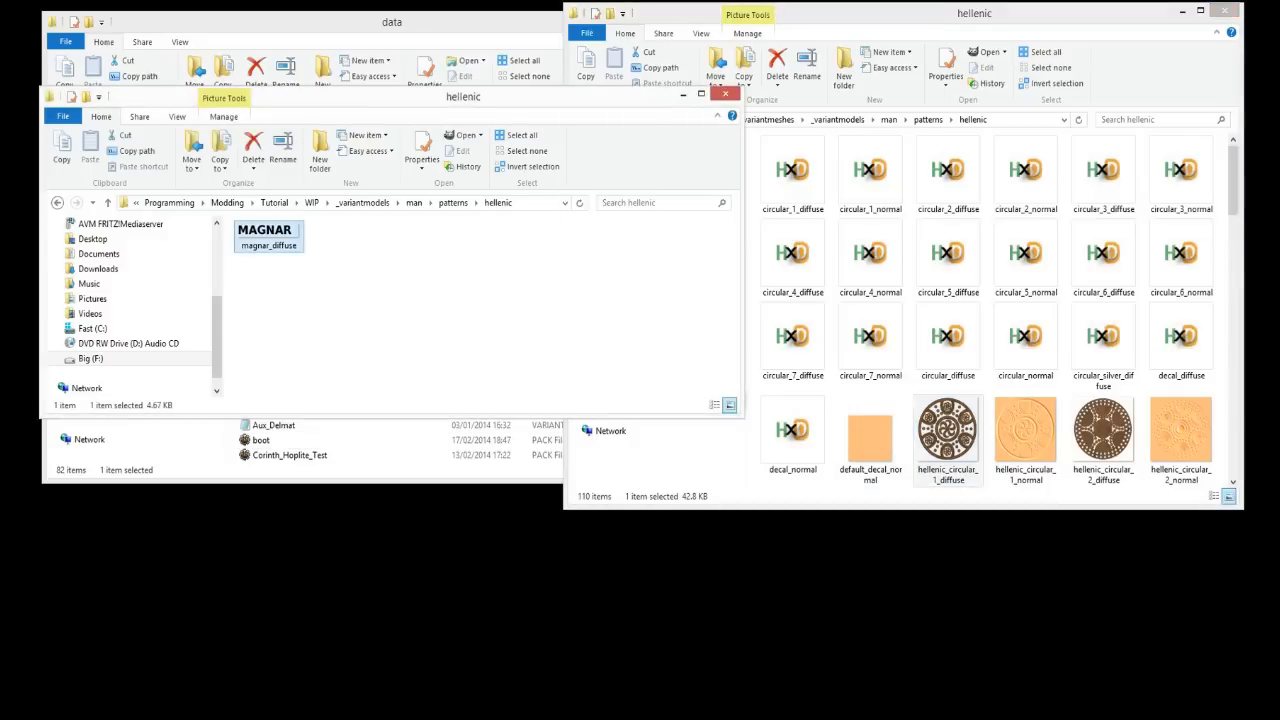
{"action": "left_click", "coordinate": [947, 432]}
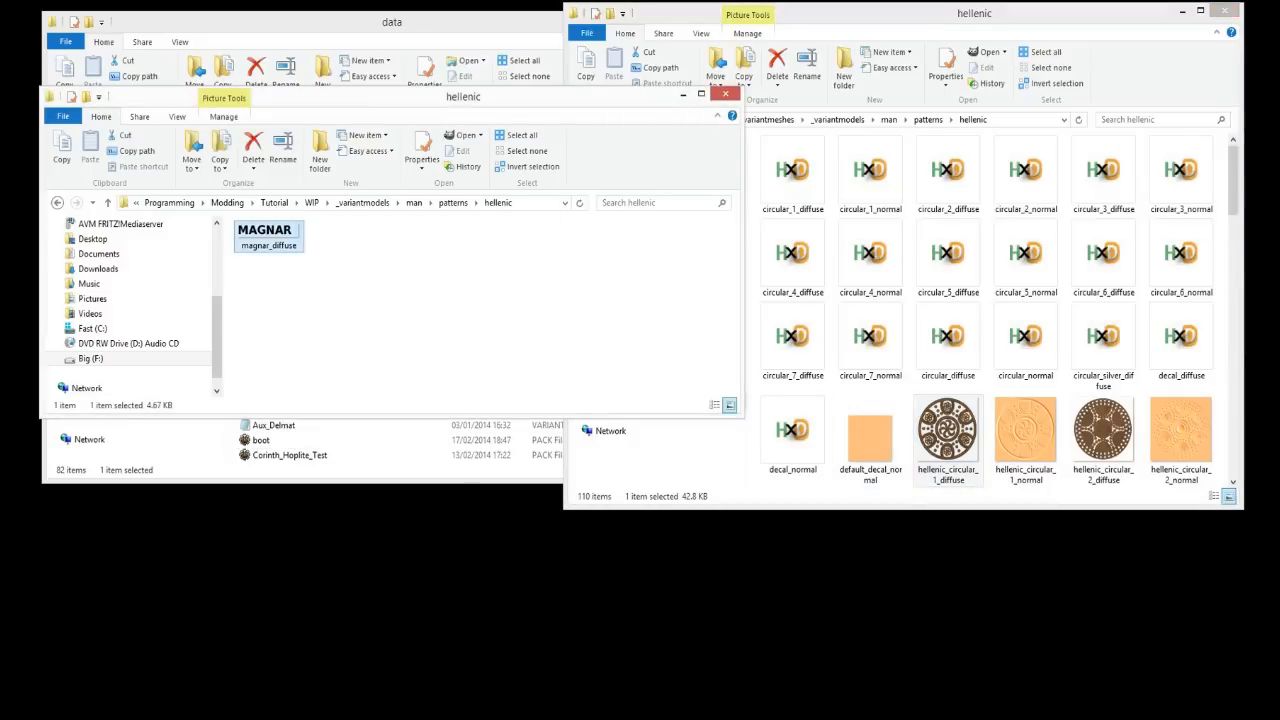
Compare the circular_6_diffuse and circular_5_normal thumbnails against the MAGNAR diffuse.
{"action": "double_click", "coordinate": [268, 244]}
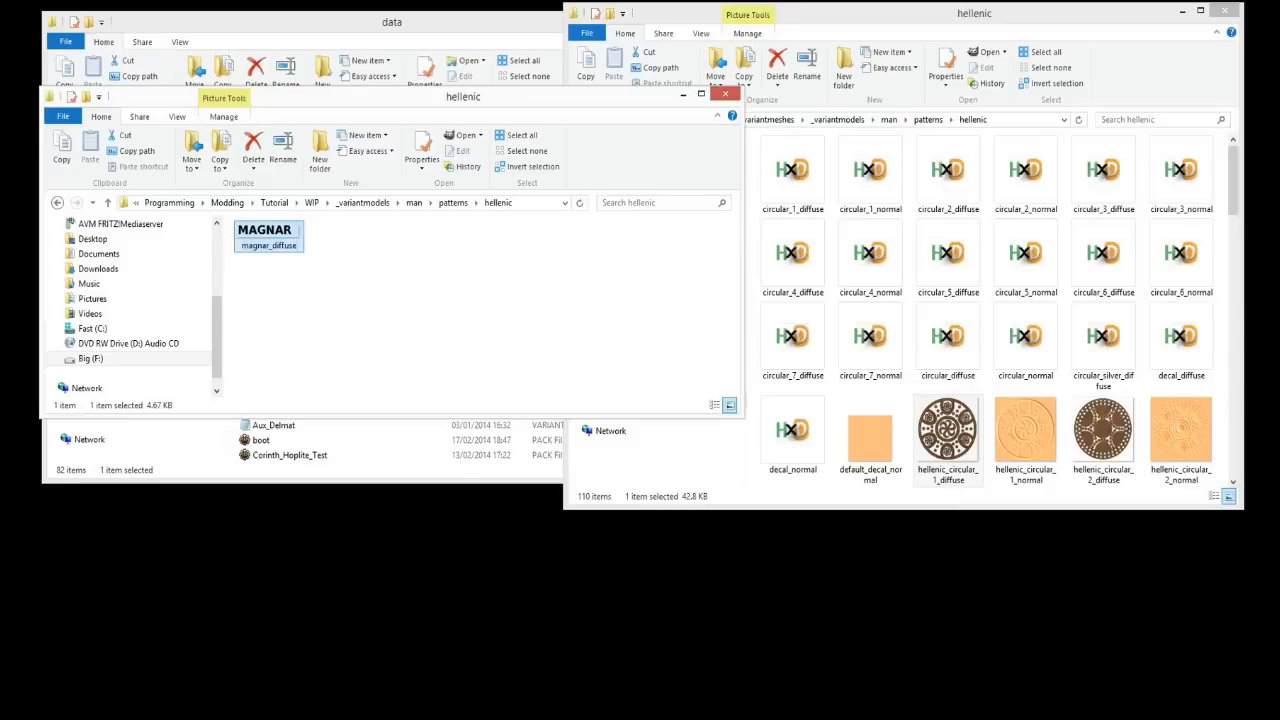
{"action": "left_click", "coordinate": [1025, 250]}
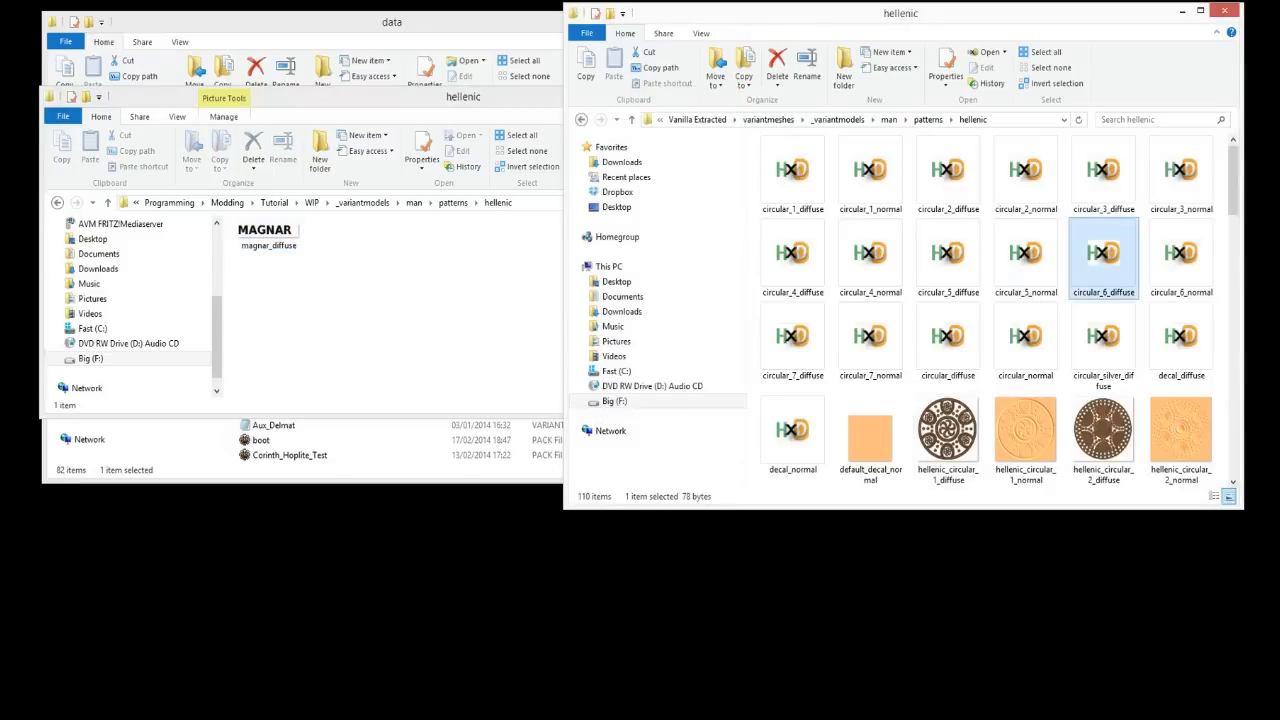
{"action": "left_click", "coordinate": [1025, 251]}
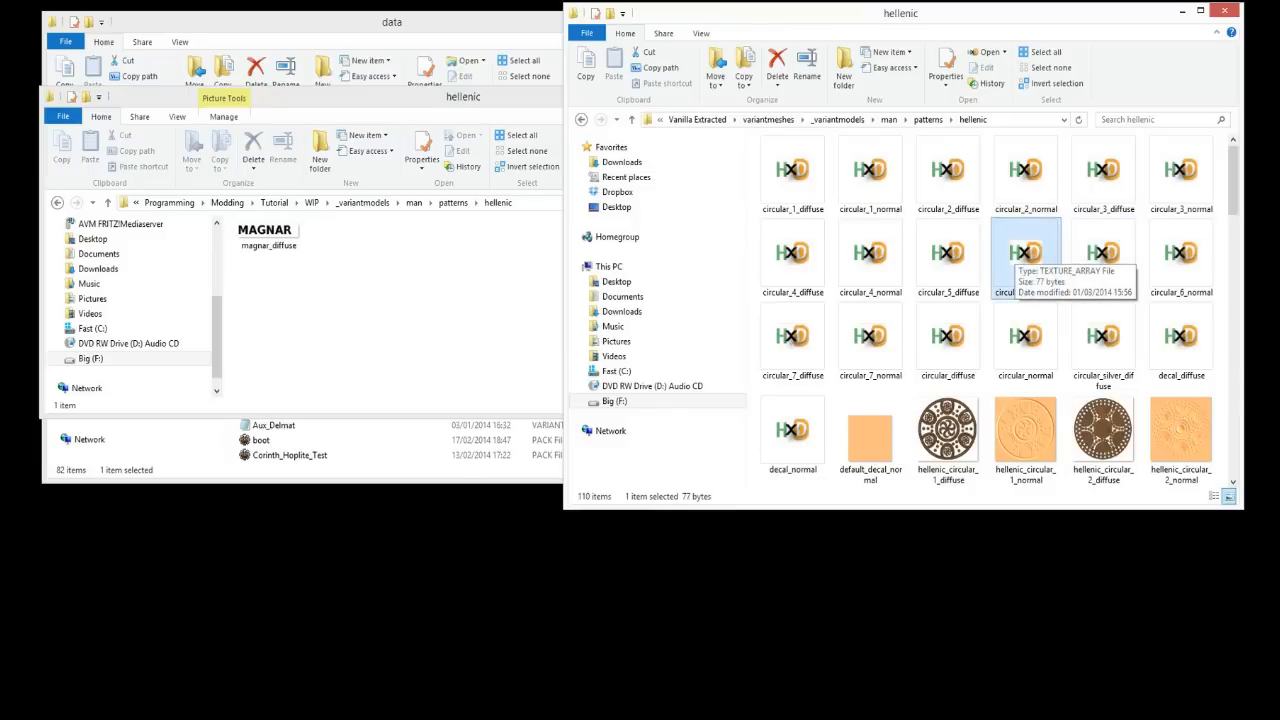
{"action": "scroll", "scroll_direction": "down", "scroll_amount": 3}
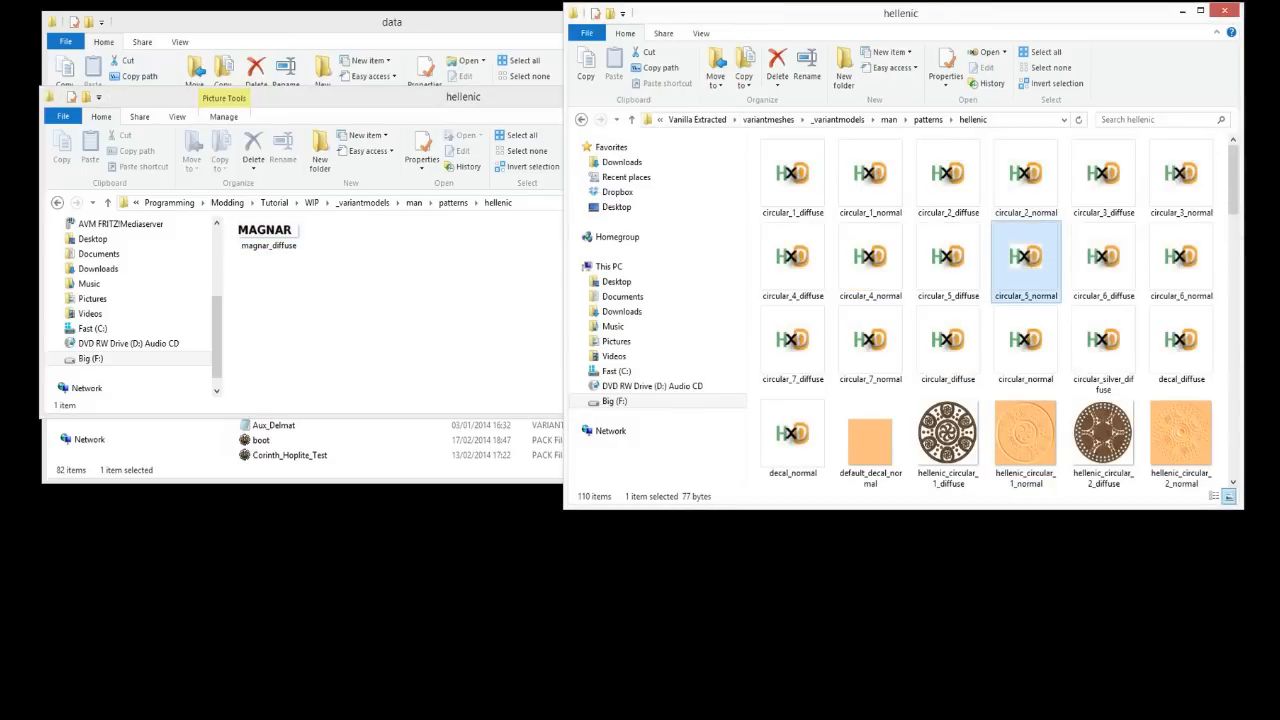
Copy circular_5_normal from the vanilla hellenic folder and paste it into the WIP hellenic folder.
{"action": "right_click", "coordinate": [1025, 258]}
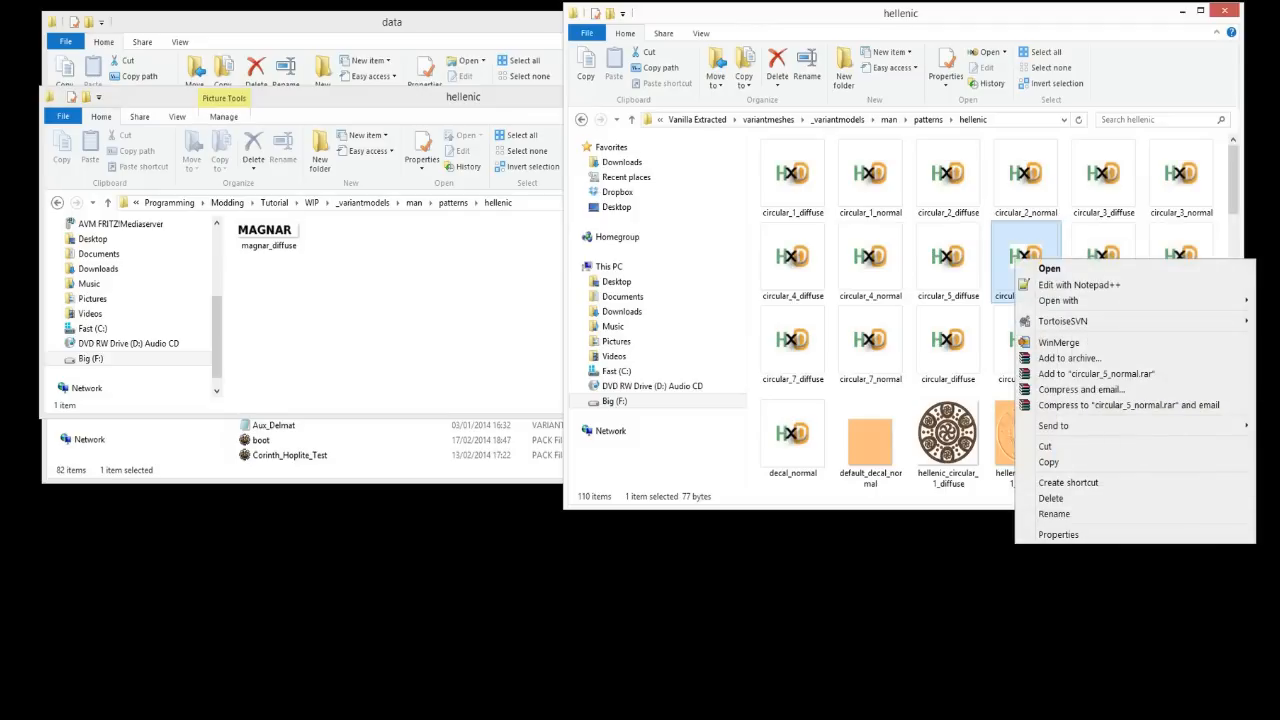
{"action": "mouse_move", "coordinate": [1048, 462]}
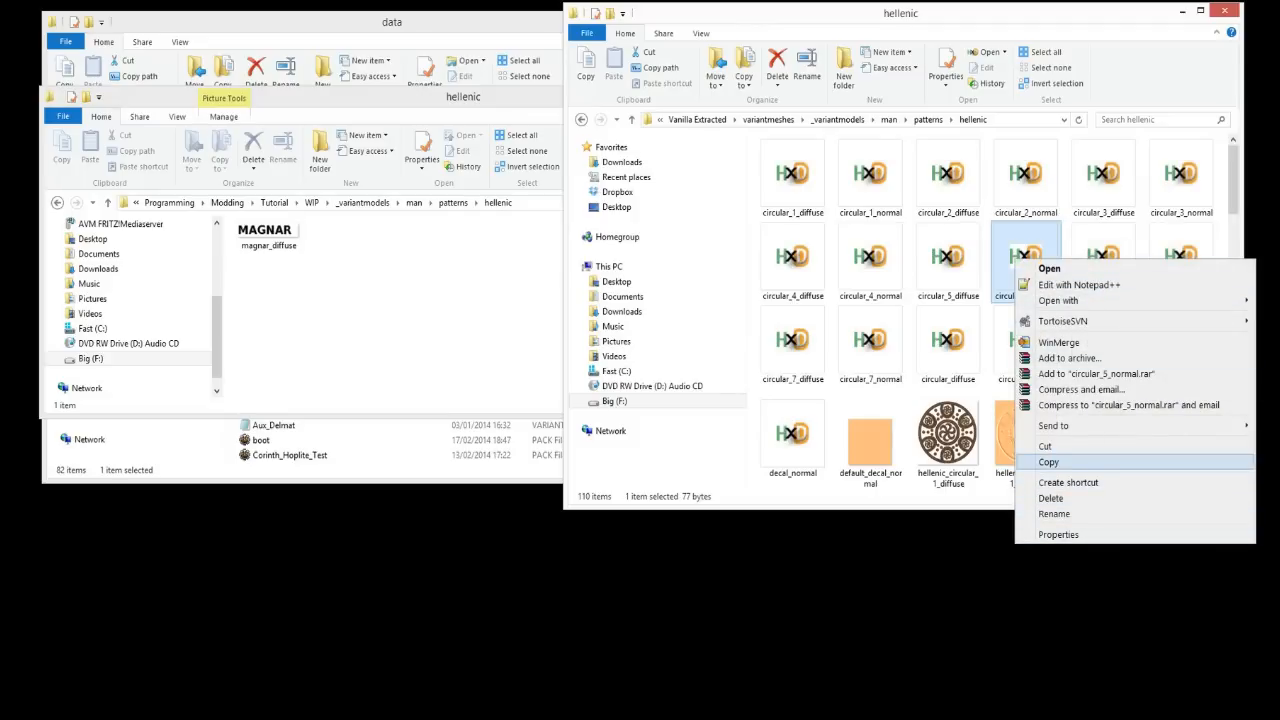
{"action": "left_click", "coordinate": [1048, 461]}
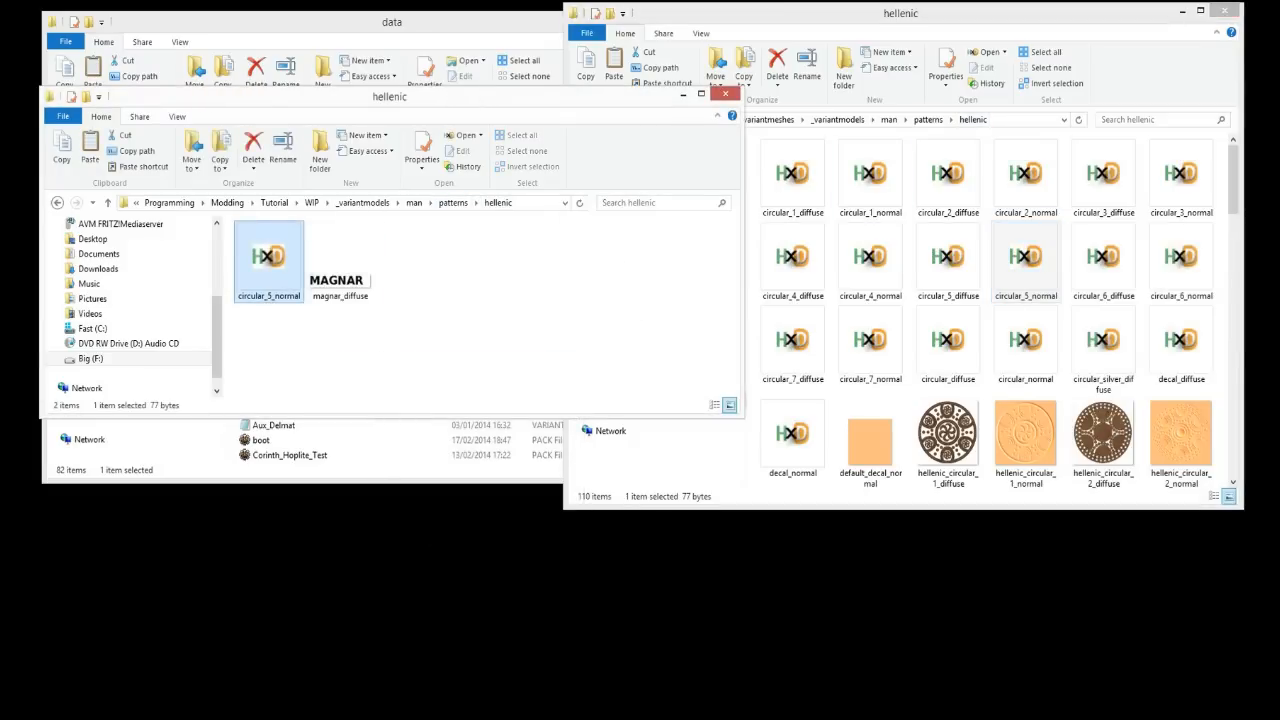
{"action": "mouse_move", "coordinate": [268, 252]}
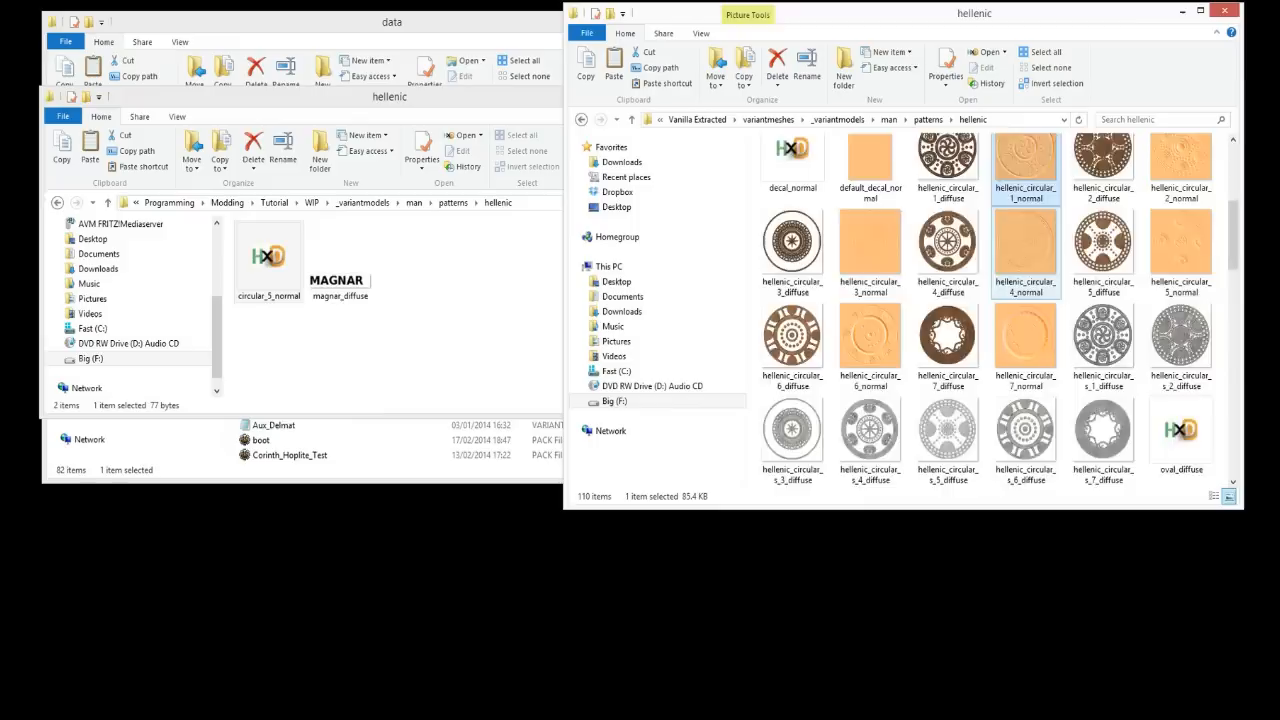
{"action": "scroll", "scroll_direction": "down", "scroll_amount": 3}
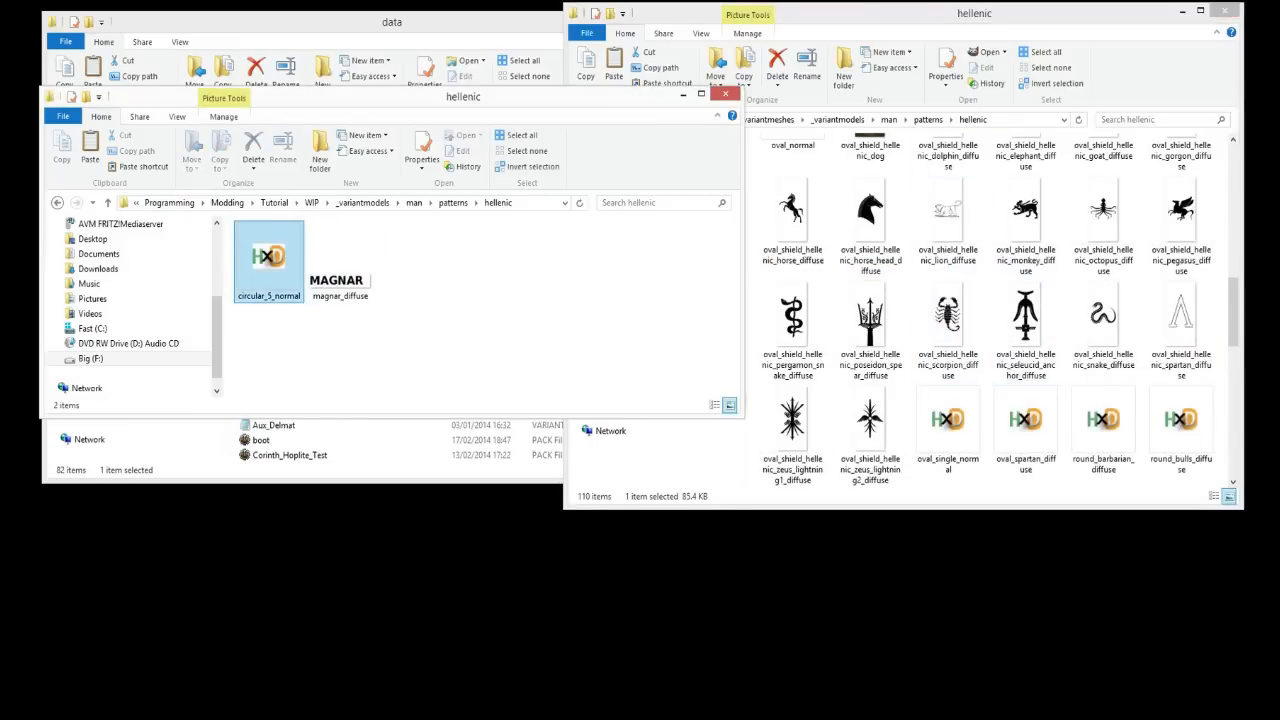
{"action": "left_click", "coordinate": [340, 255]}
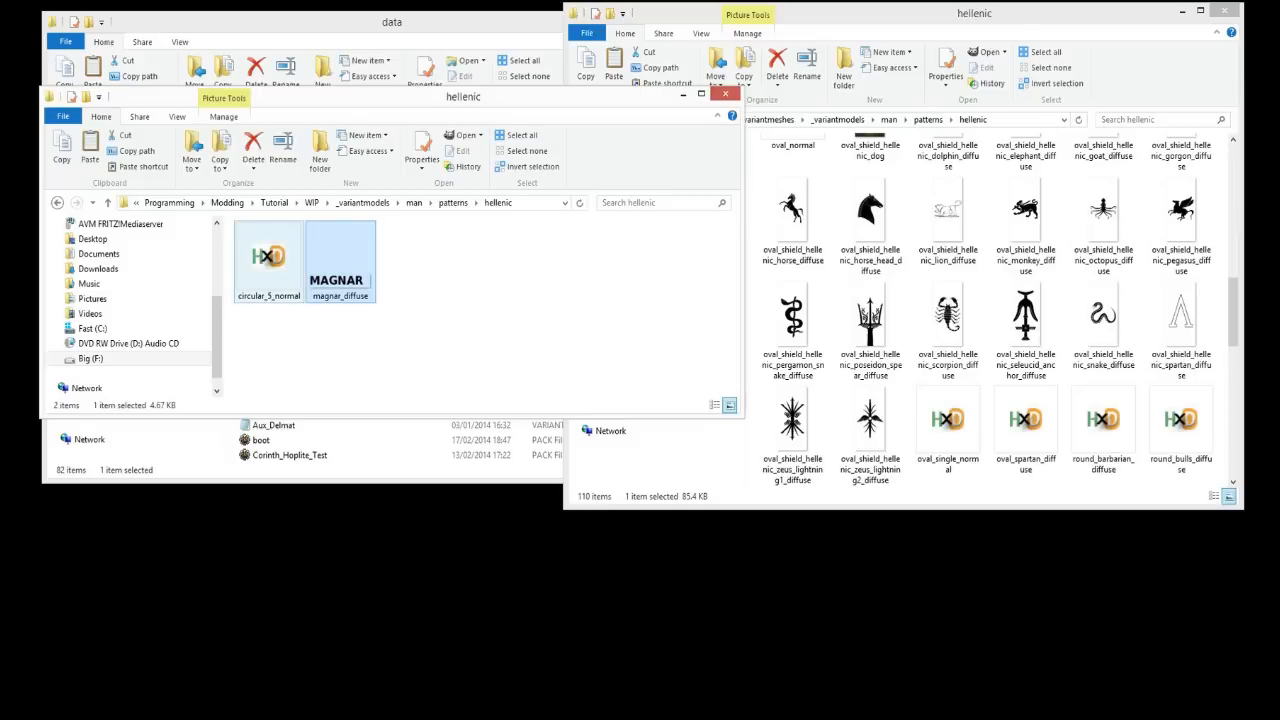
Open the copied circular_5_normal in HxD to see its texture path text.
{"action": "right_click", "coordinate": [268, 255]}
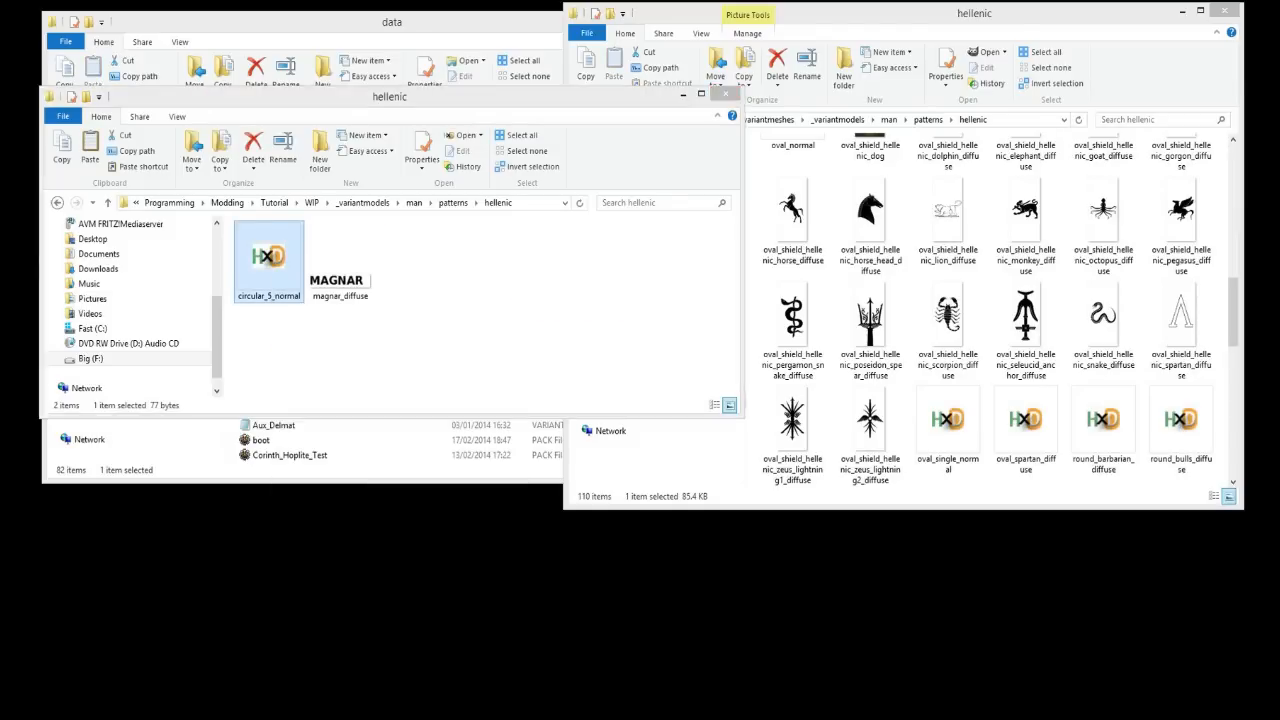
{"action": "double_click", "coordinate": [268, 256]}
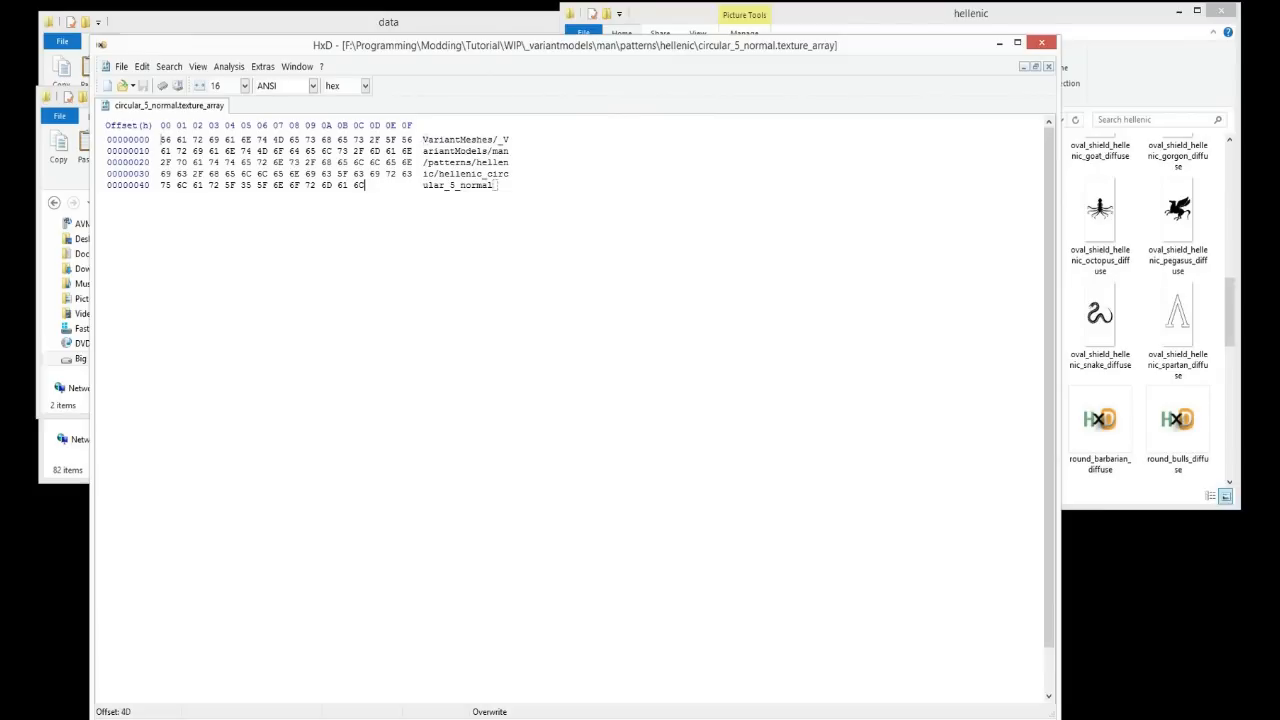
Select the file's path text in HxD and paste a test copy of the path after the original.
{"action": "key", "text": "ctrl+a"}
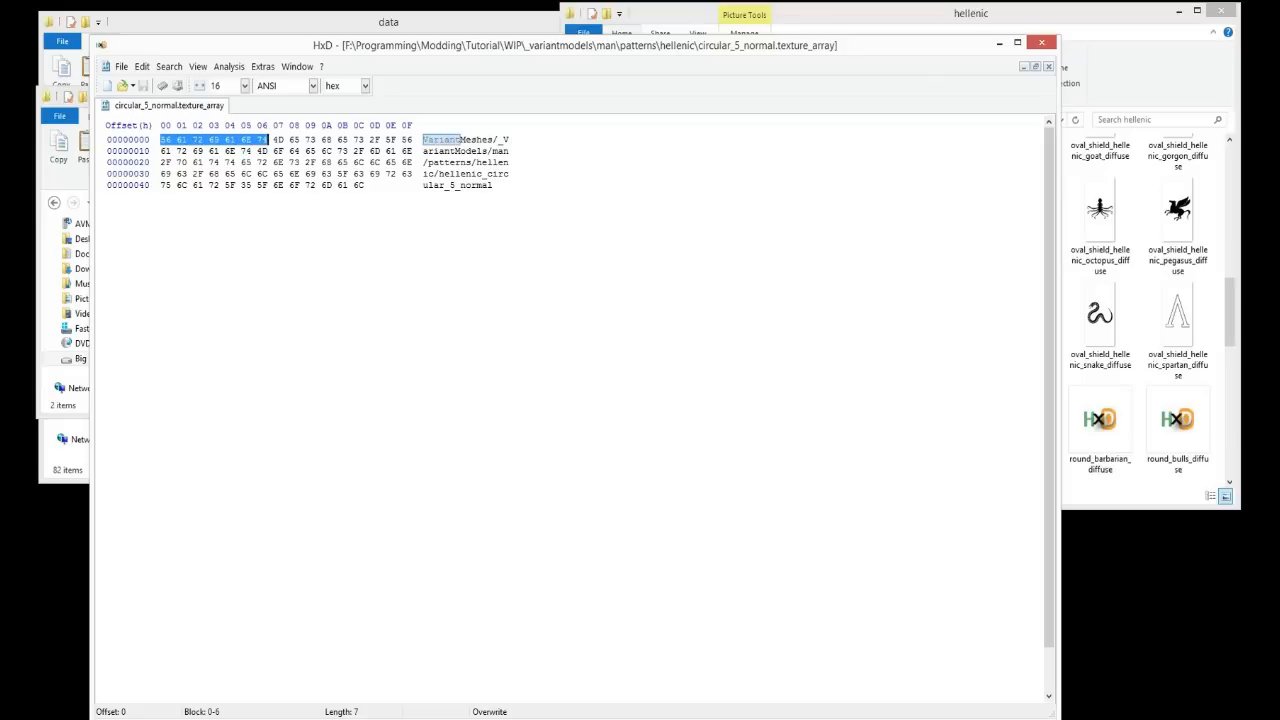
{"action": "left_click", "coordinate": [244, 85]}
{"action": "type", "text": ".."}
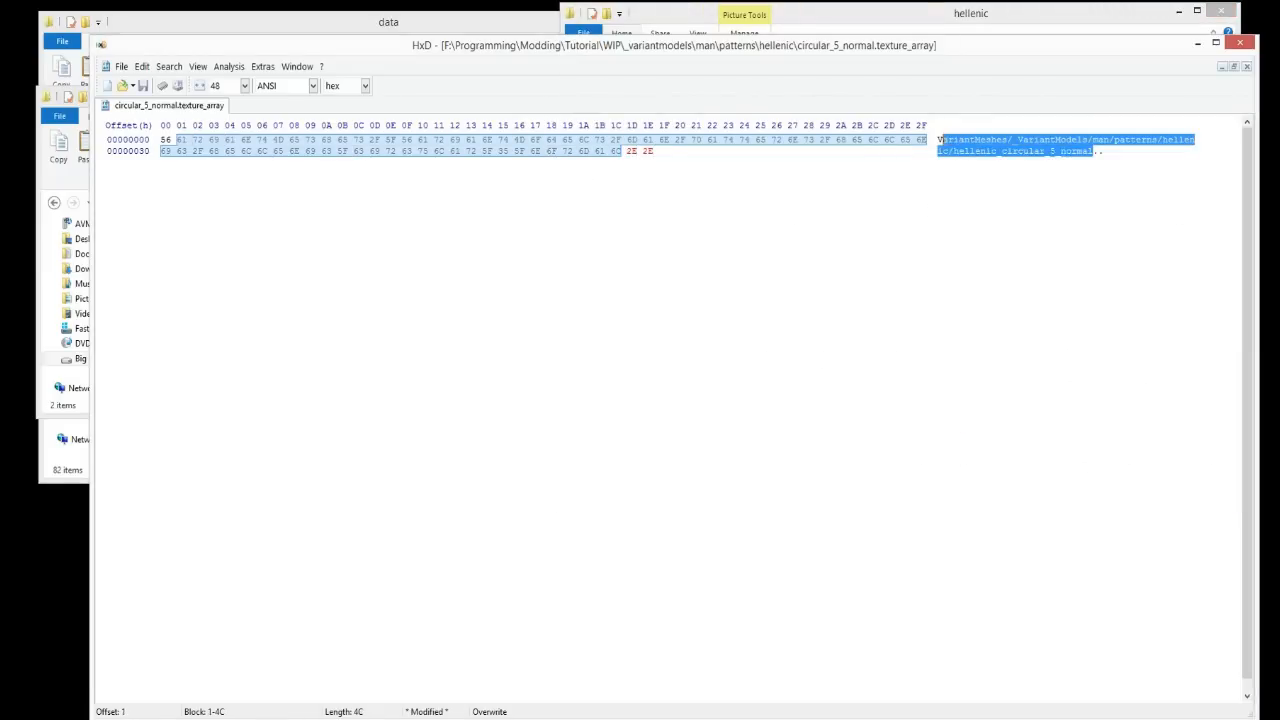
{"action": "right_click", "coordinate": [1000, 145]}
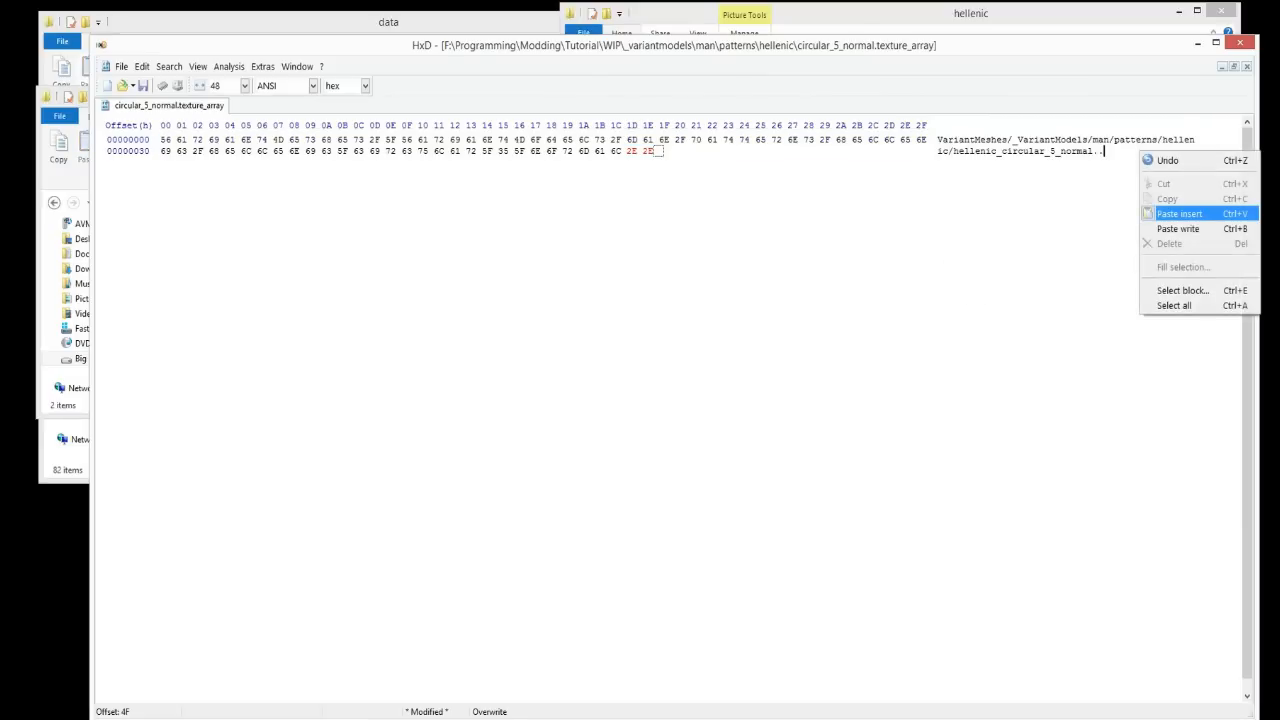
{"action": "left_click", "coordinate": [1179, 213]}
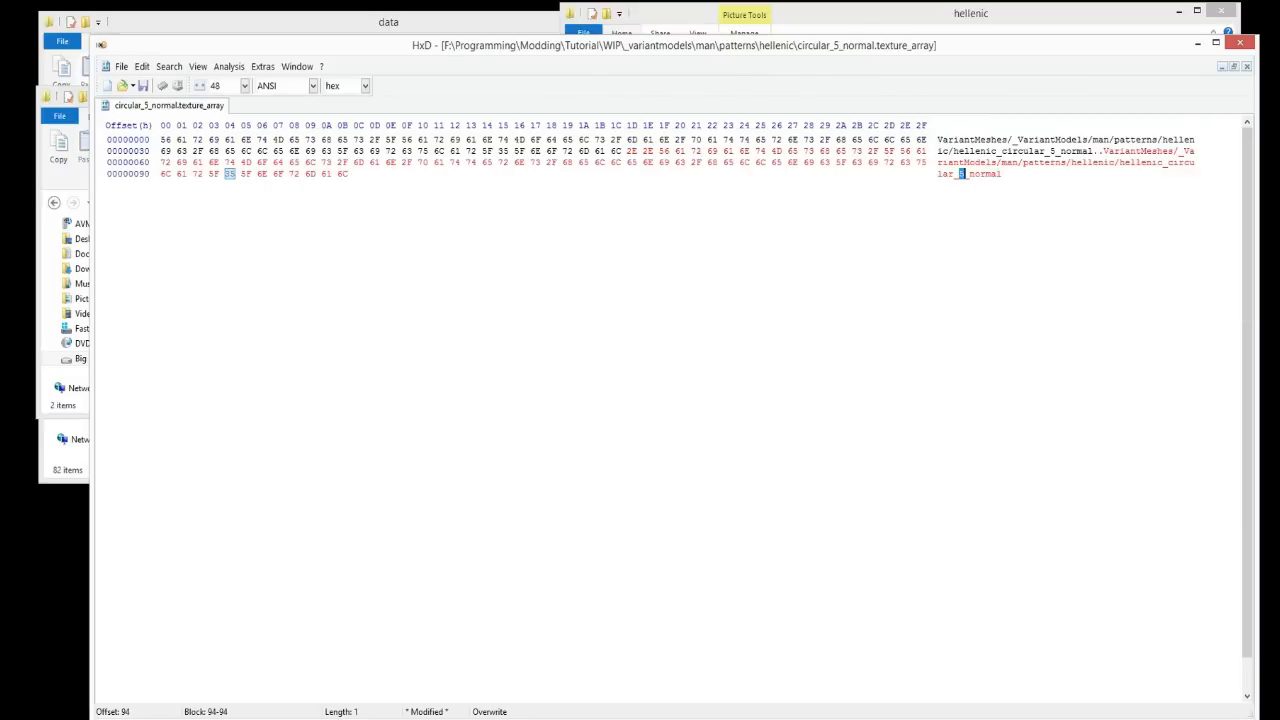
{"action": "type", "text": "4"}
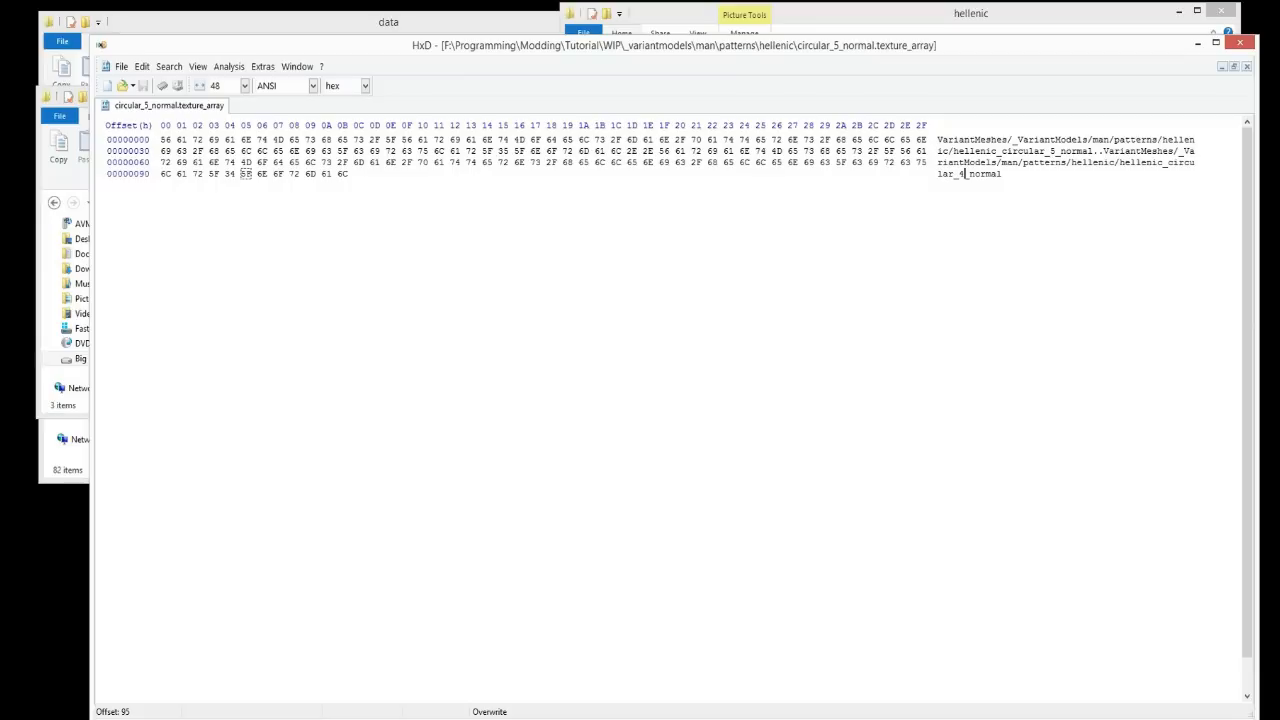
Delete the duplicated path entry and select the hellenic_circular_5_normal name for replacement with magnar_diffuse.
{"action": "left_click", "coordinate": [970, 13]}
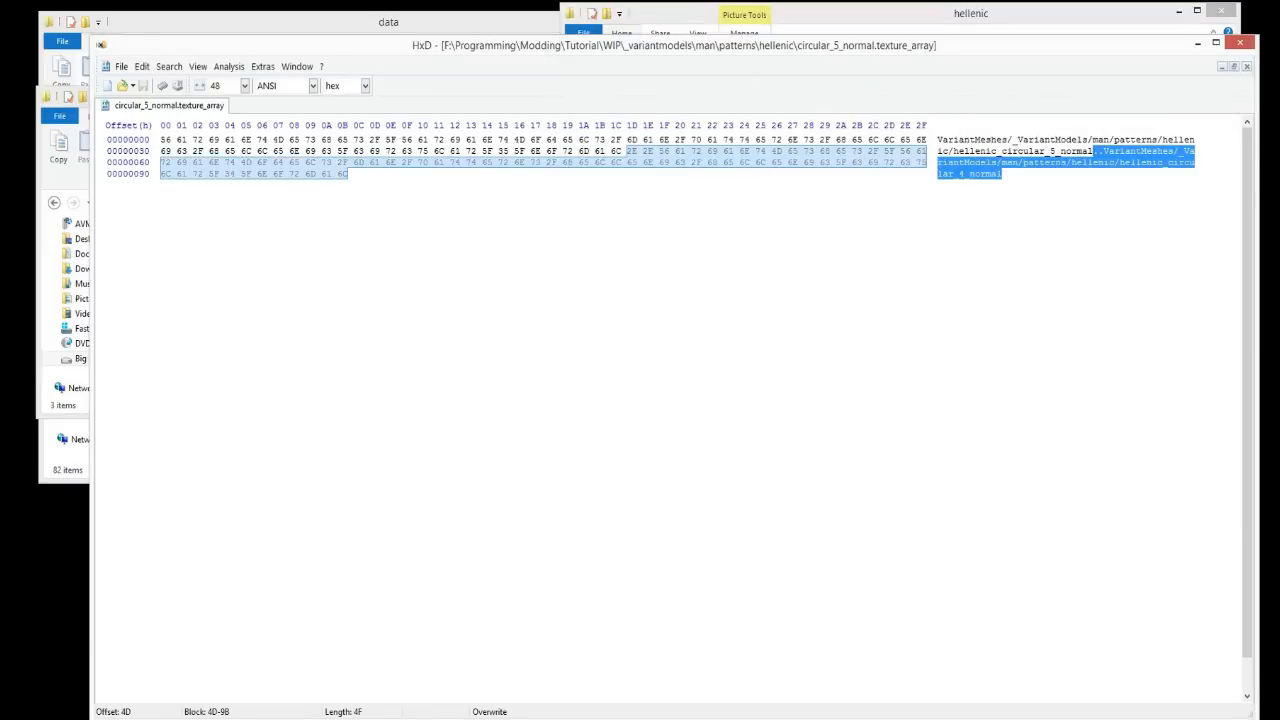
{"action": "key", "text": "Delete"}
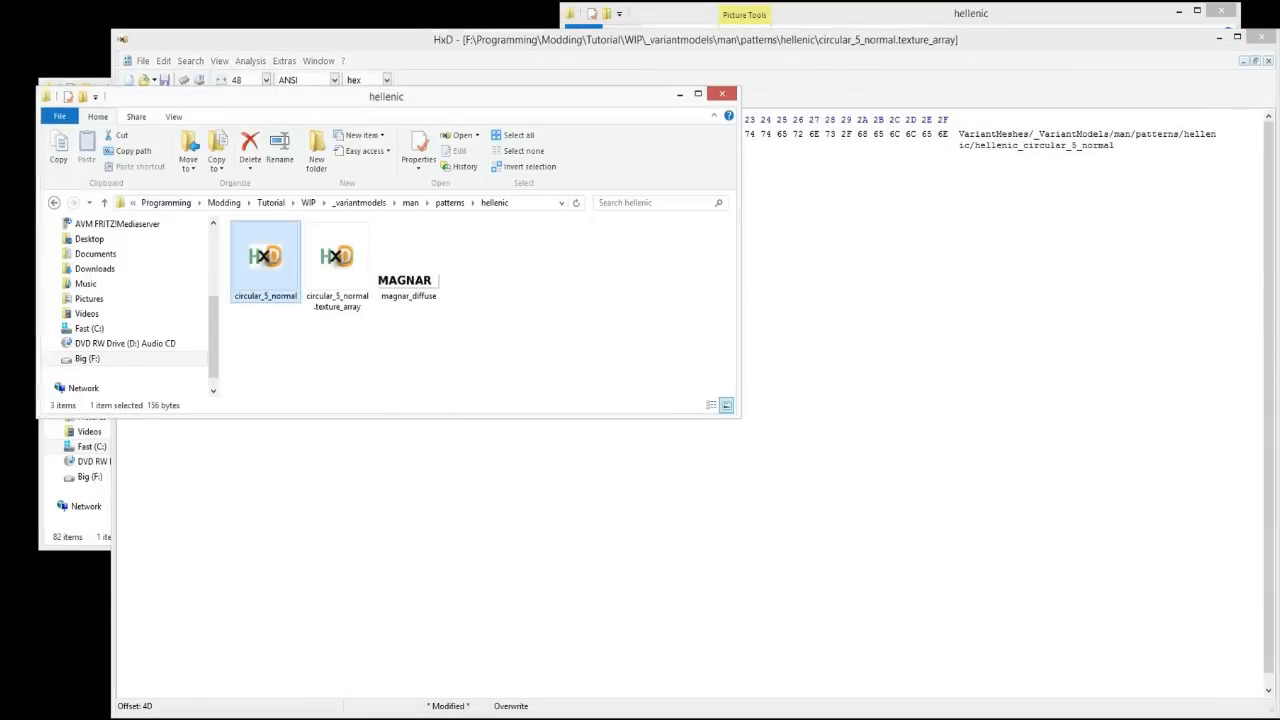
{"action": "left_click", "coordinate": [408, 260]}
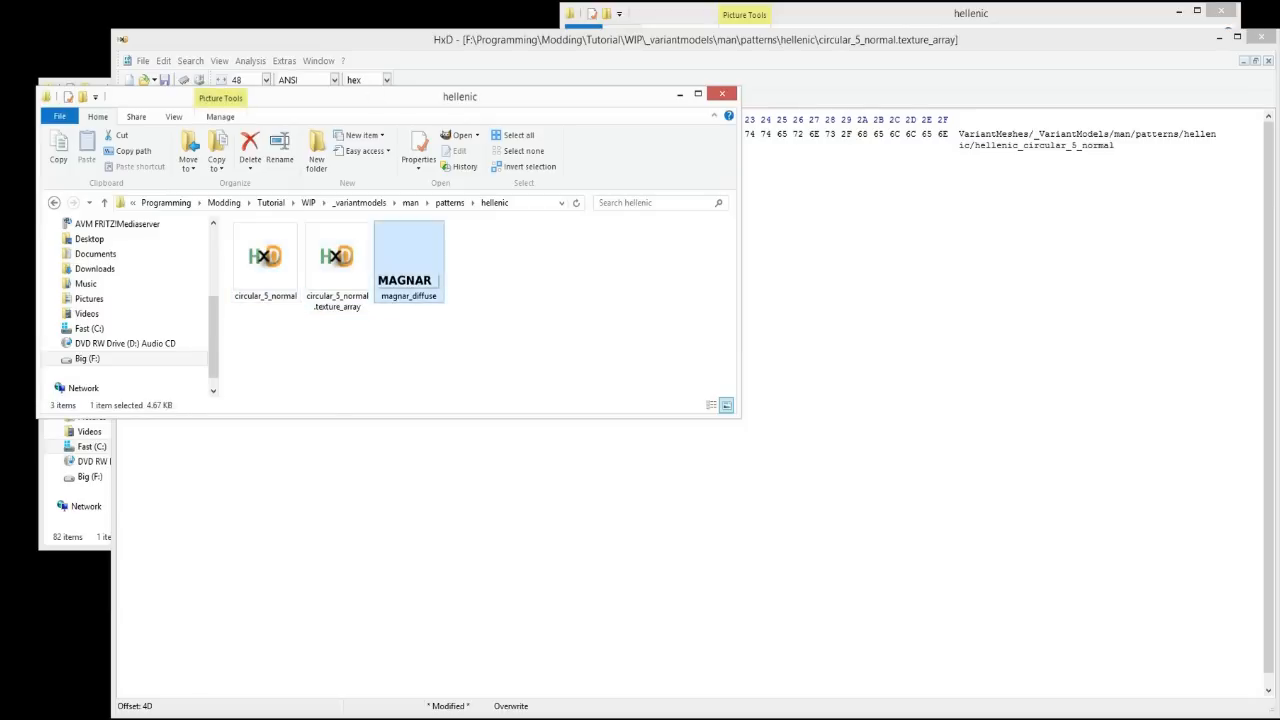
{"action": "left_click", "coordinate": [408, 295]}
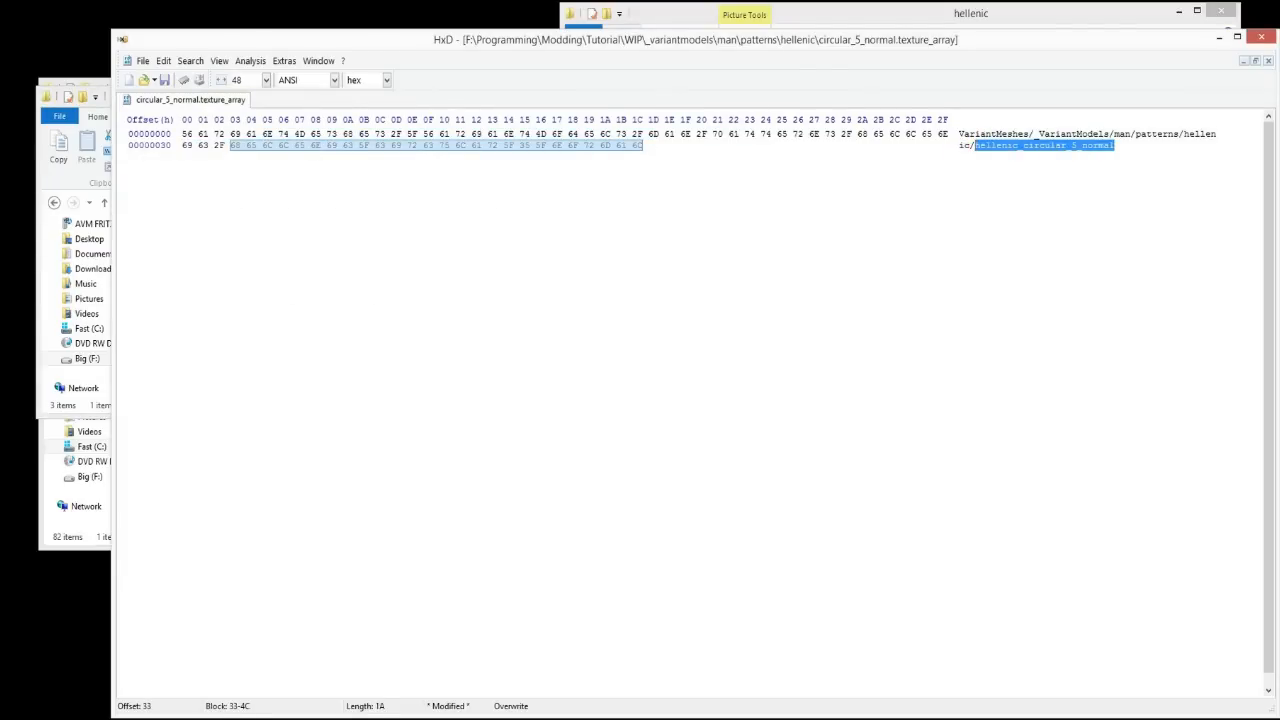
{"action": "right_click", "coordinate": [1040, 145]}
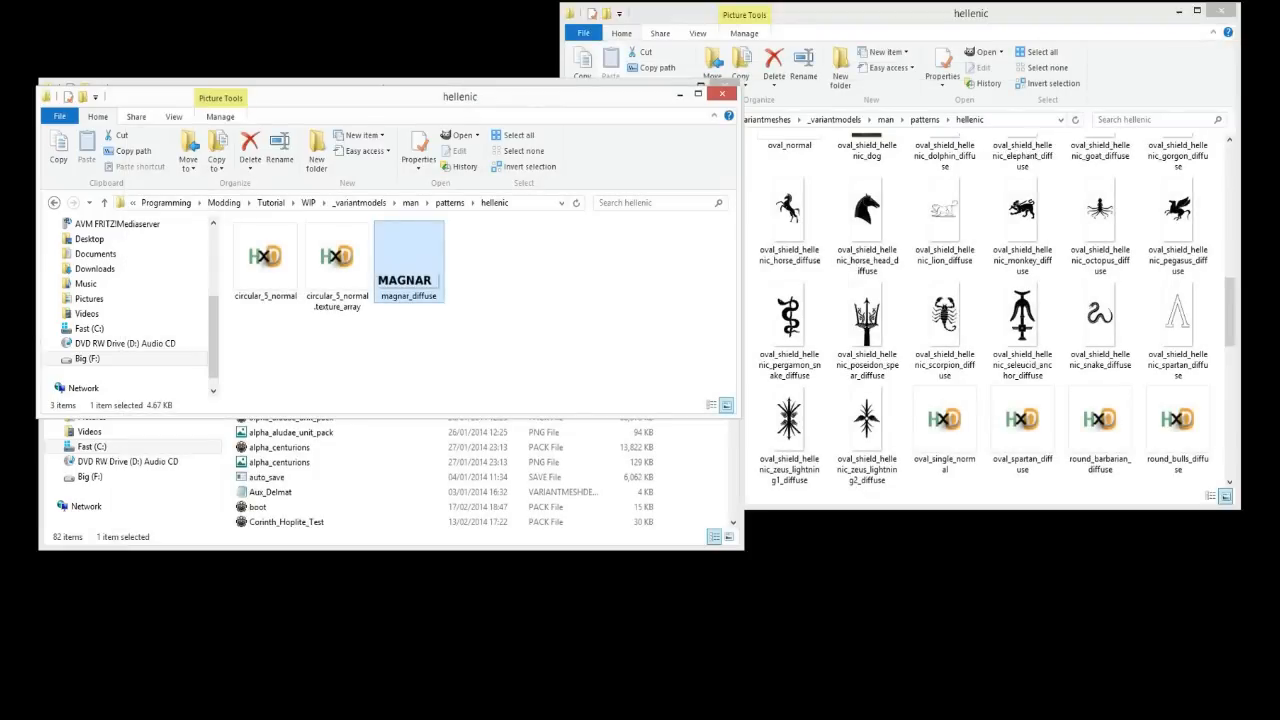
Delete the extra circular_5_normal.texture_array copy from the WIP hellenic folder.
{"action": "left_click", "coordinate": [337, 255]}
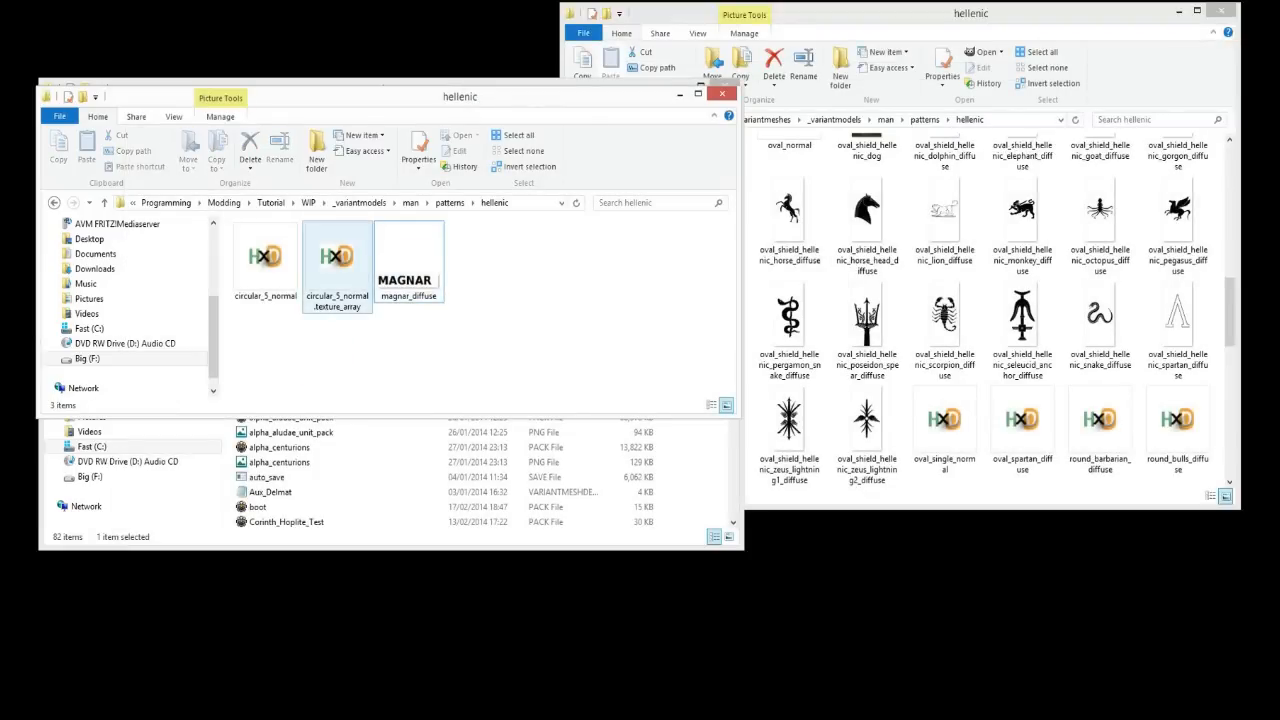
{"action": "left_click", "coordinate": [337, 255]}
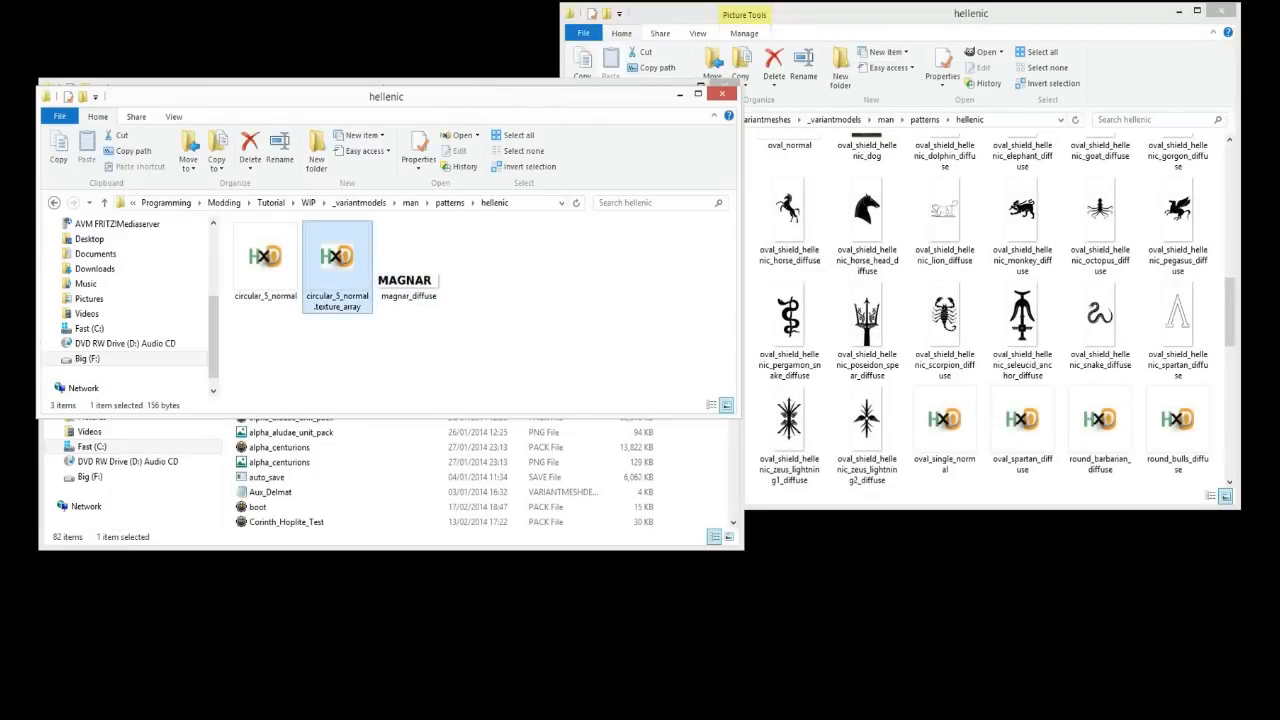
{"action": "right_click", "coordinate": [265, 255]}
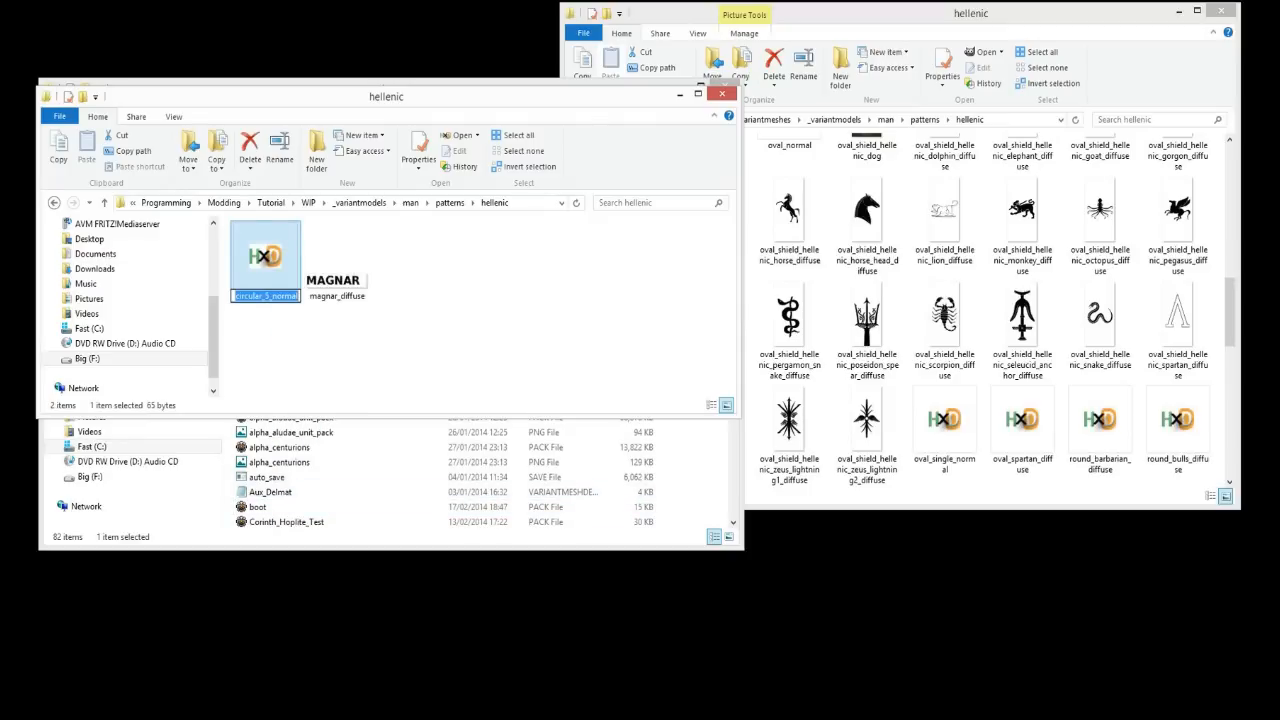
Copy the magnar_diffuse name and rename the edited texture array file to magnar_diffuse.
{"action": "right_click", "coordinate": [337, 256]}
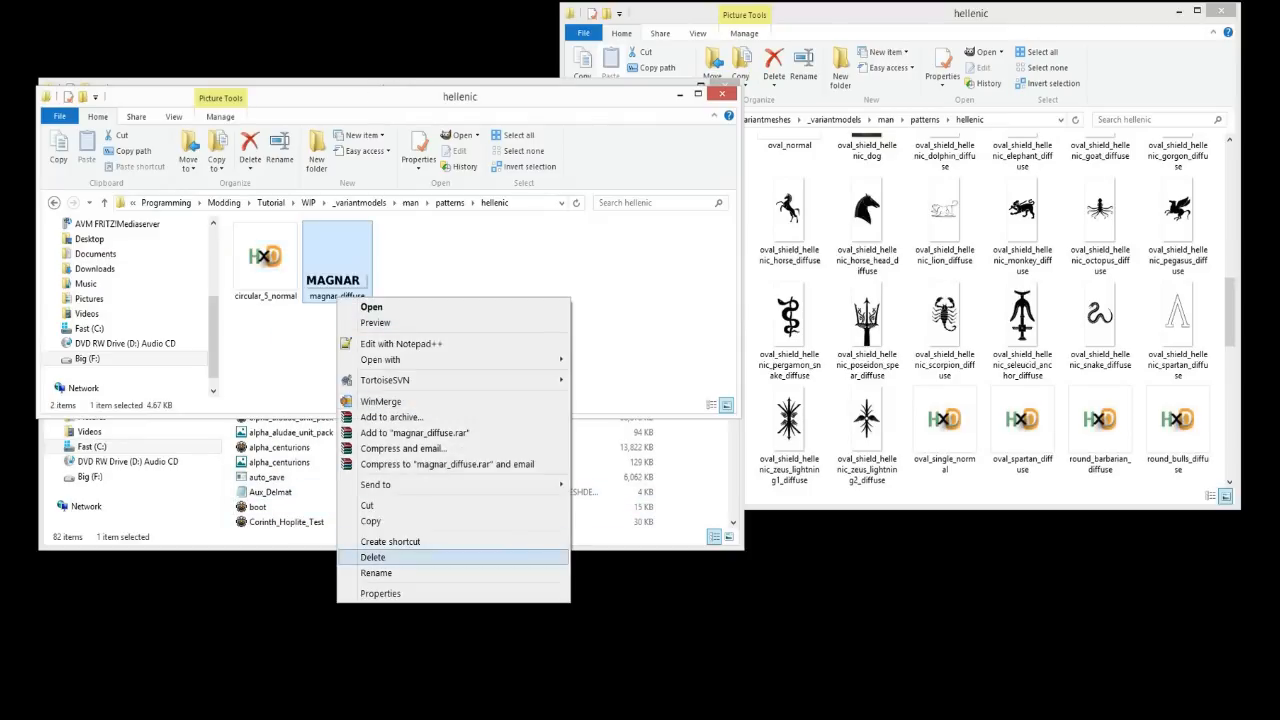
{"action": "left_click", "coordinate": [376, 572]}
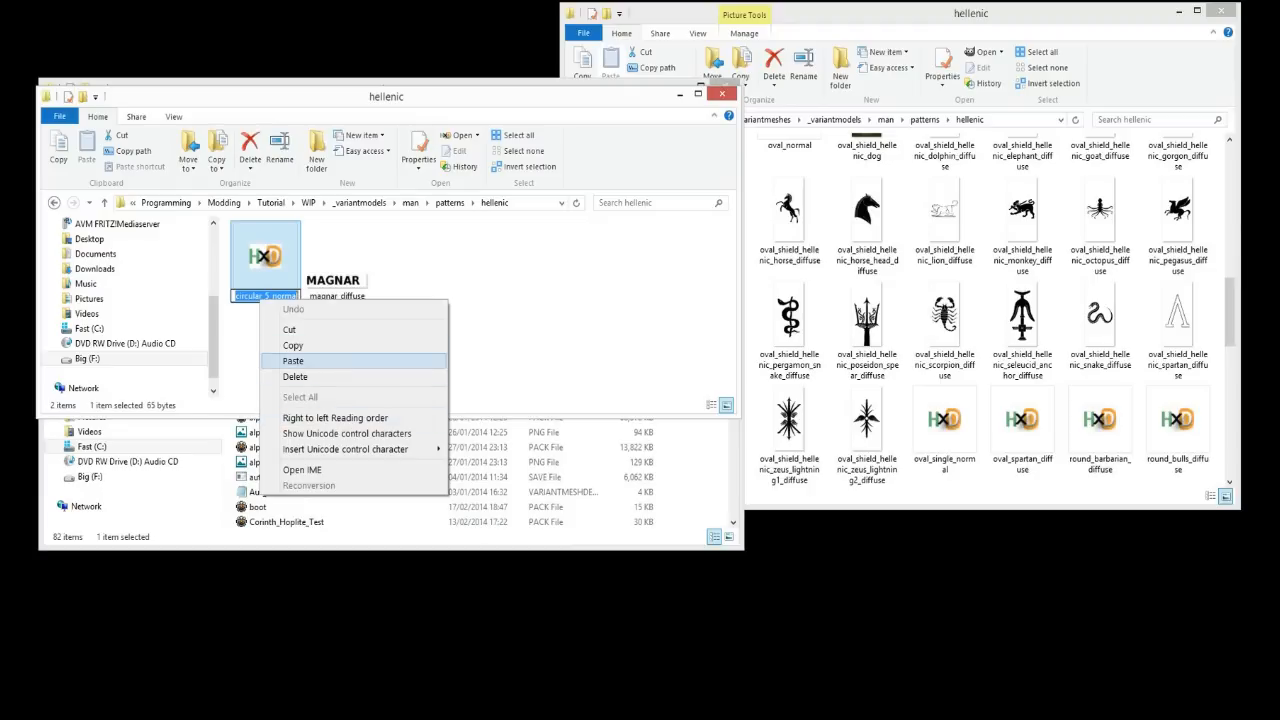
{"action": "left_click", "coordinate": [293, 361]}
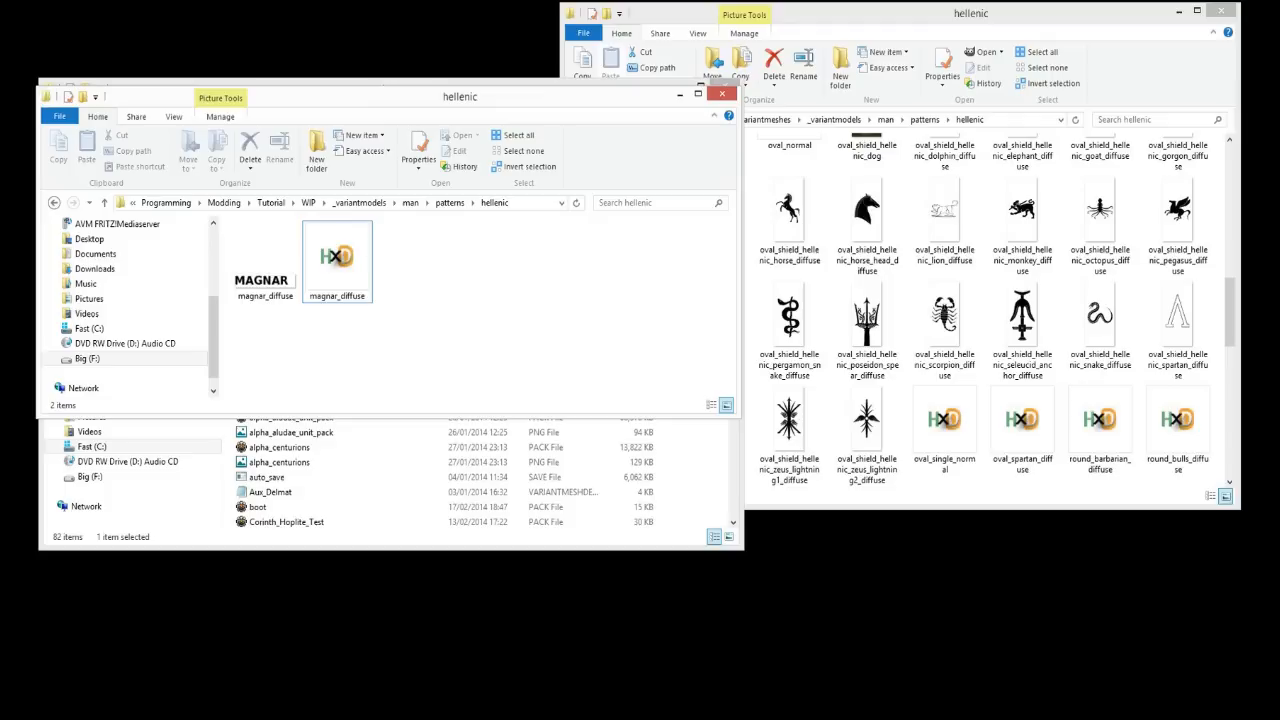
{"action": "left_click", "coordinate": [943, 145]}
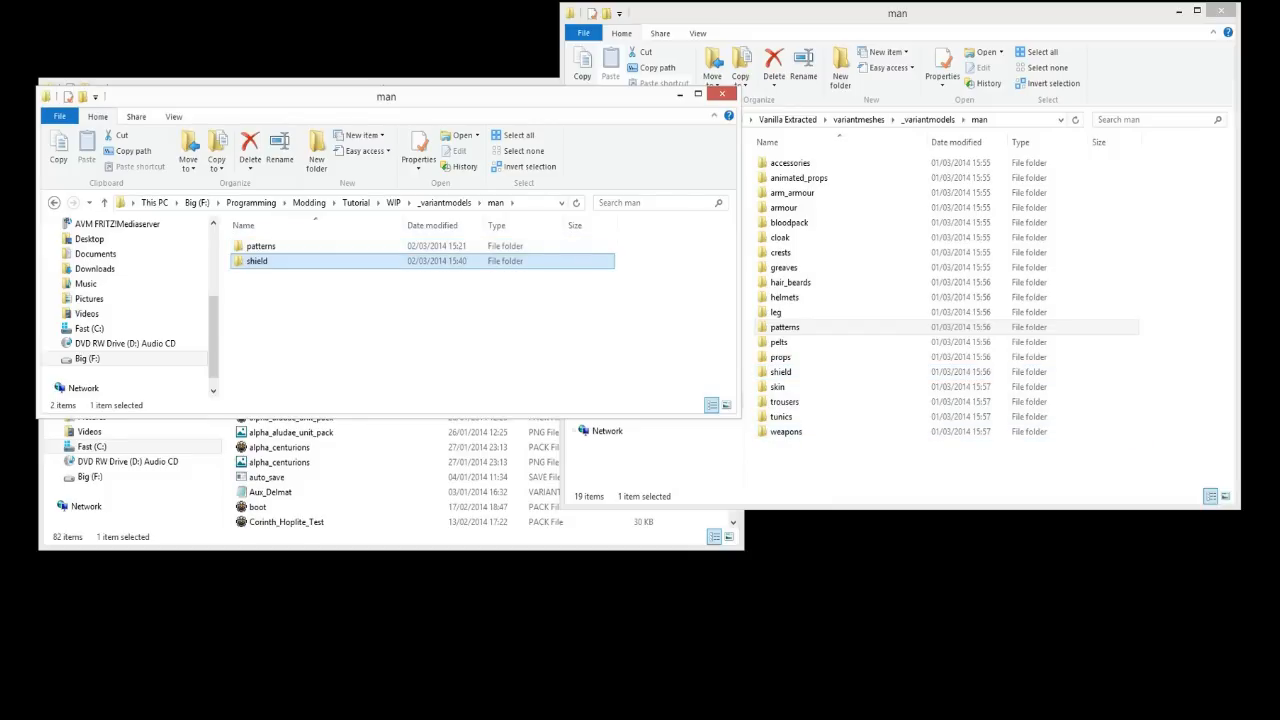
Copy hellenic_hoplon_painted_hoplite from Vanilla Extracted's shield folder for the empty WIP shield folder.
{"action": "double_click", "coordinate": [257, 261]}
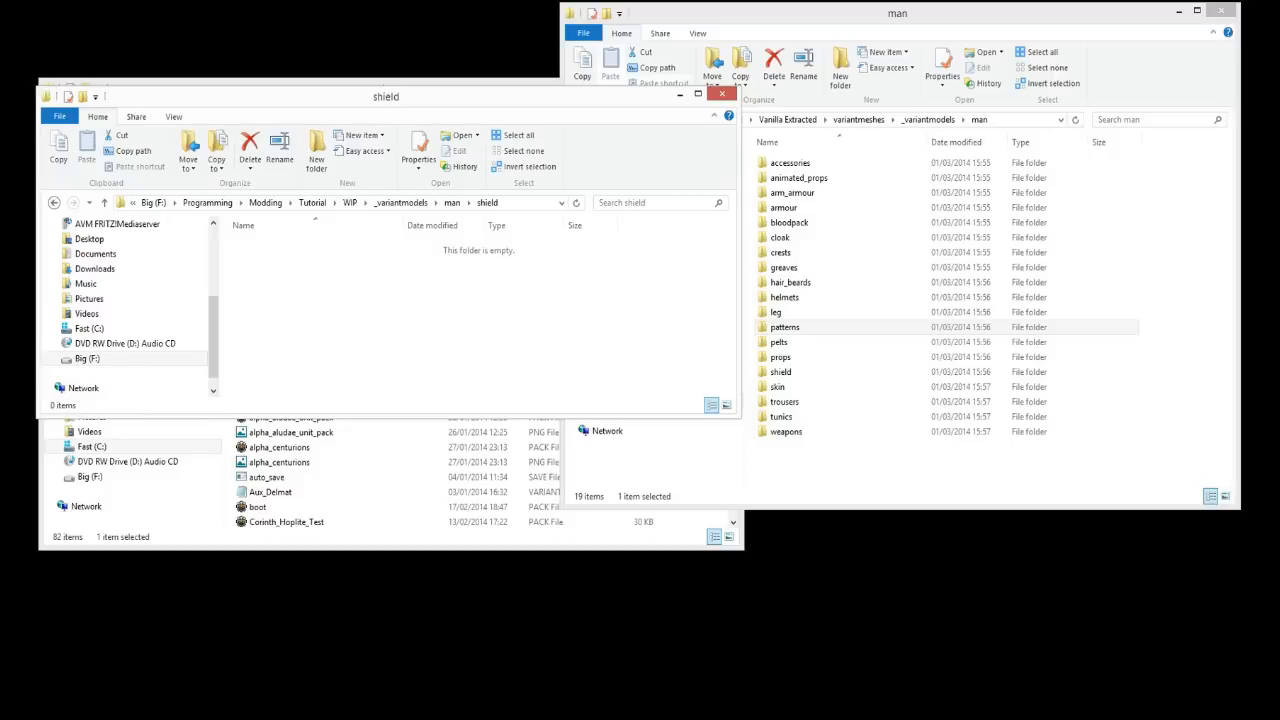
{"action": "double_click", "coordinate": [780, 371]}
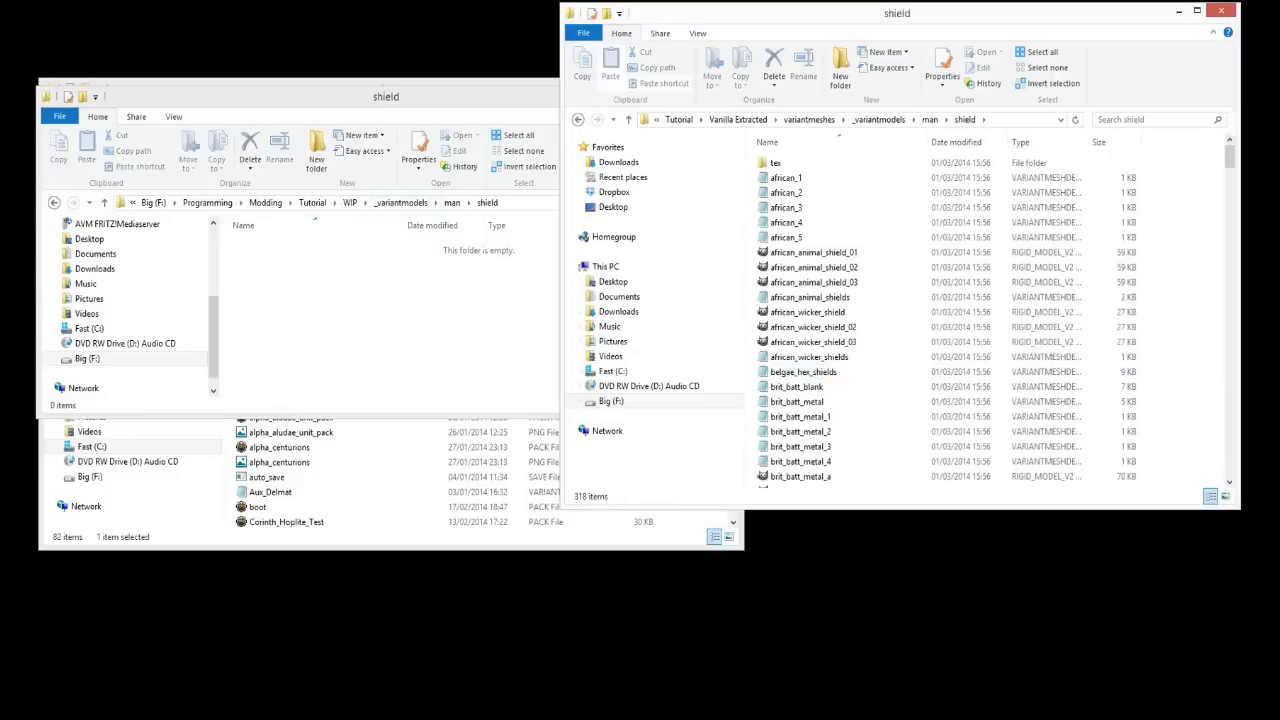
{"action": "scroll", "scroll_direction": "down", "scroll_amount": 3}
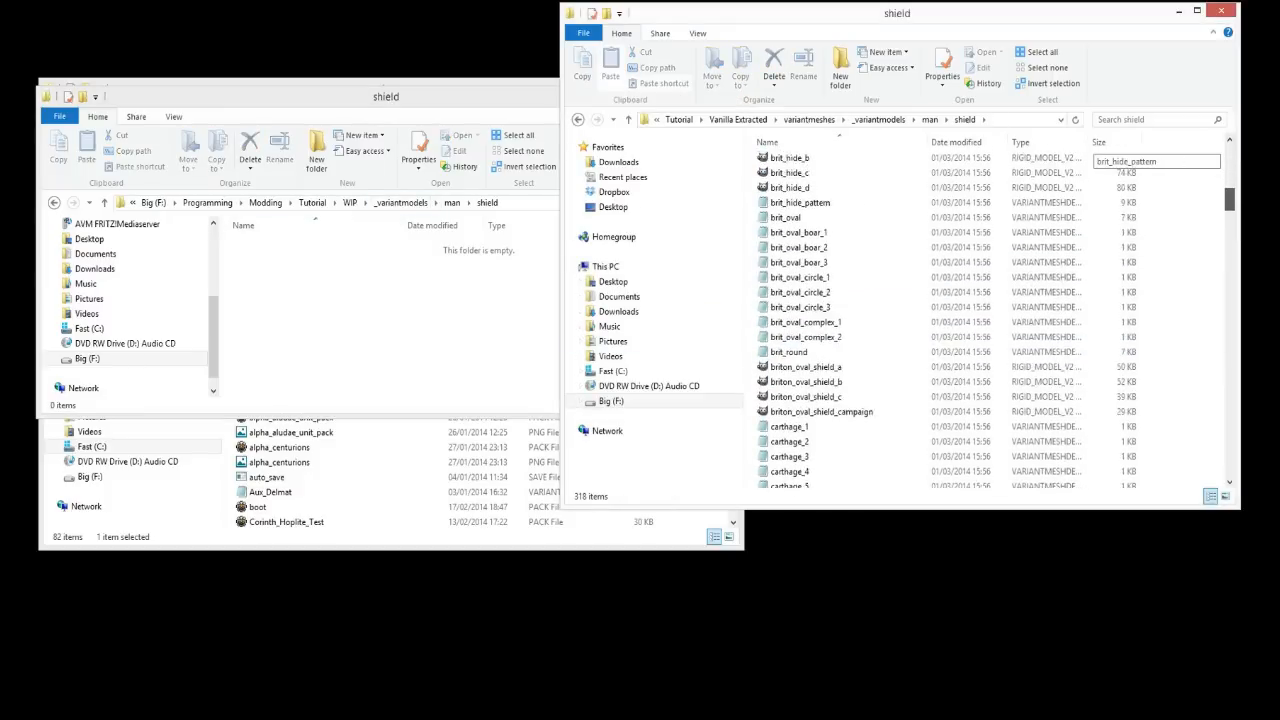
{"action": "scroll", "scroll_direction": "down", "scroll_amount": 3}
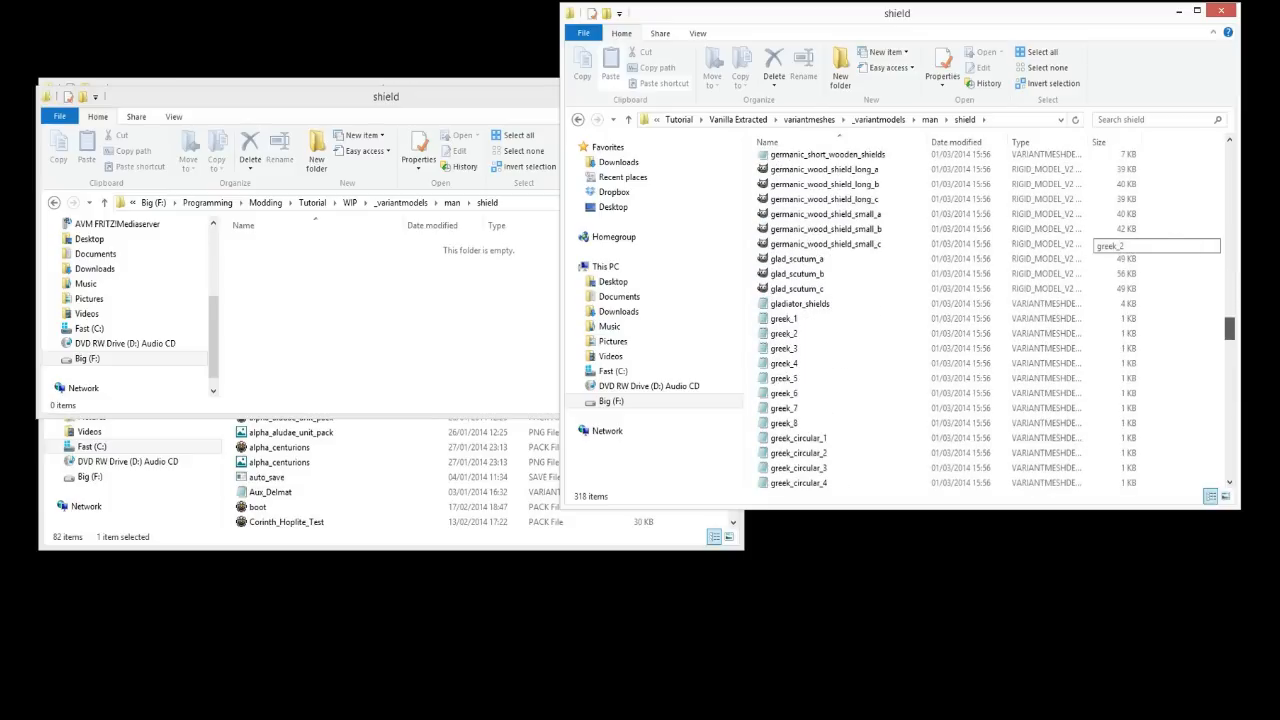
{"action": "scroll", "scroll_direction": "down", "scroll_amount": 3}
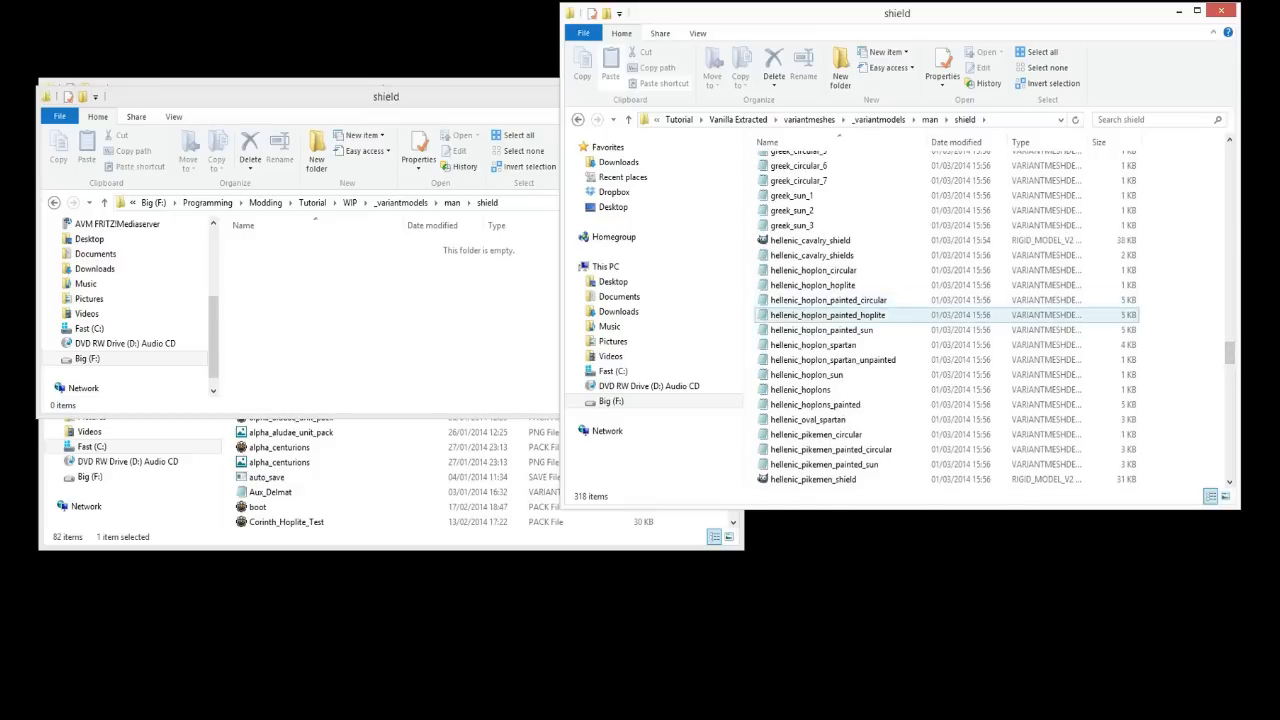
{"action": "left_click", "coordinate": [826, 314]}
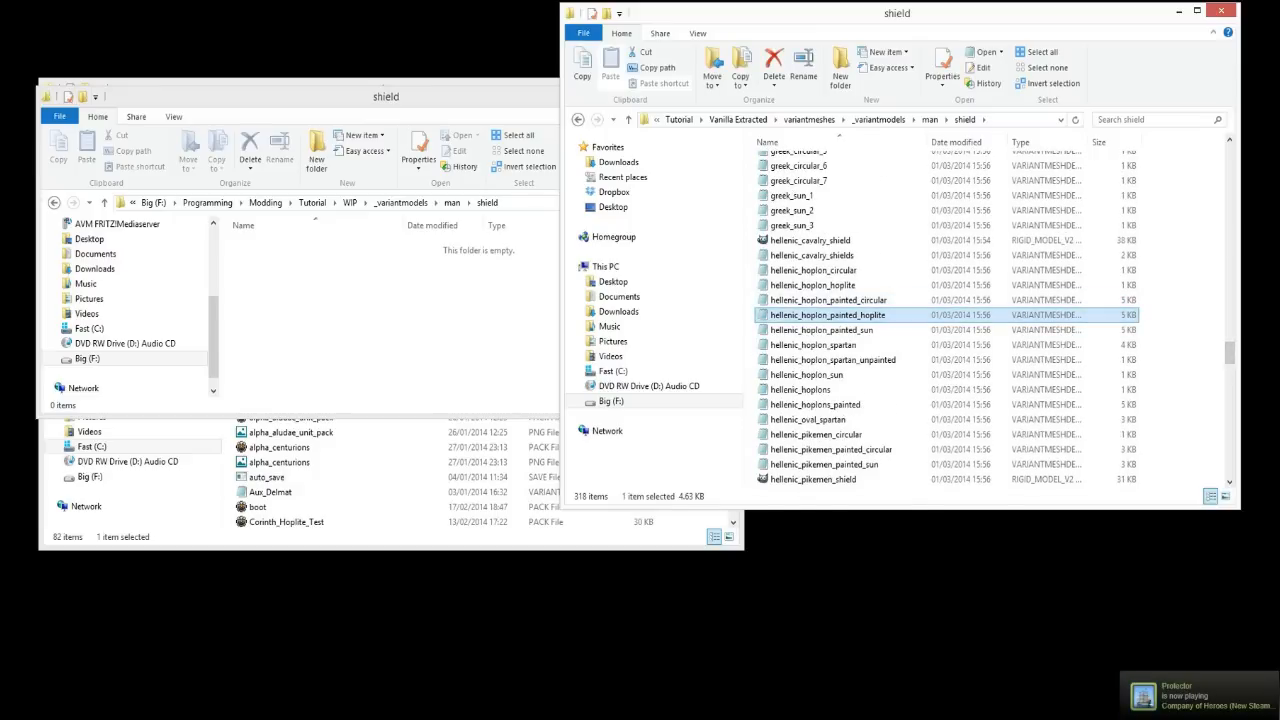
{"action": "right_click", "coordinate": [840, 314]}
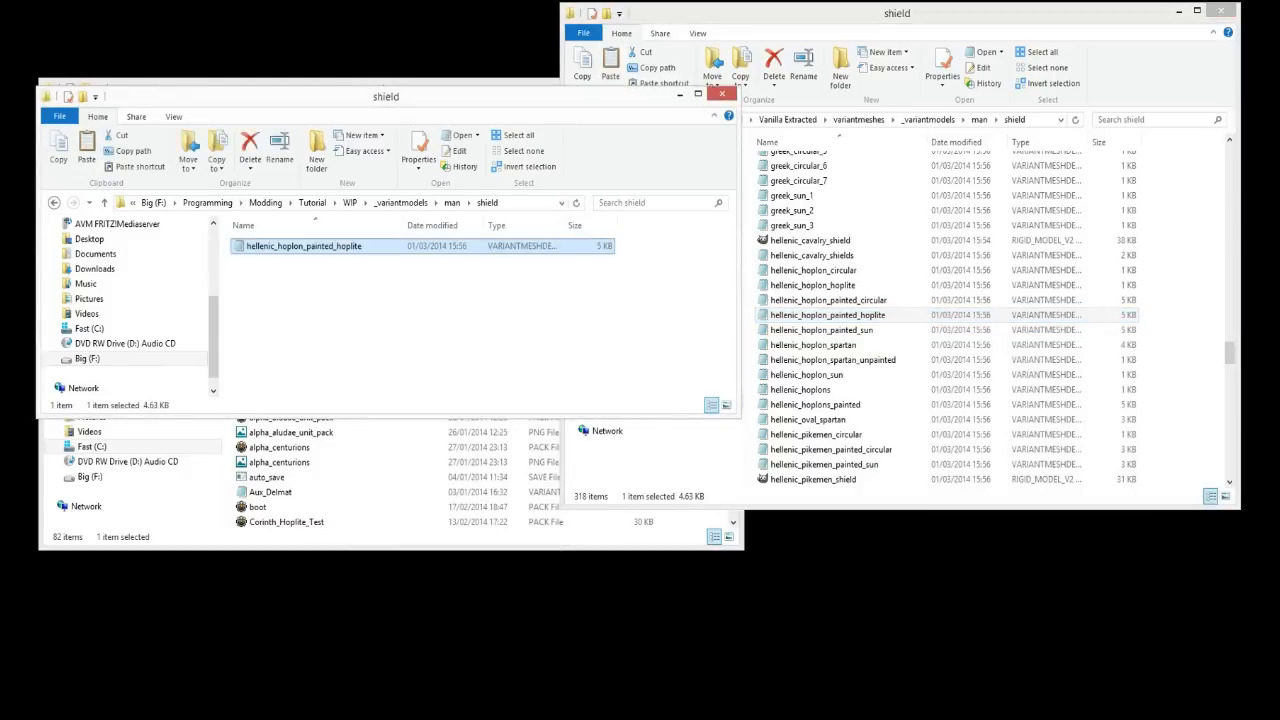
Rename the copied shield definition to magnar_shield and open it in Notepad++.
{"action": "right_click", "coordinate": [300, 246]}
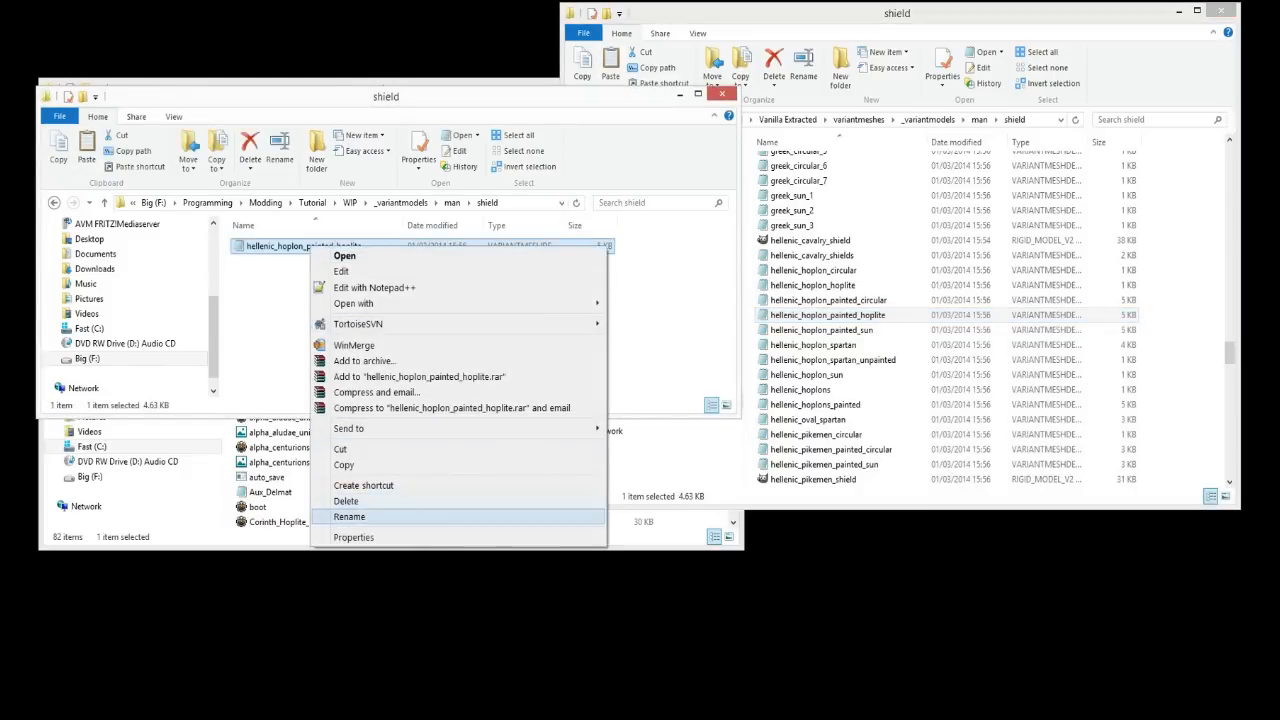
{"action": "left_click", "coordinate": [349, 516]}
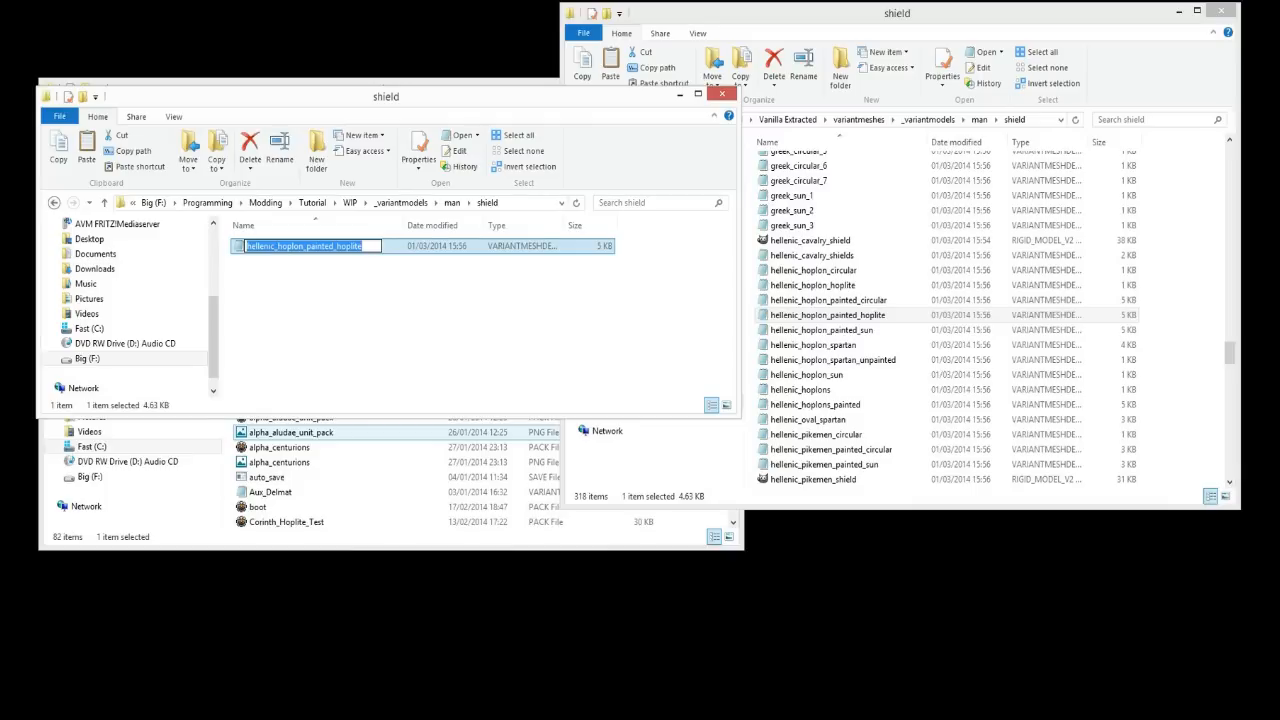
{"action": "type", "text": "magnar_shield"}
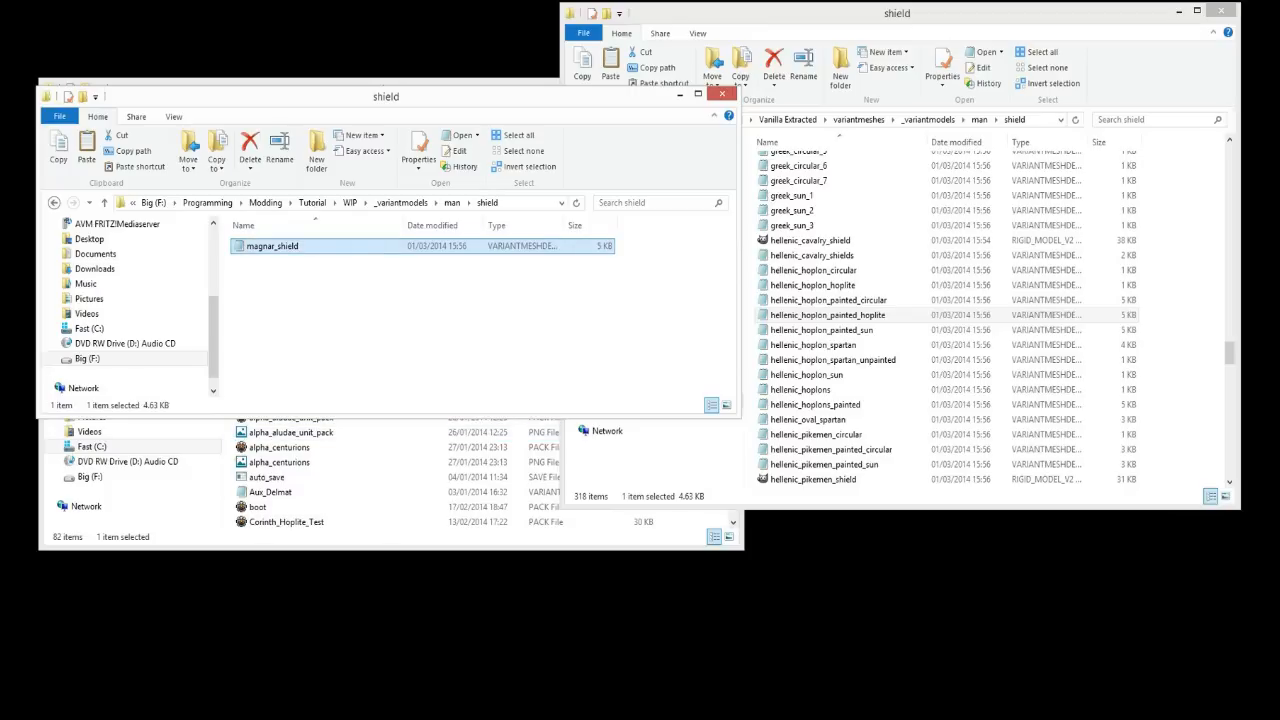
{"action": "right_click", "coordinate": [271, 246]}
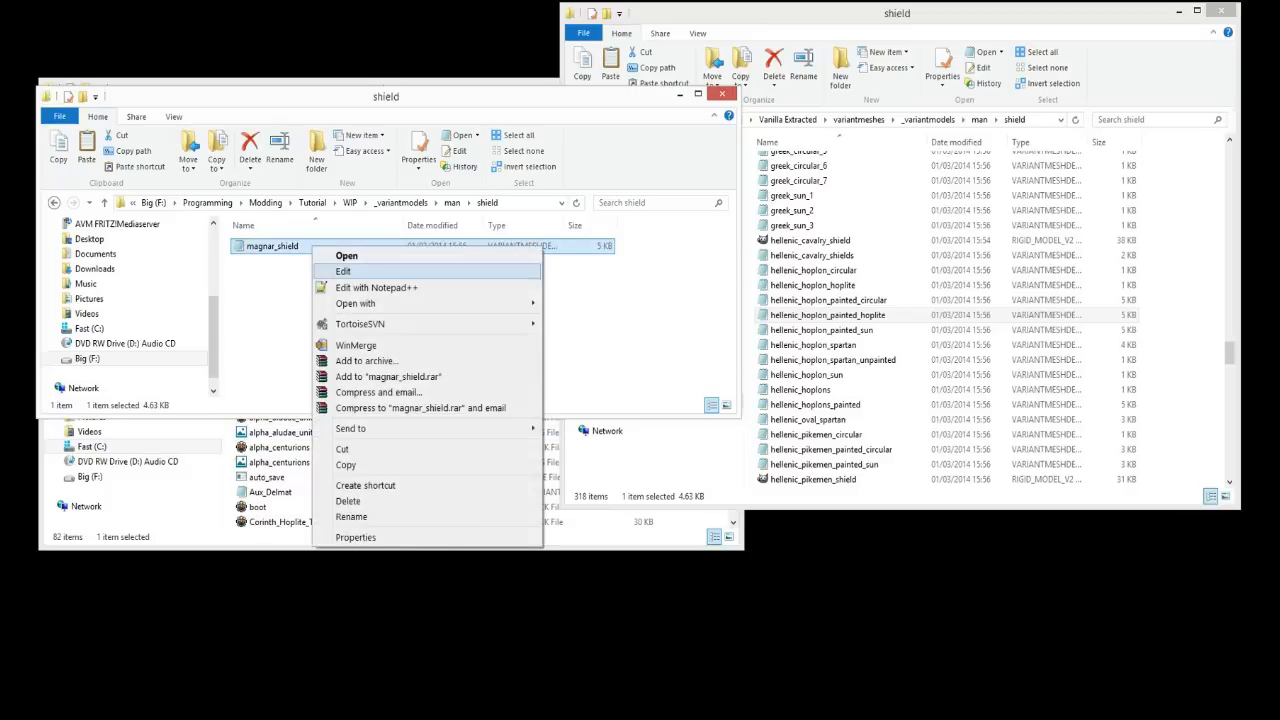
{"action": "left_click", "coordinate": [377, 288]}
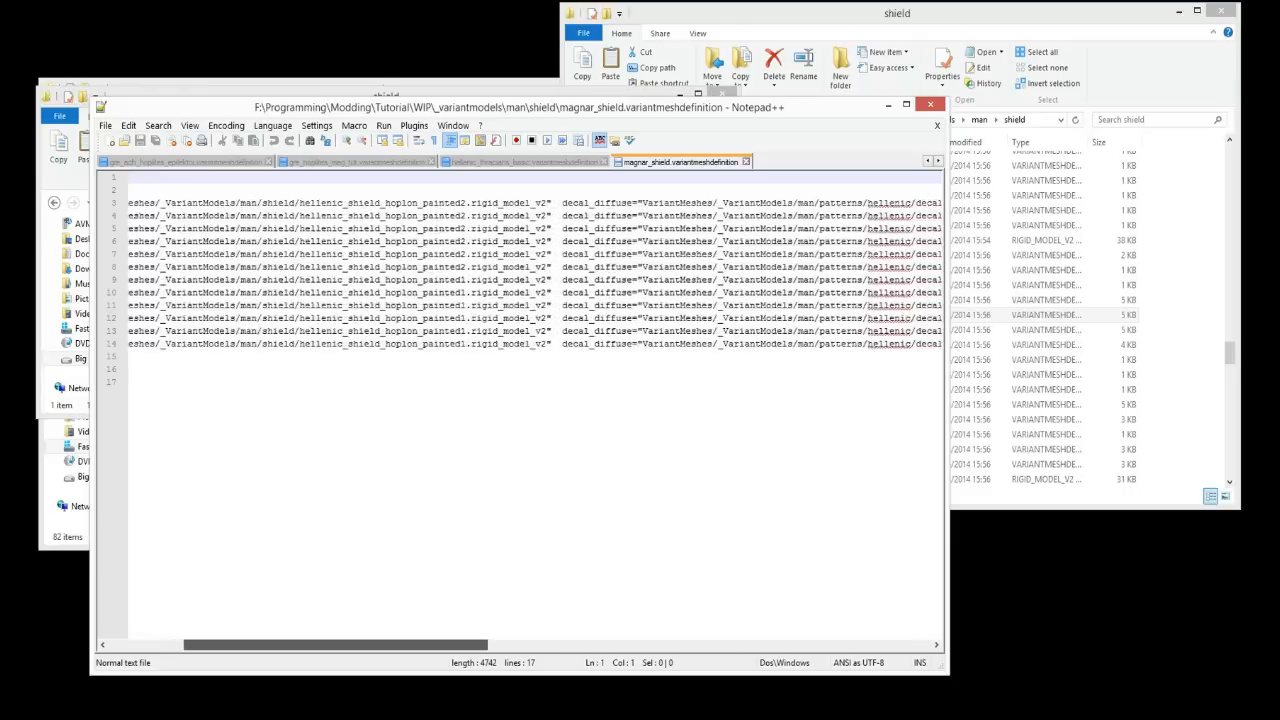
Trim magnar_shield to a single hellenic_shield_hoplon_painted2 variant mesh inside the shields slot.
{"action": "scroll", "scroll_direction": "right", "scroll_amount": 3}
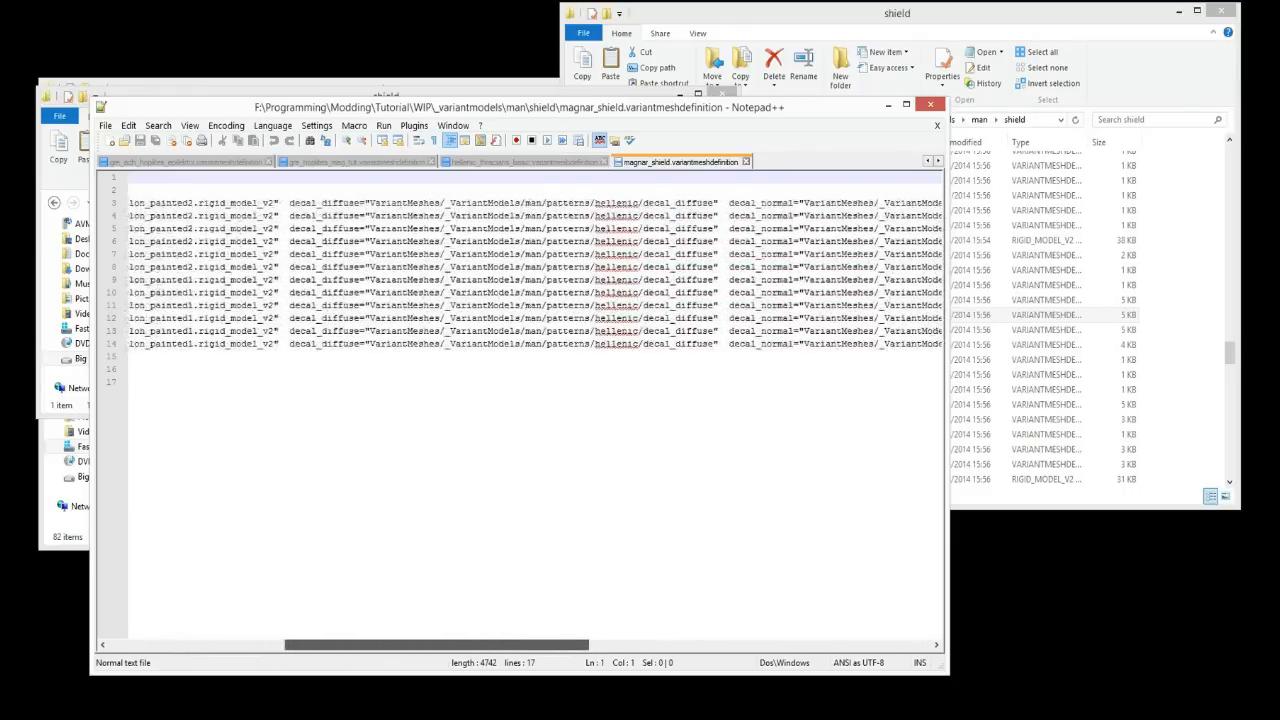
{"action": "scroll", "scroll_direction": "right", "scroll_amount": 3}
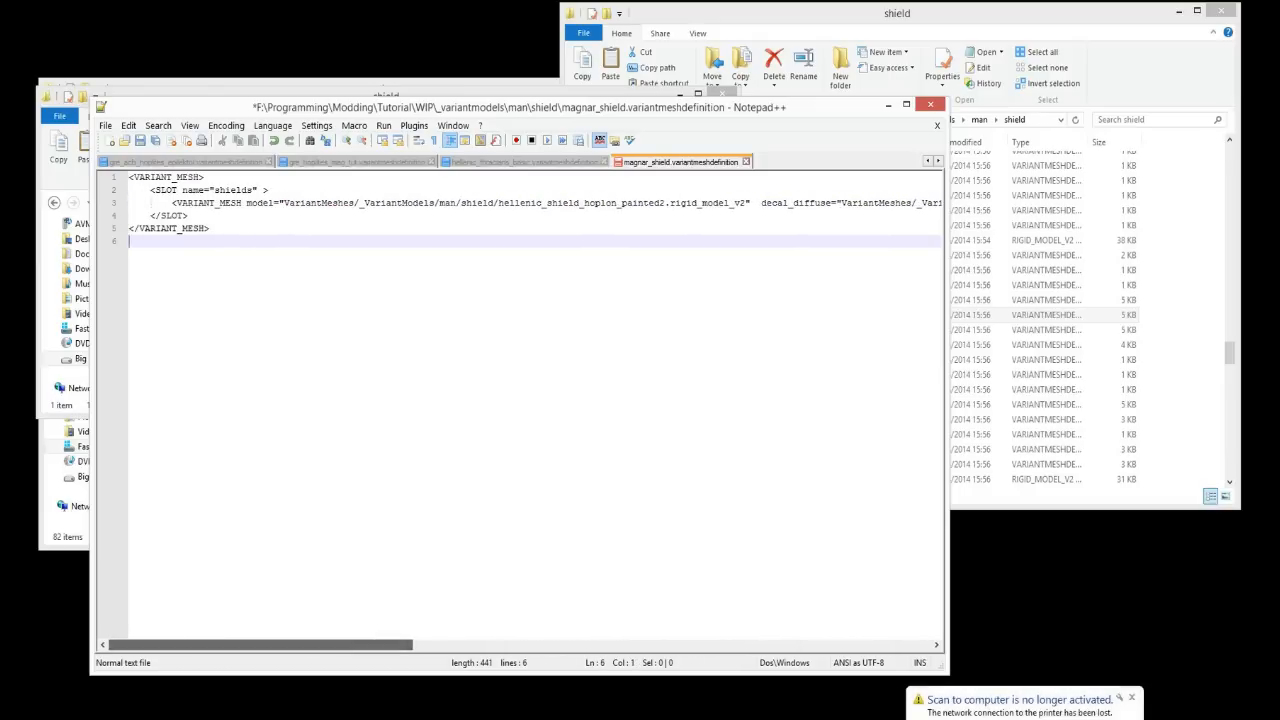
{"action": "scroll", "scroll_direction": "right", "scroll_amount": 3}
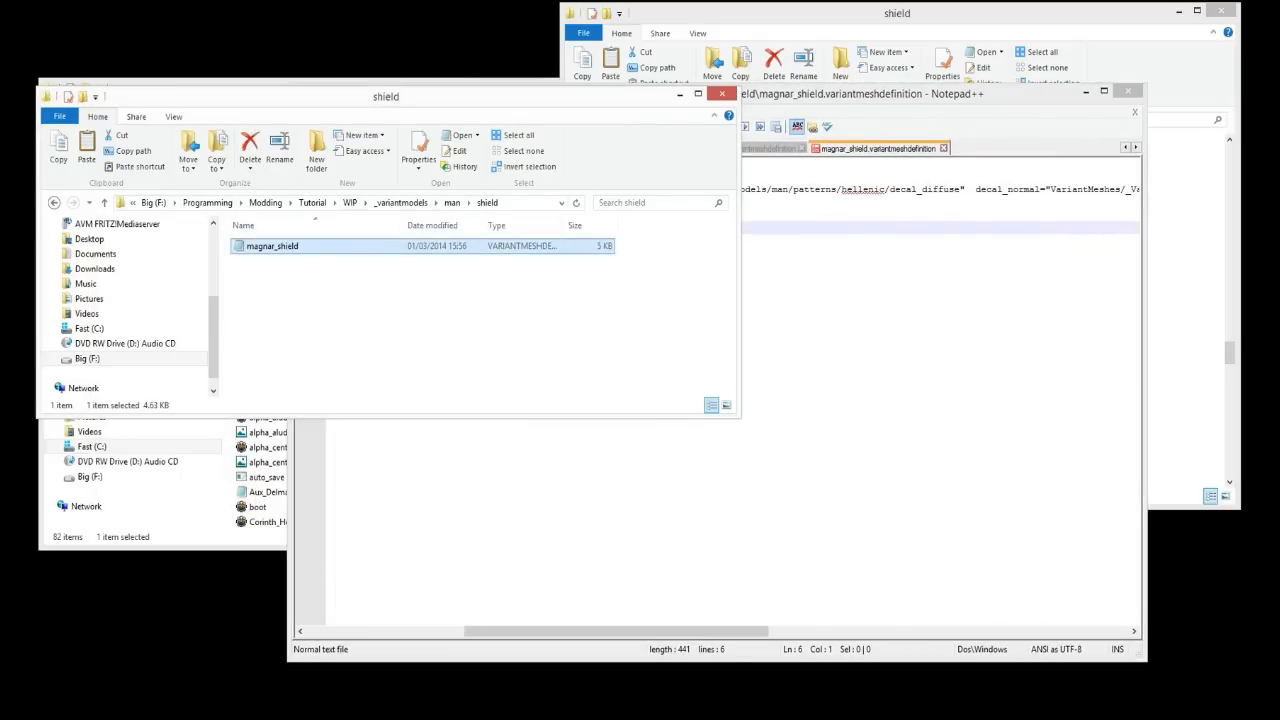
Browse to man > patterns > hellenic and copy the magnar_diffuse texture's name.
{"action": "left_click", "coordinate": [392, 202]}
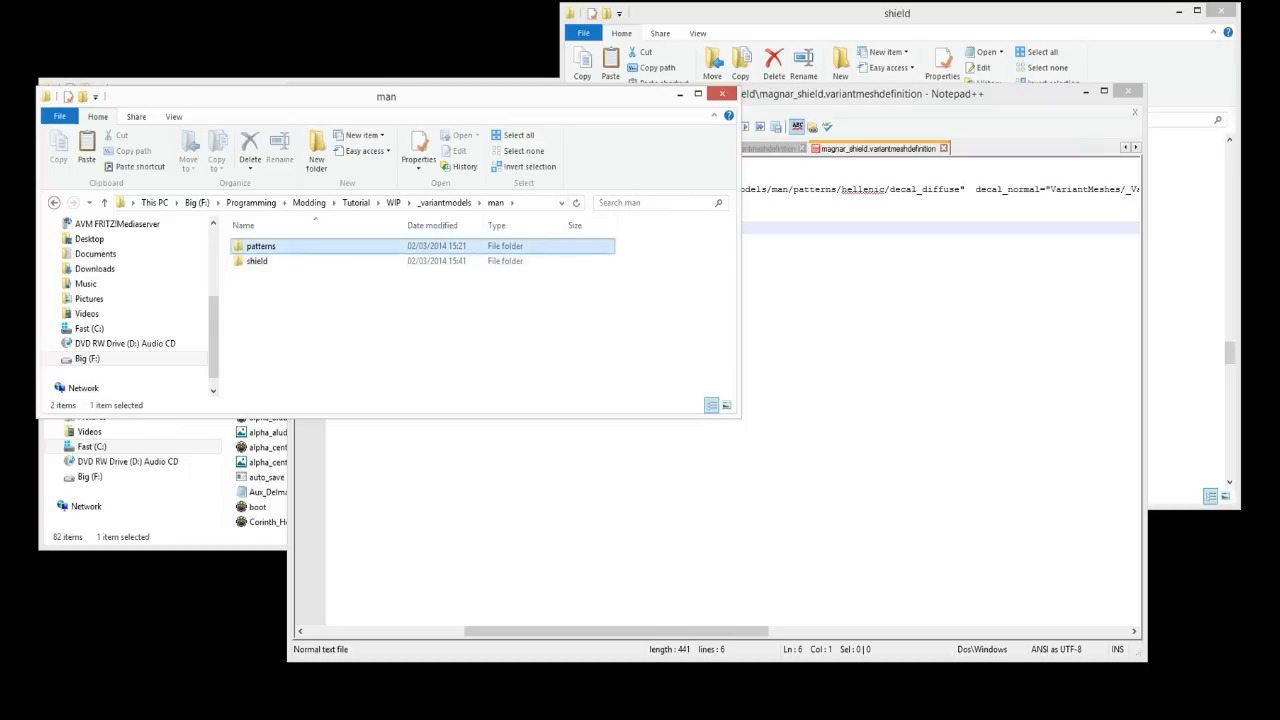
{"action": "double_click", "coordinate": [260, 245]}
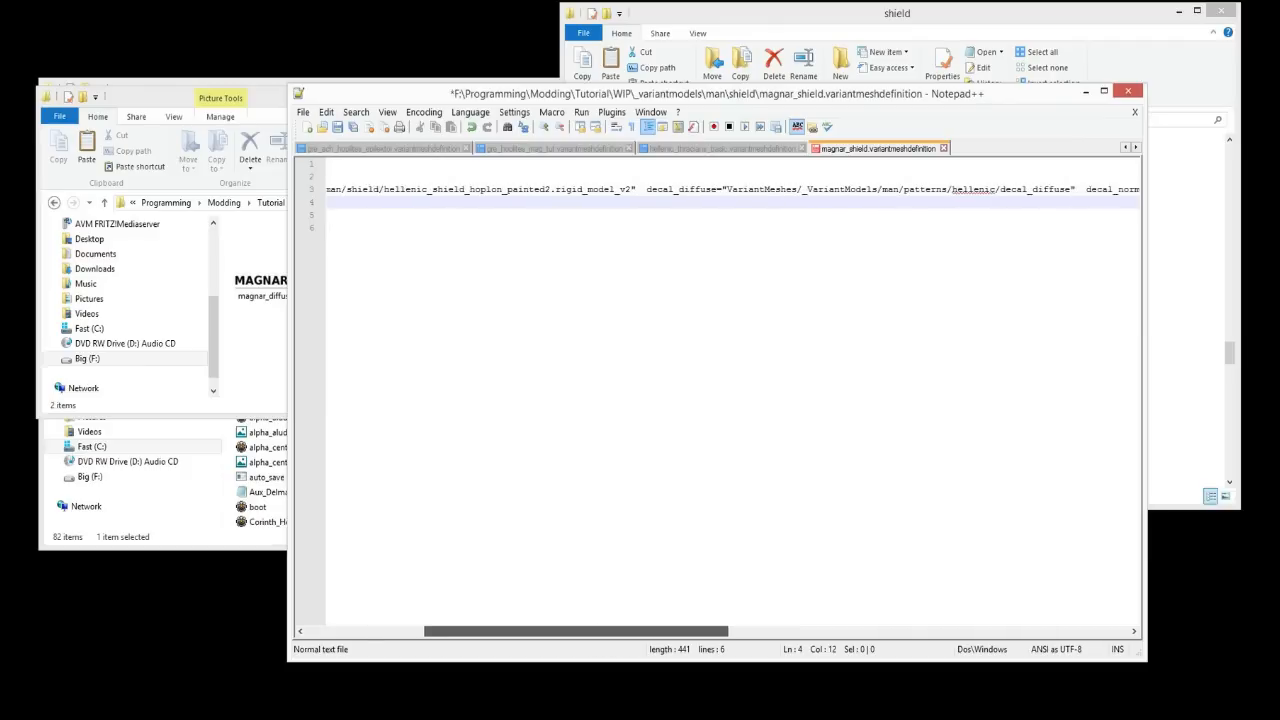
{"action": "scroll", "scroll_direction": "right", "scroll_amount": 3}
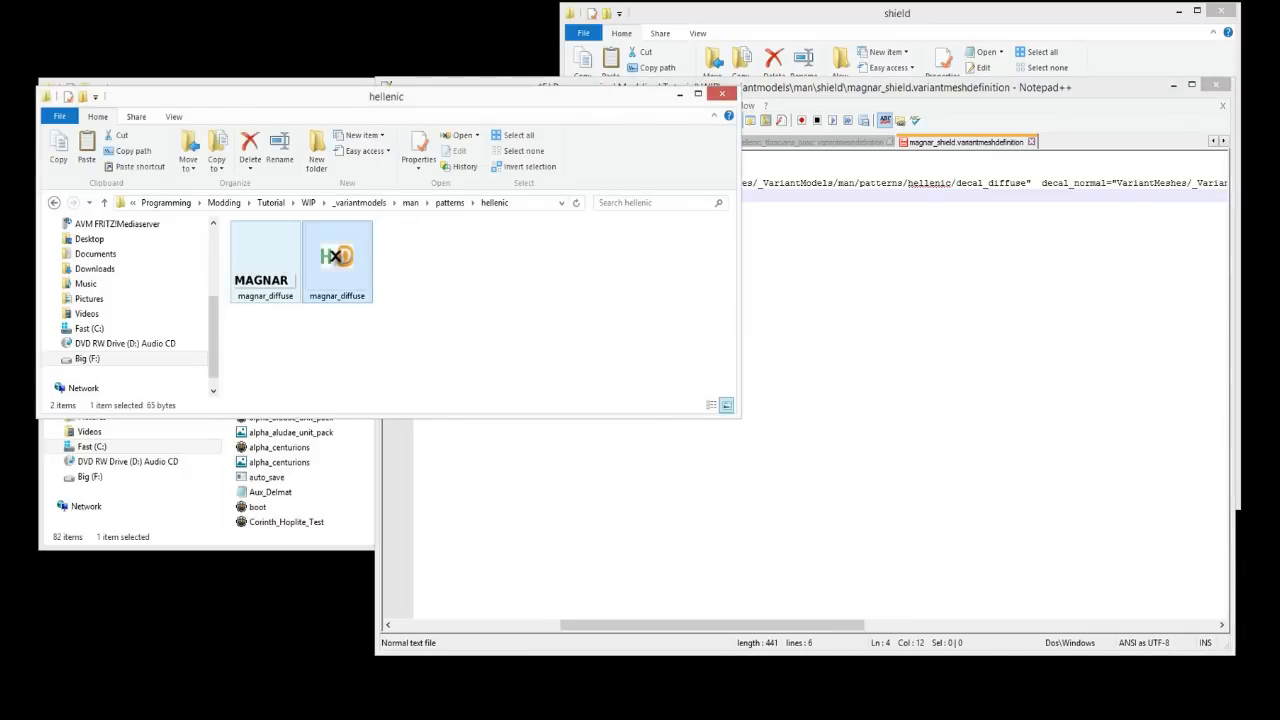
{"action": "right_click", "coordinate": [337, 255]}
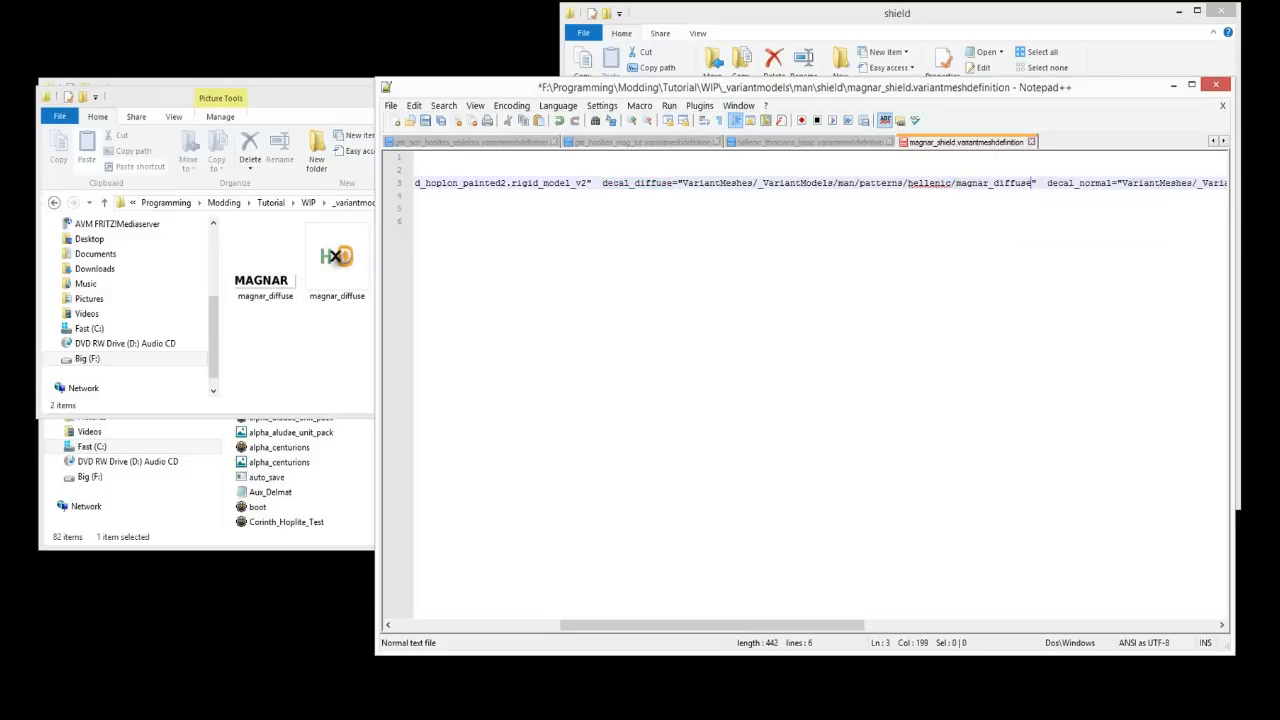
Replace decal_diffuse with hellenic/magnar_diffuse in magnar_shield's decal_diffuse path.
{"action": "scroll", "scroll_direction": "right", "scroll_amount": 3}
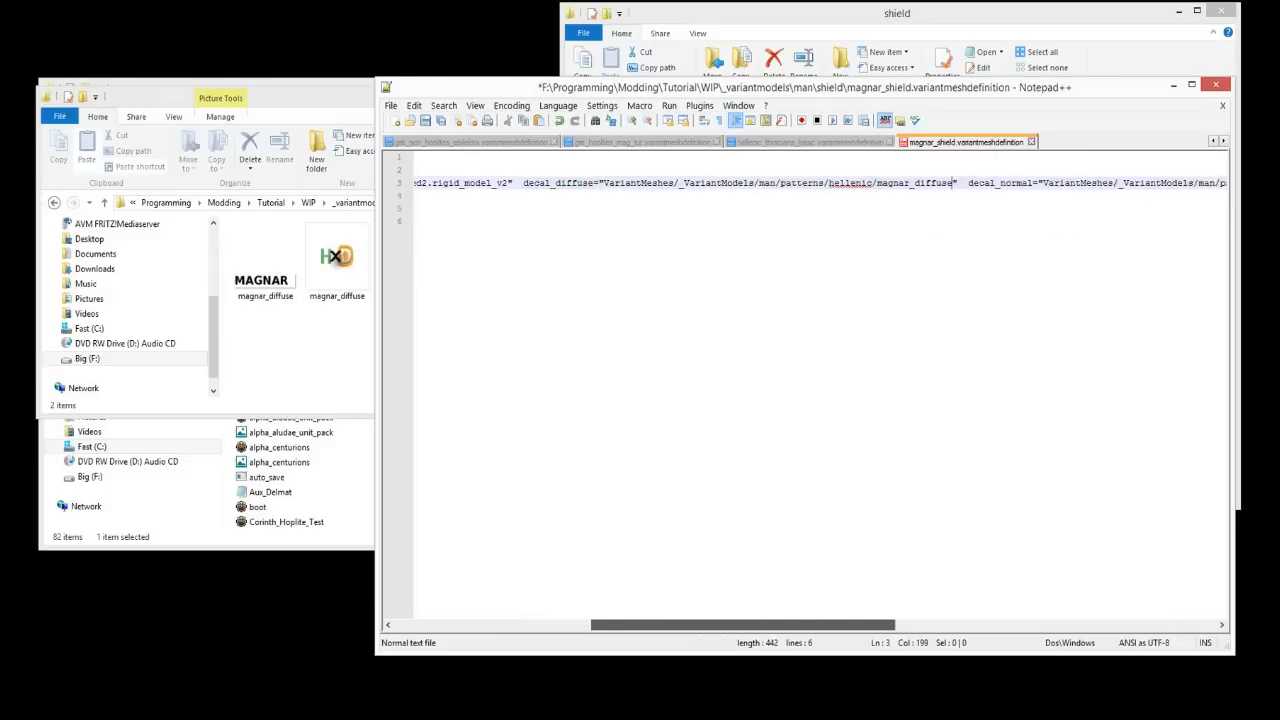
{"action": "scroll", "scroll_direction": "right", "scroll_amount": 3}
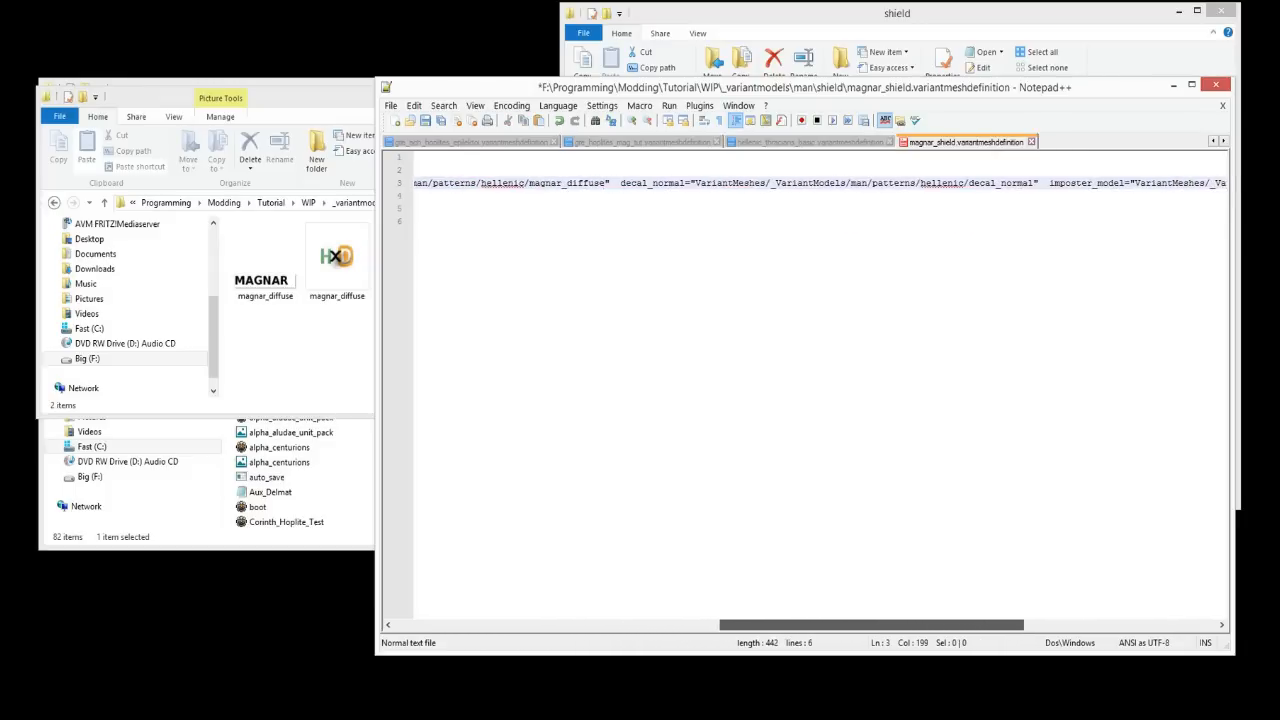
{"action": "scroll", "scroll_direction": "right", "scroll_amount": 3}
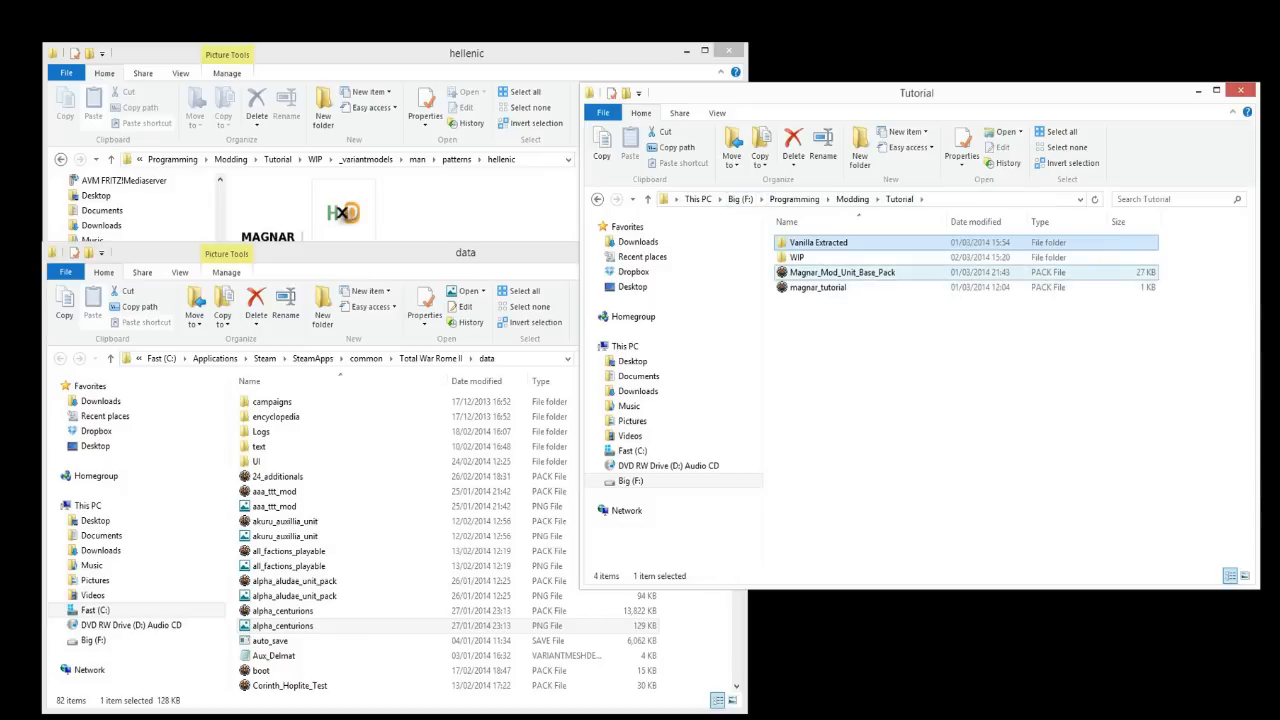
Open Magnar_Mod_Unit_Base_Pack from the Tutorial folder in Pack File Manager.
{"action": "left_click", "coordinate": [841, 272]}
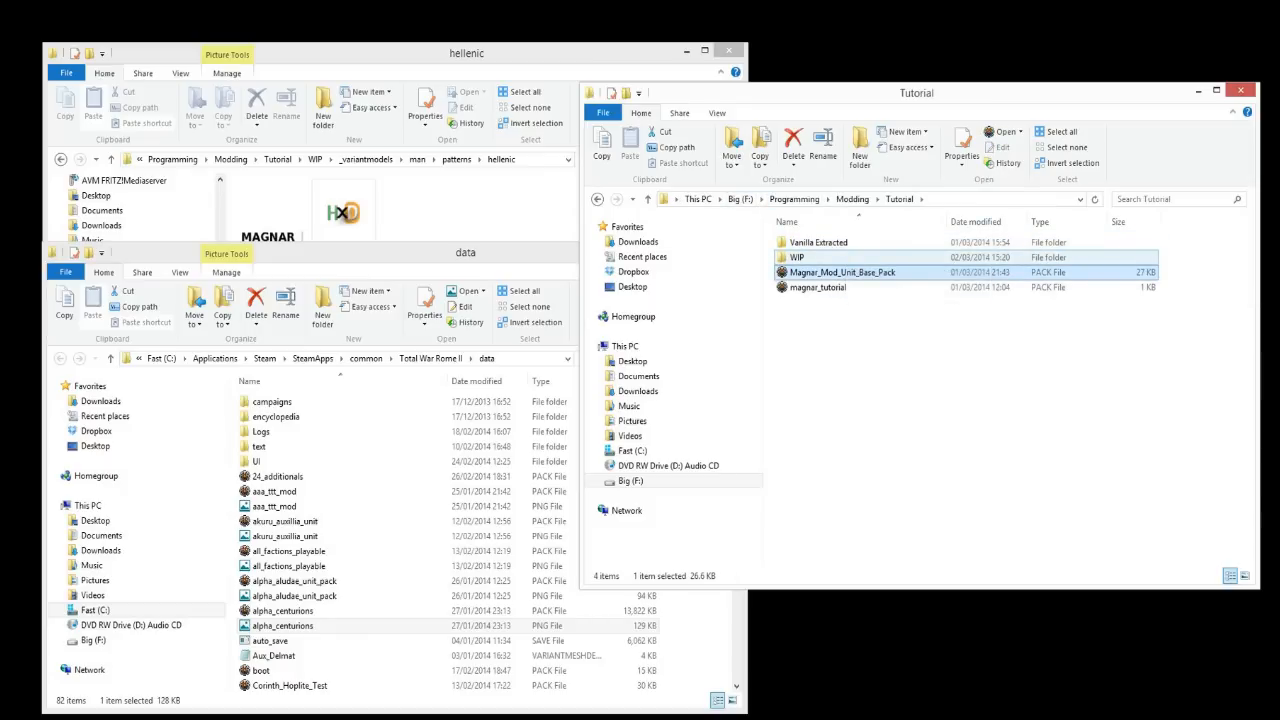
{"action": "double_click", "coordinate": [842, 272]}
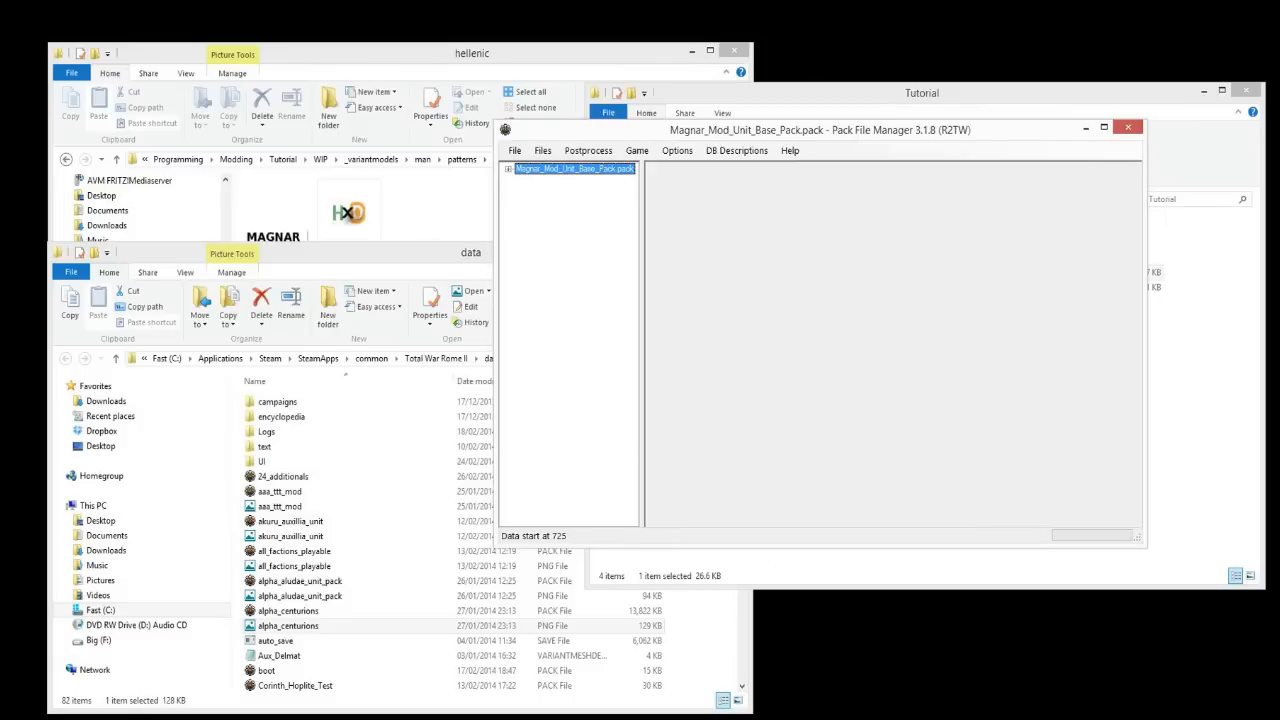
Add a new empty directory under variantmeshes and name it starting with '_varia'.
{"action": "left_click", "coordinate": [517, 168]}
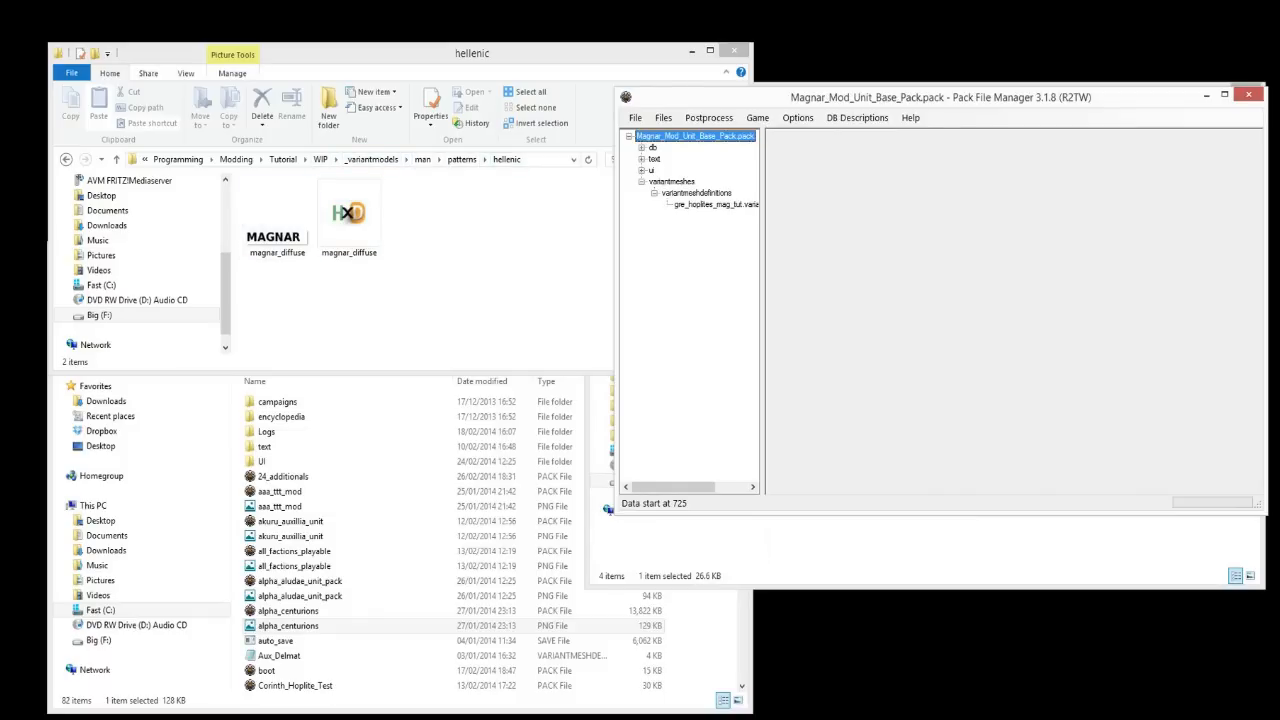
{"action": "right_click", "coordinate": [672, 181]}
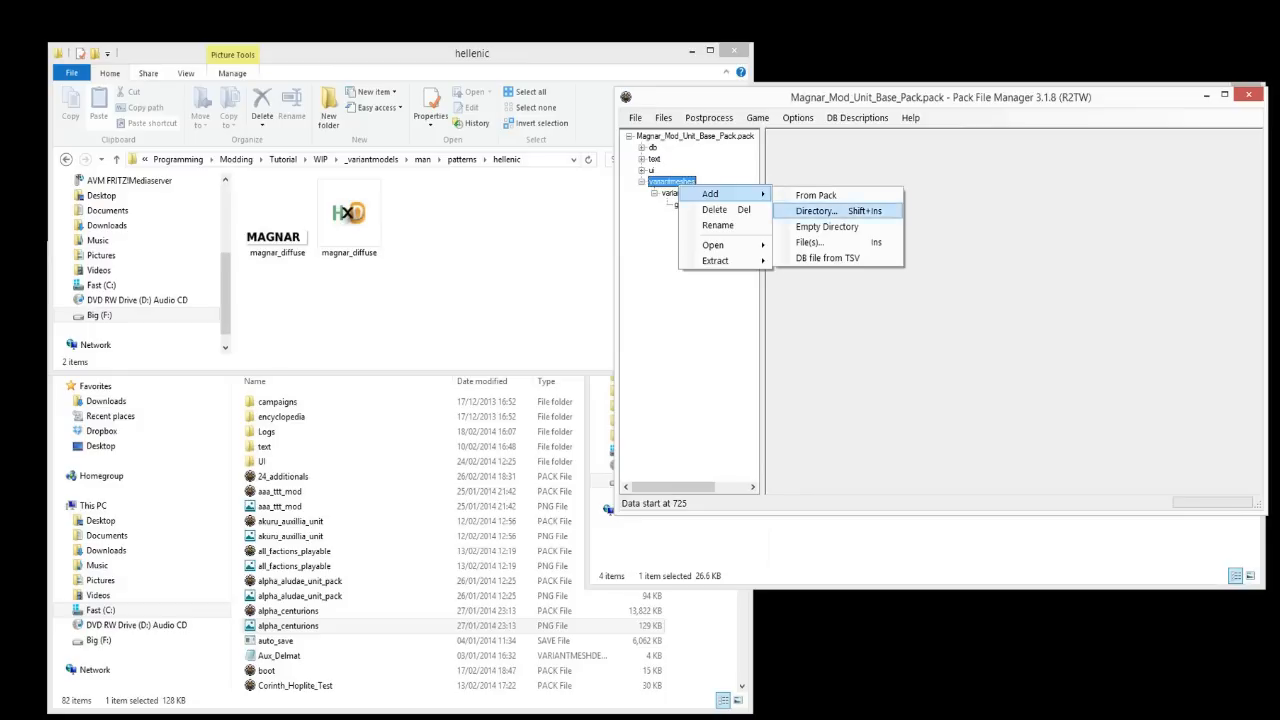
{"action": "left_click", "coordinate": [815, 210]}
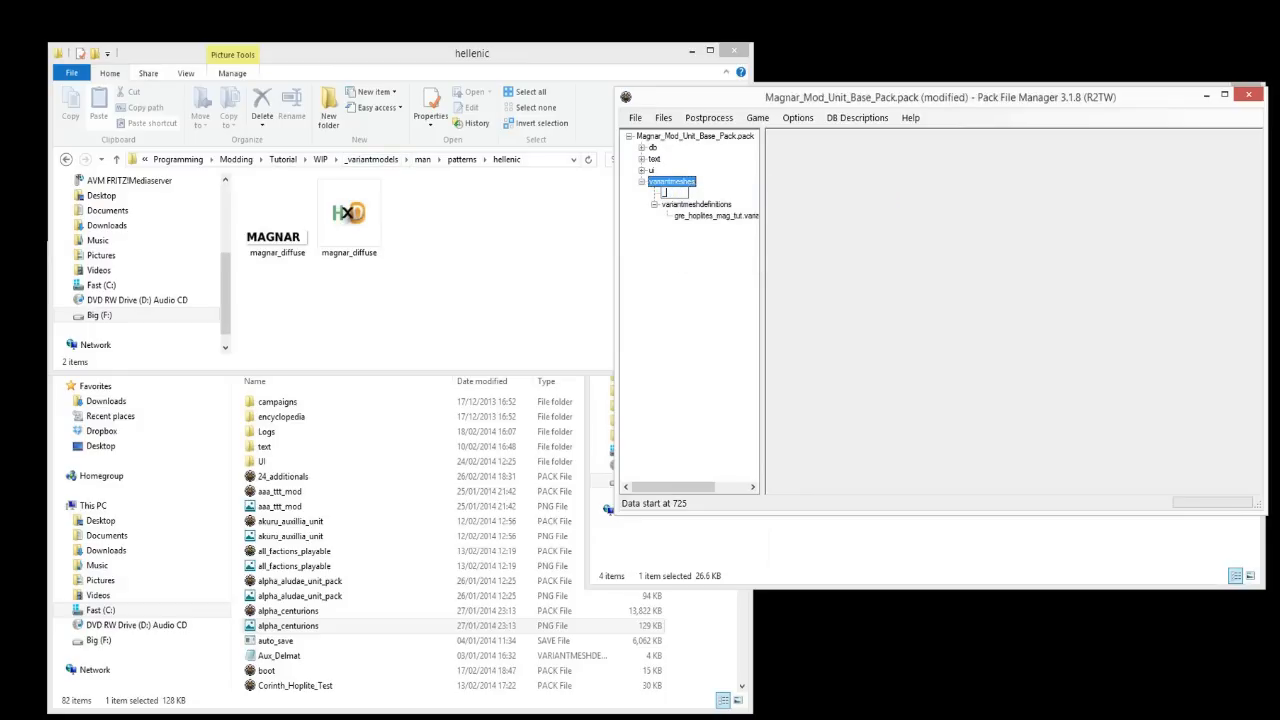
{"action": "type", "text": "_varia"}
{"action": "type", "text": "patterns"}
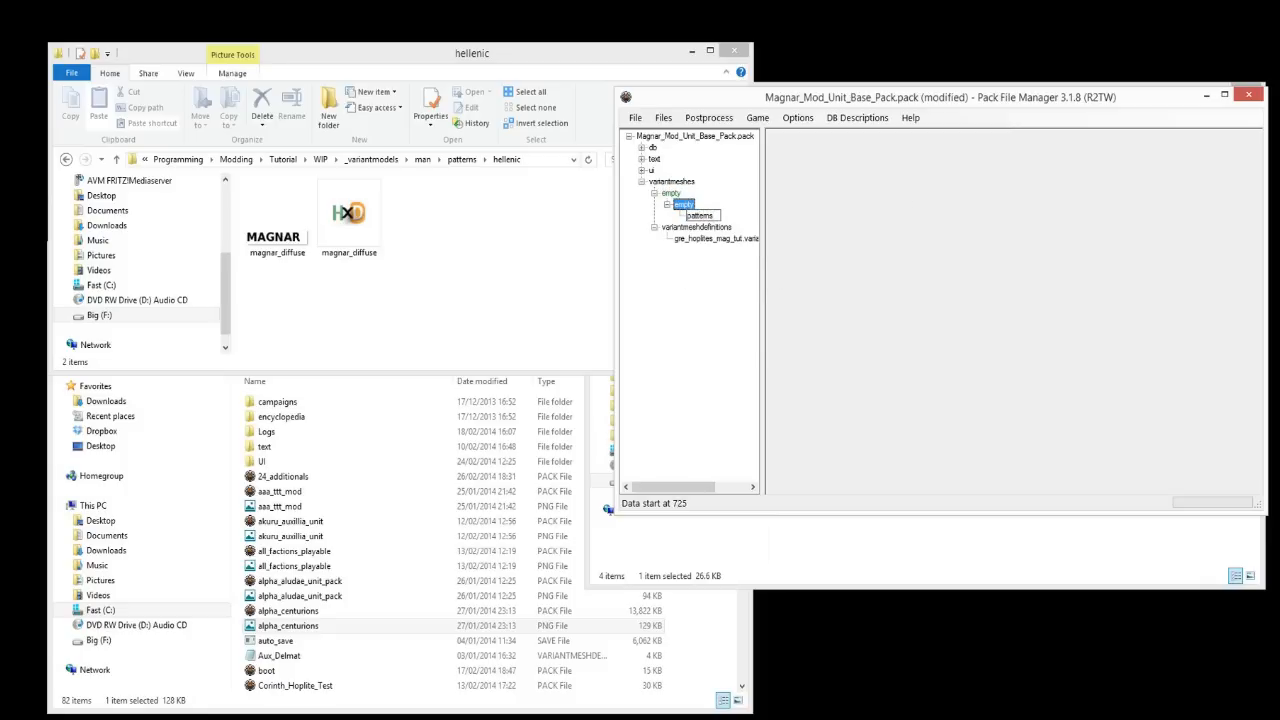
{"action": "left_click", "coordinate": [349, 212]}
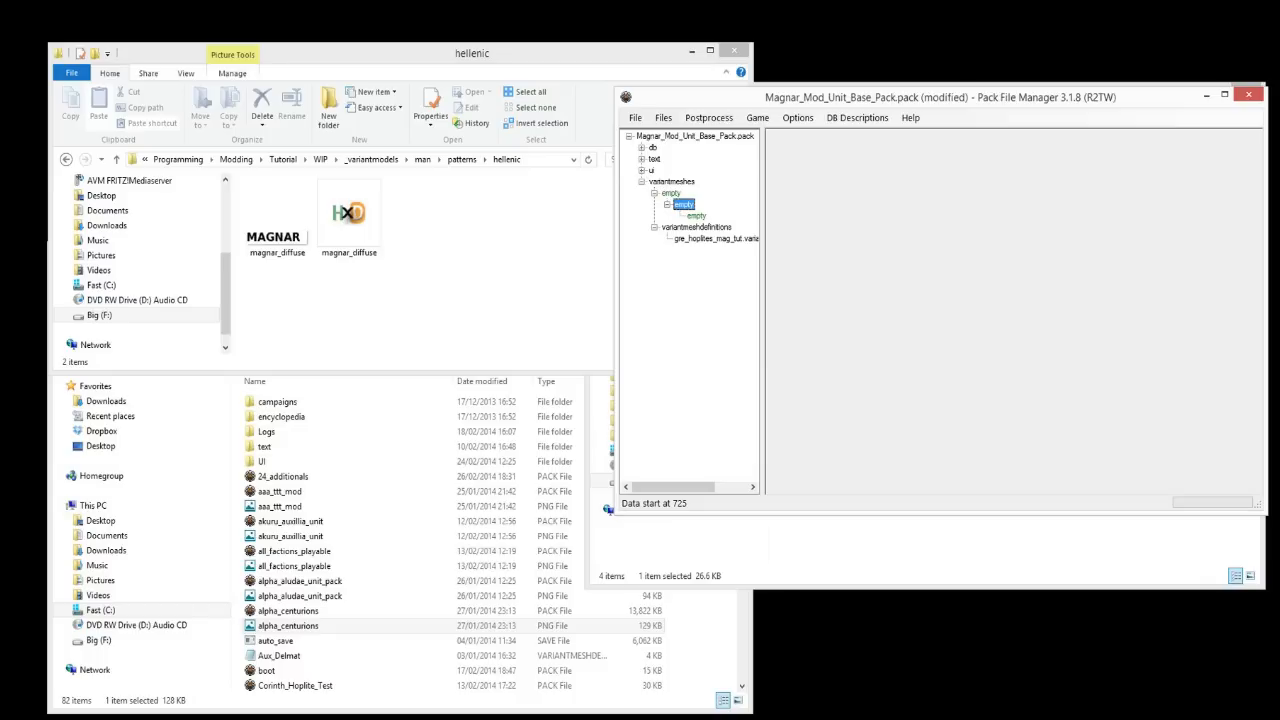
Add a further empty directory nested inside the new folder.
{"action": "right_click", "coordinate": [684, 204]}
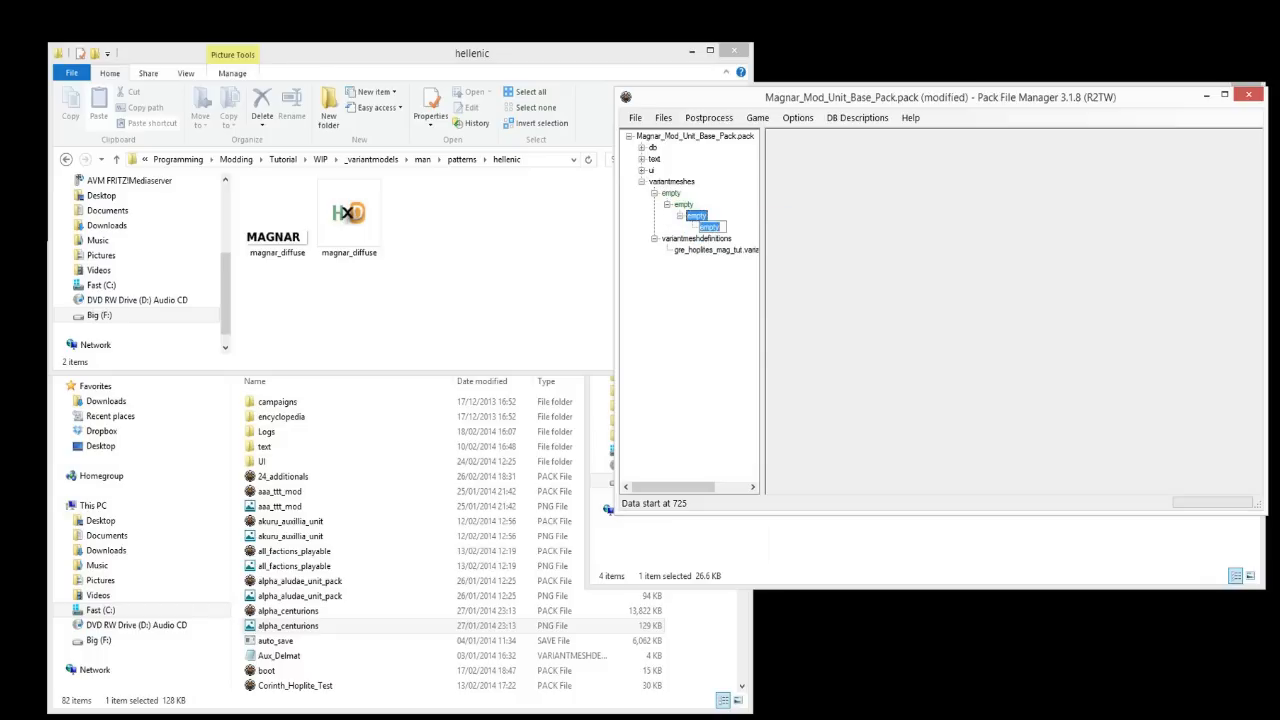
{"action": "left_click", "coordinate": [696, 216]}
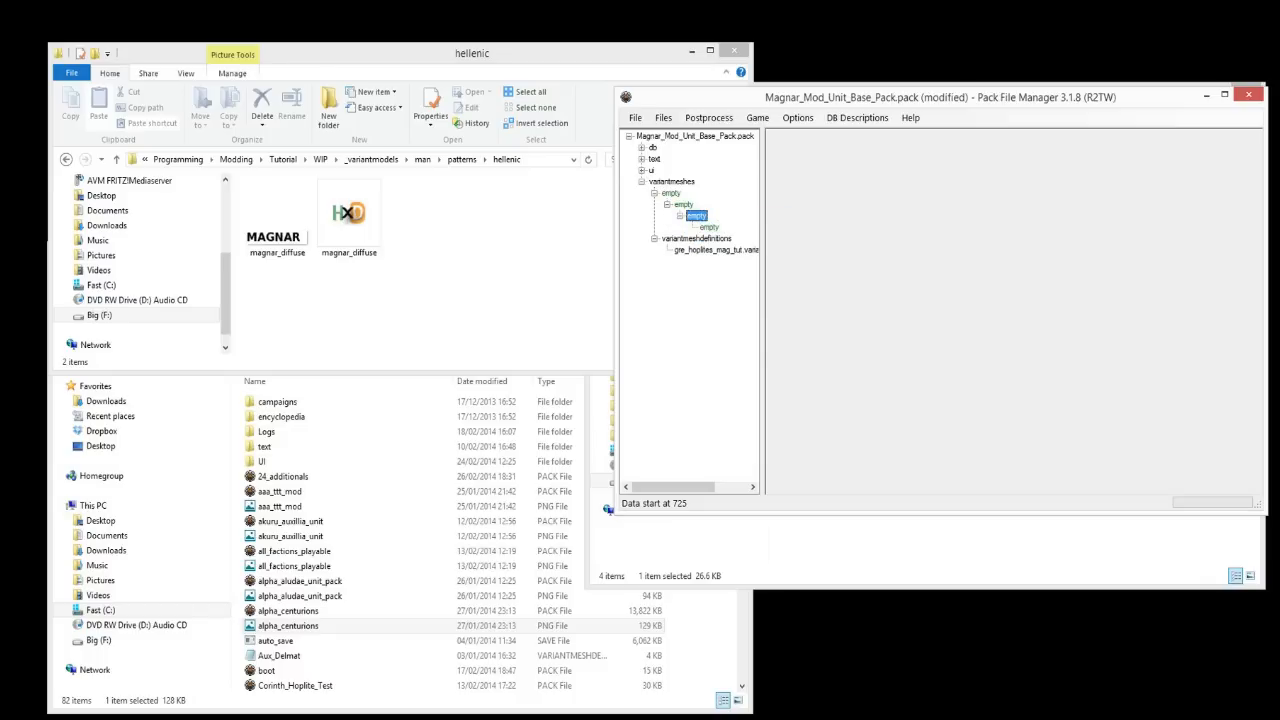
Add the _variantmodels directory, bringing man/patterns/hellenic with both magnar_diffuse files into the pack.
{"action": "right_click", "coordinate": [697, 227]}
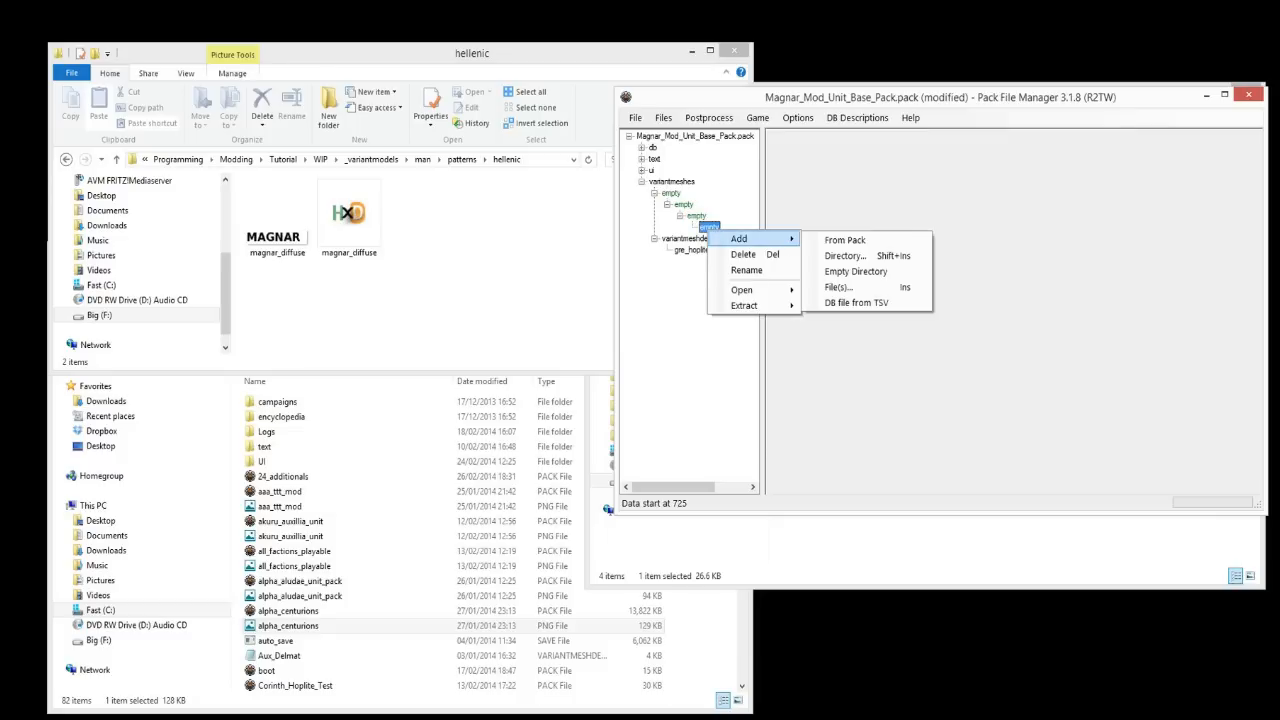
{"action": "left_click", "coordinate": [837, 287]}
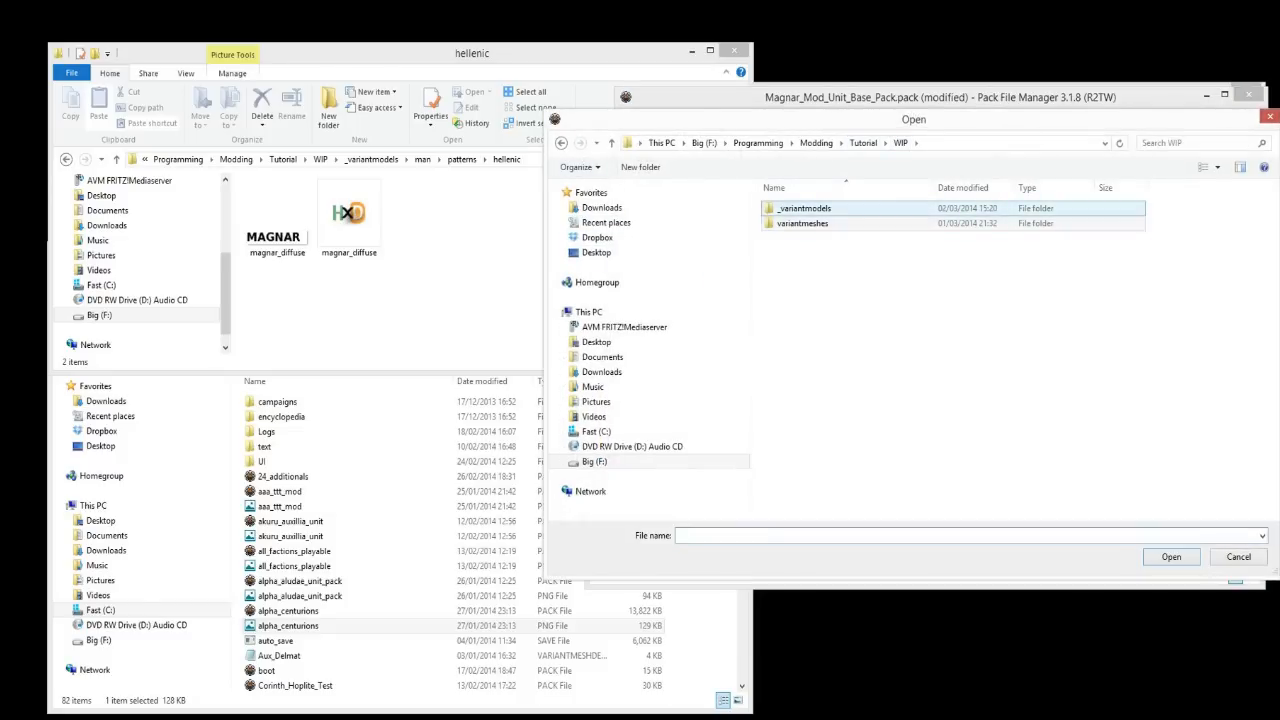
{"action": "double_click", "coordinate": [804, 208]}
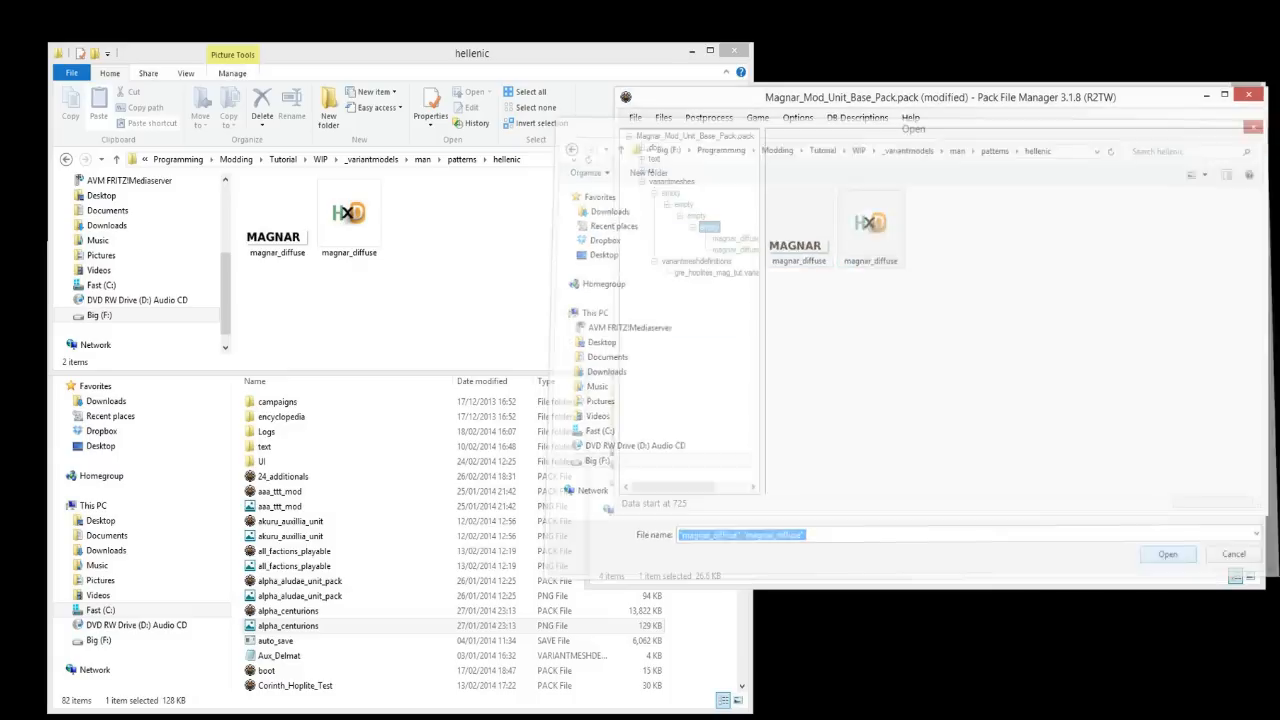
{"action": "left_click", "coordinate": [1167, 554]}
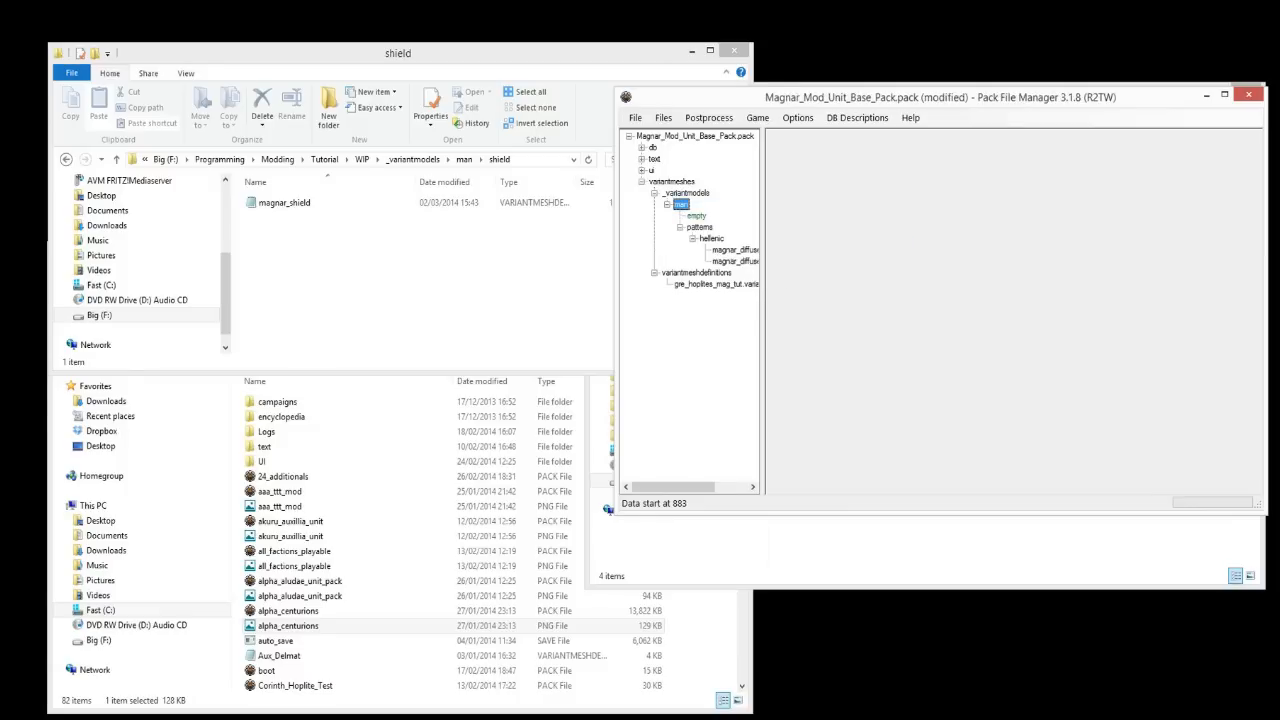
Add the shield directory containing magnar_shield.variantmeshdefinition under man.
{"action": "right_click", "coordinate": [697, 216]}
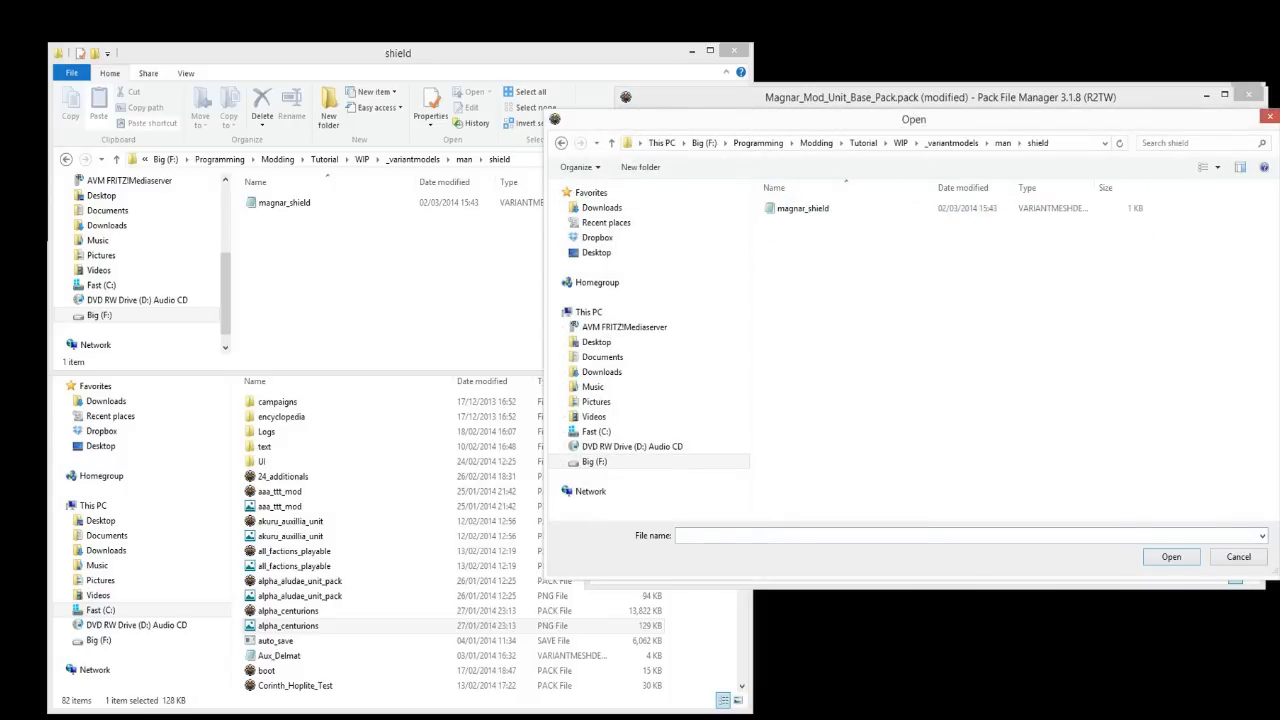
{"action": "left_click", "coordinate": [803, 207]}
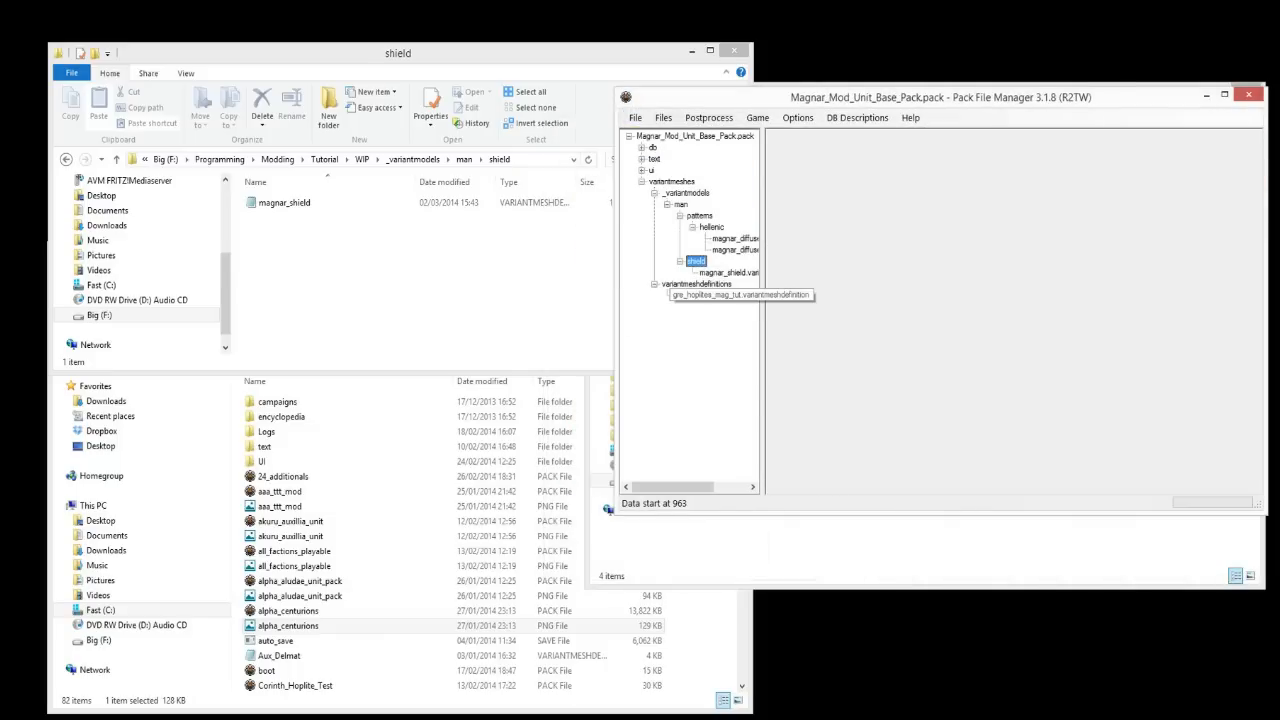
Inspect the hoplite definition, magnar_shield definition and magnar_diffuse texture array entries.
{"action": "left_click", "coordinate": [714, 295]}
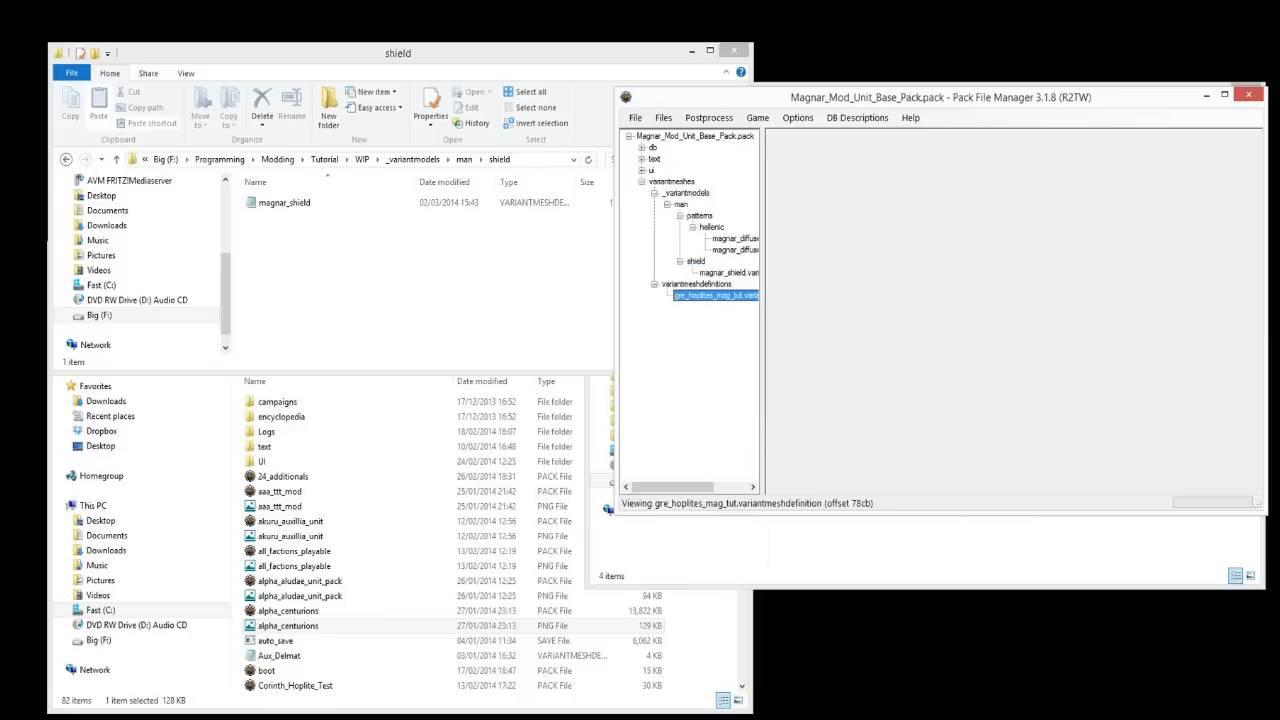
{"action": "left_click", "coordinate": [725, 272]}
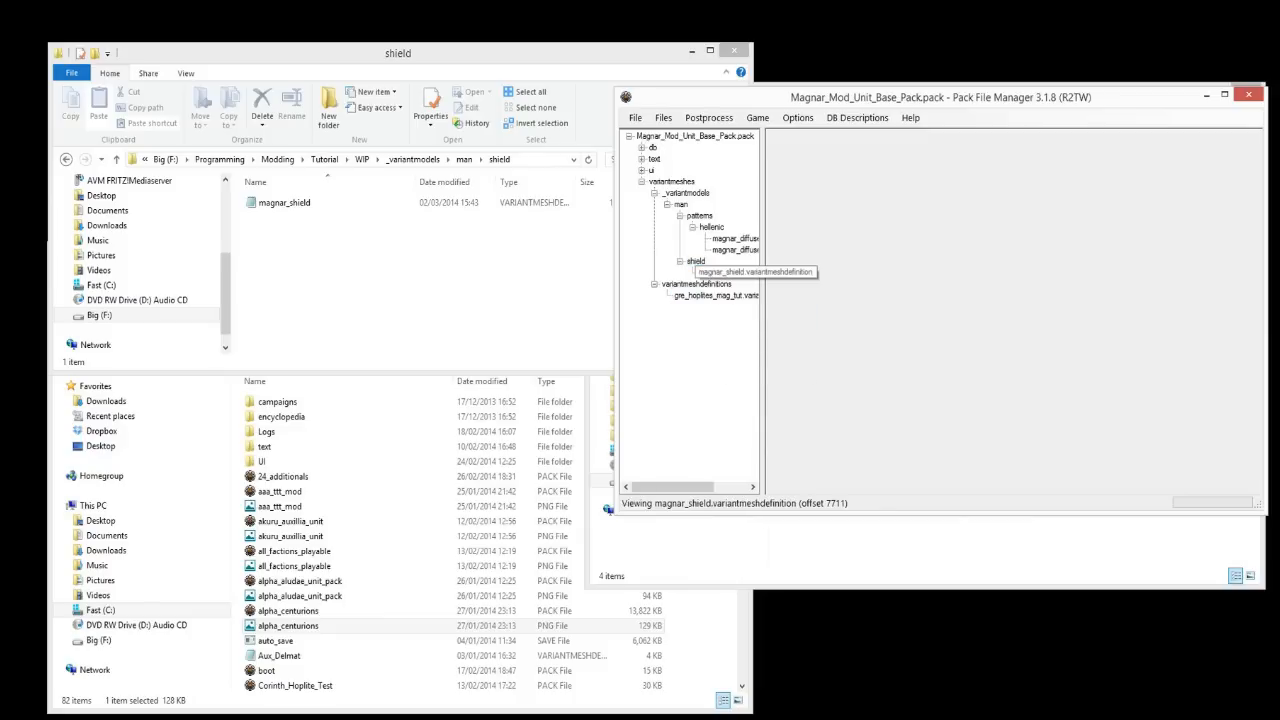
{"action": "left_click", "coordinate": [727, 272]}
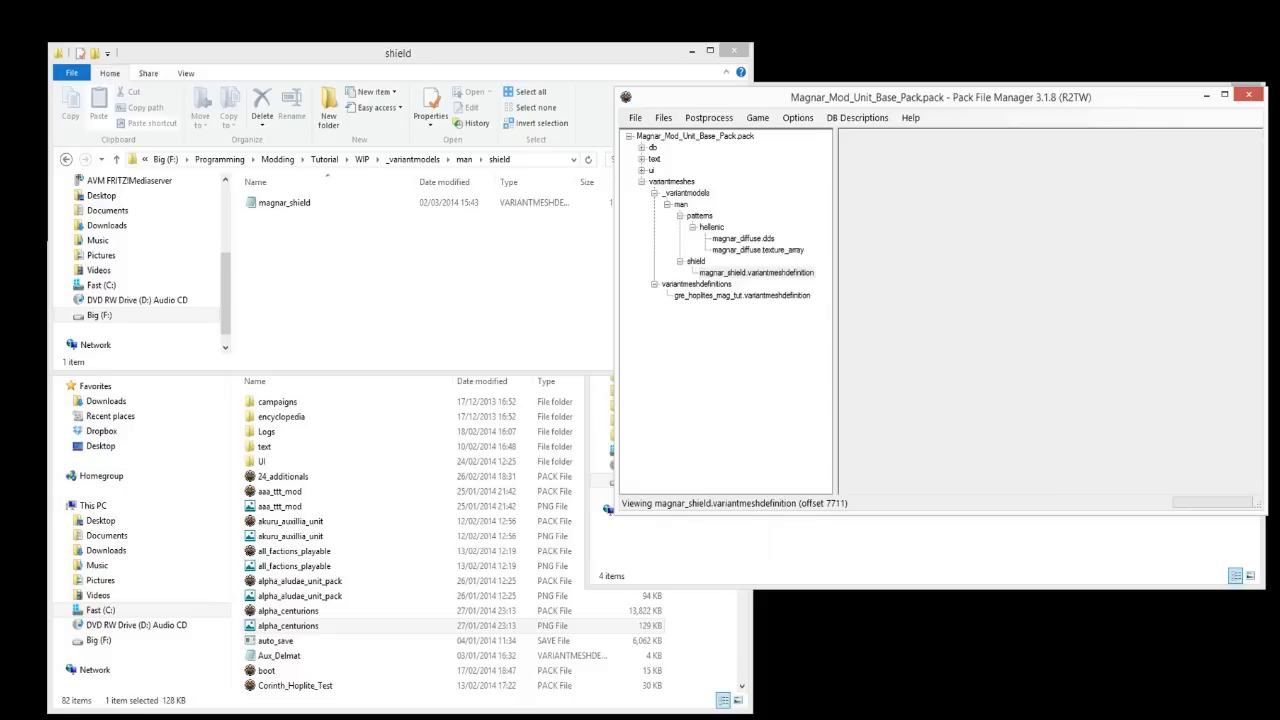
{"action": "left_click", "coordinate": [756, 272]}
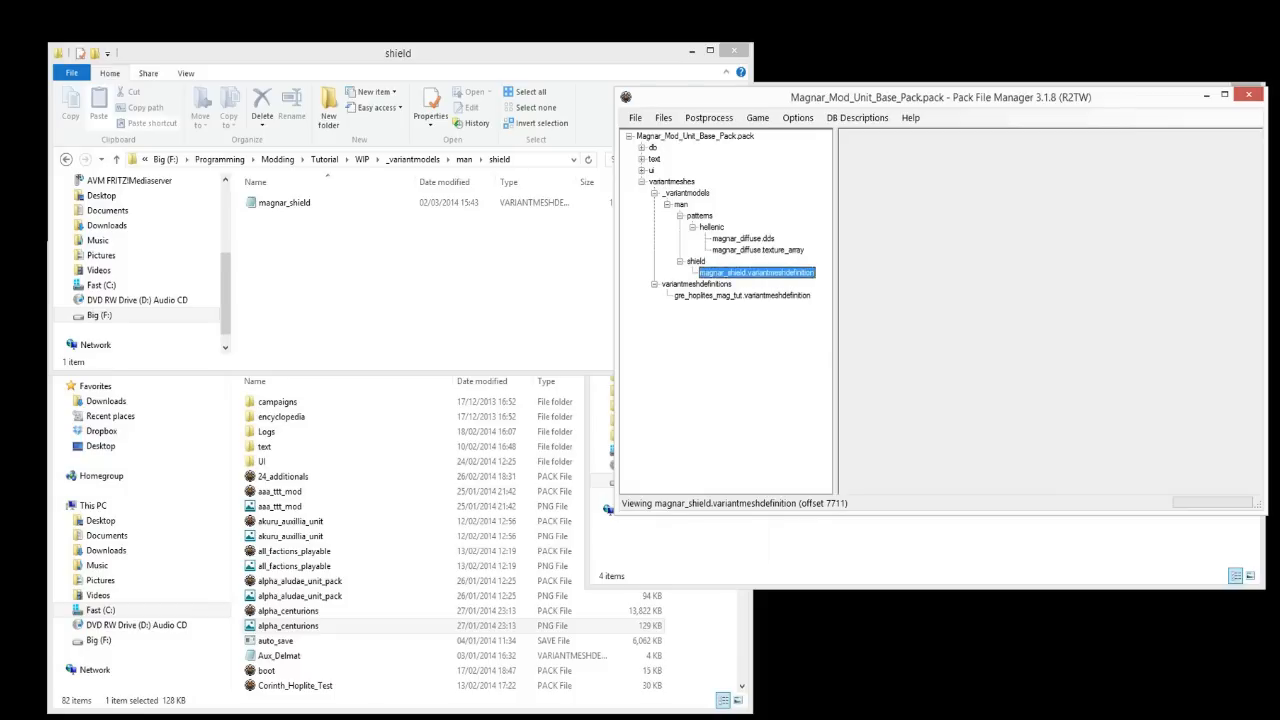
{"action": "left_click", "coordinate": [755, 249]}
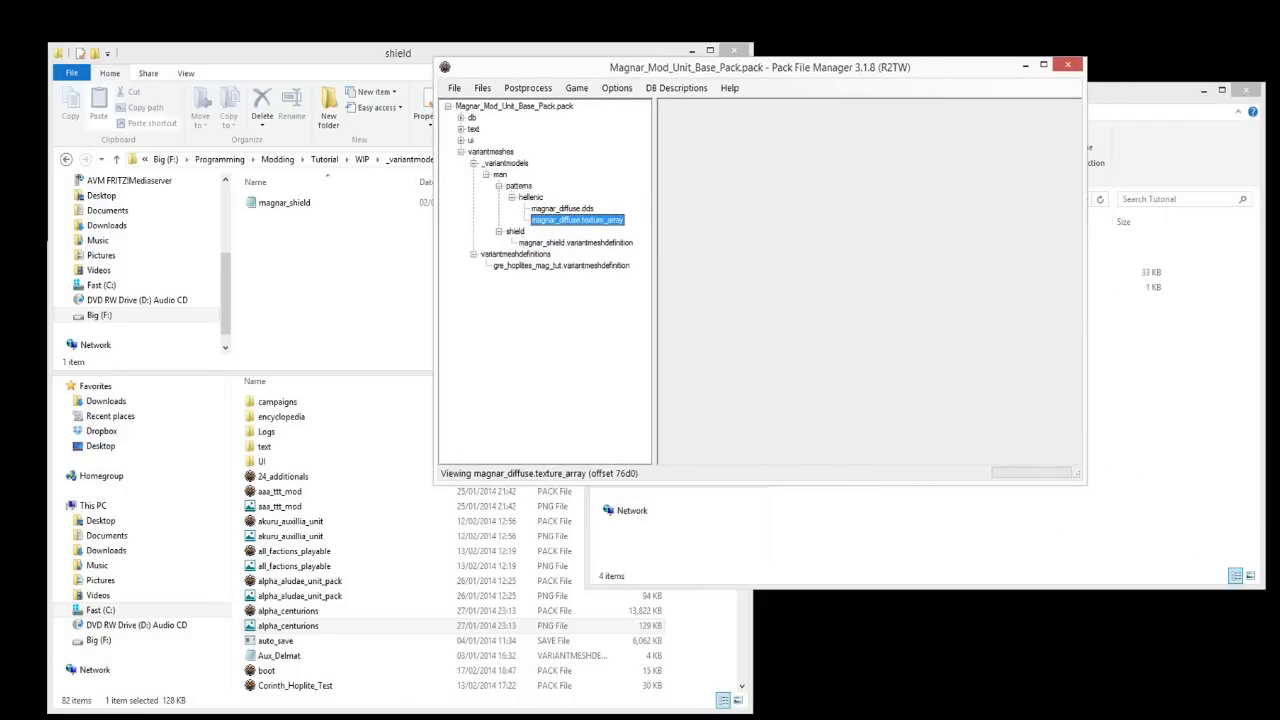
Edit gre_hoplites_mag_tut as text so its shield slot references magnar_shield.
{"action": "right_click", "coordinate": [560, 265]}
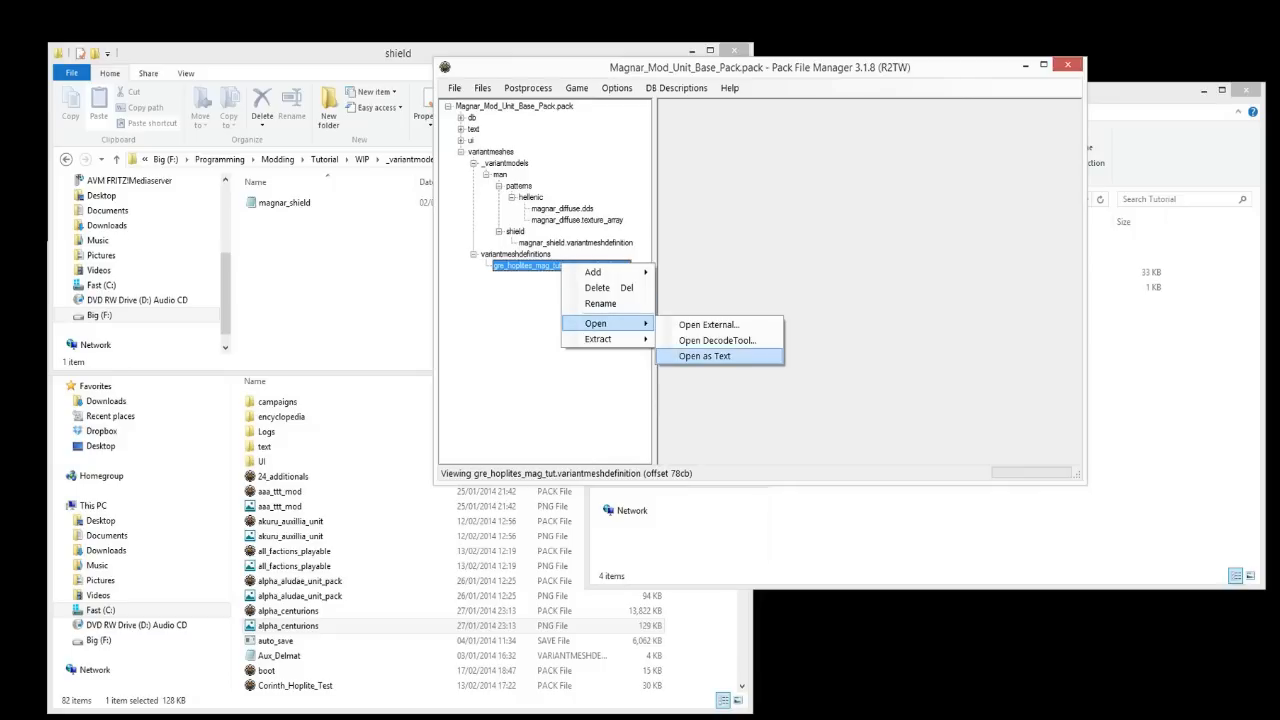
{"action": "left_click", "coordinate": [704, 356]}
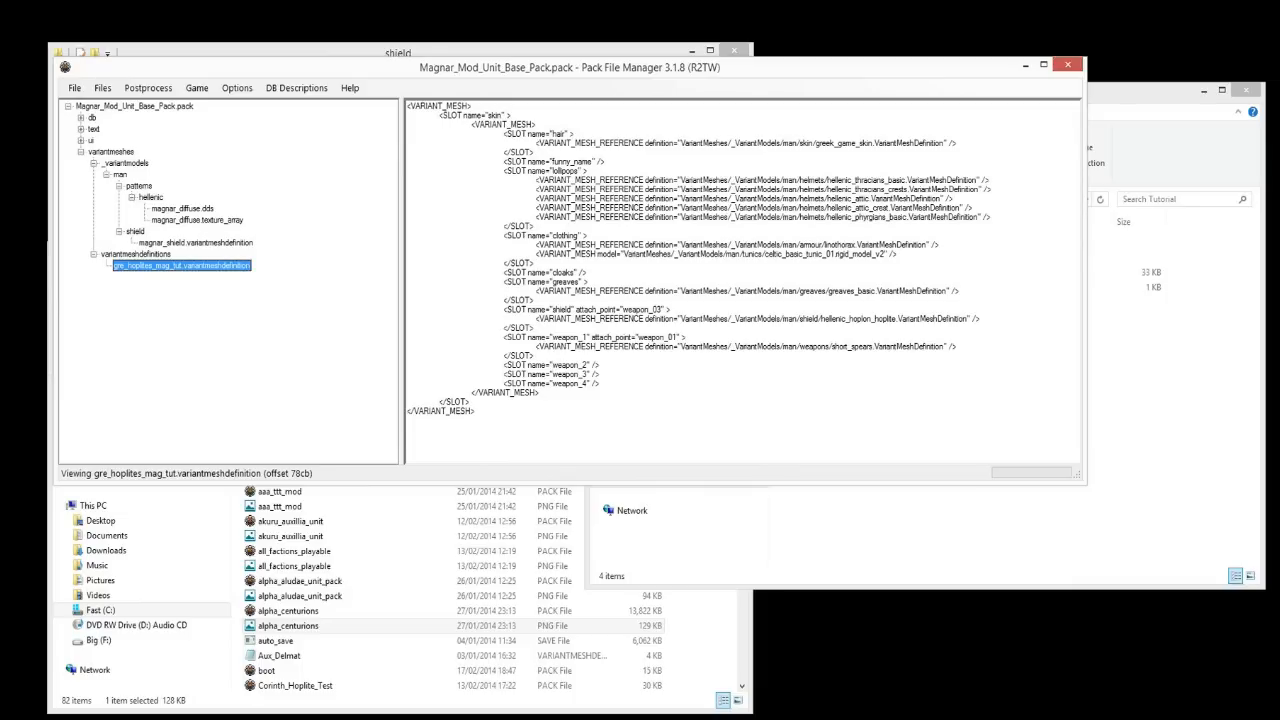
{"action": "double_click", "coordinate": [805, 318]}
{"action": "type", "text": "magnar_shield"}
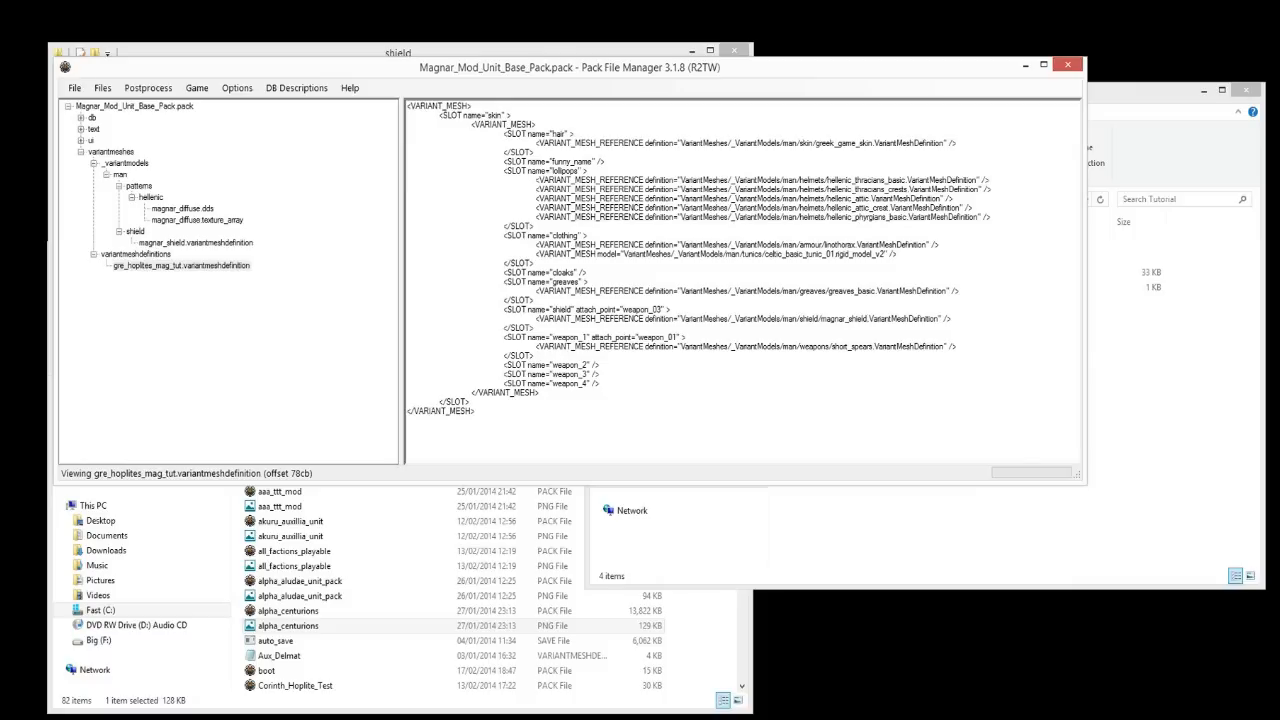
{"action": "left_click", "coordinate": [183, 208]}
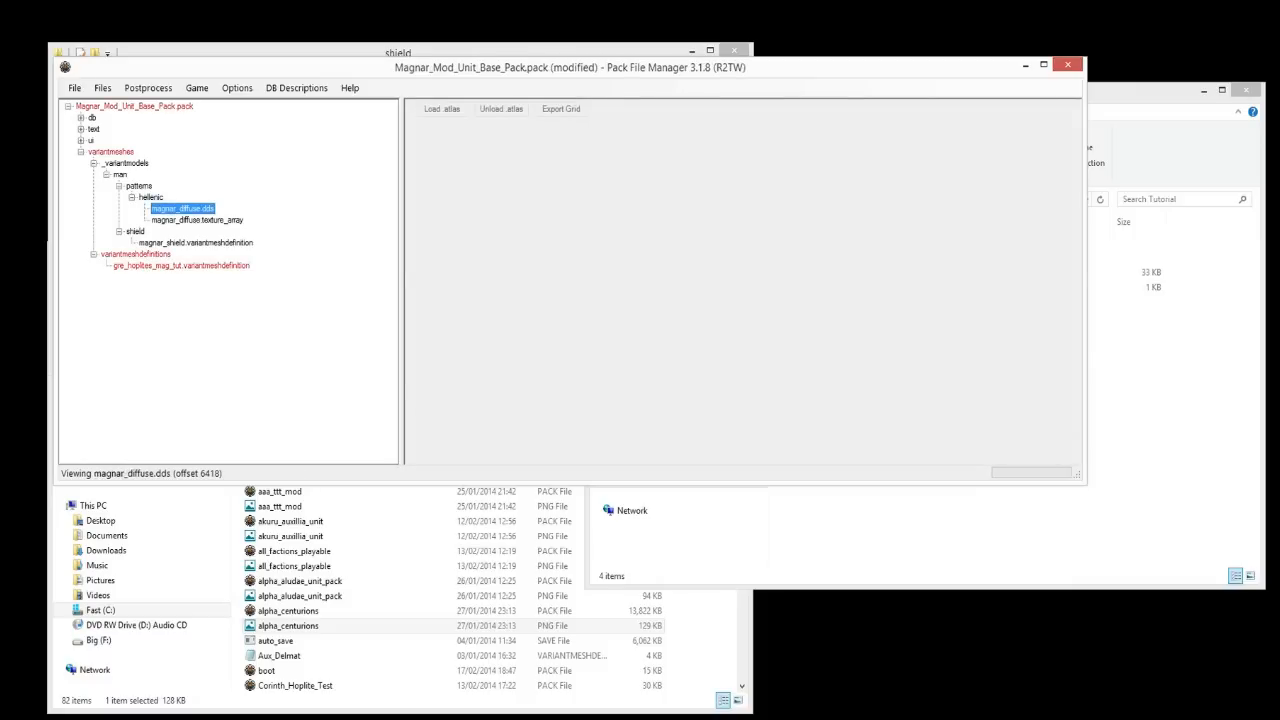
Save the modified Magnar pack via File > Save.
{"action": "left_click", "coordinate": [74, 87]}
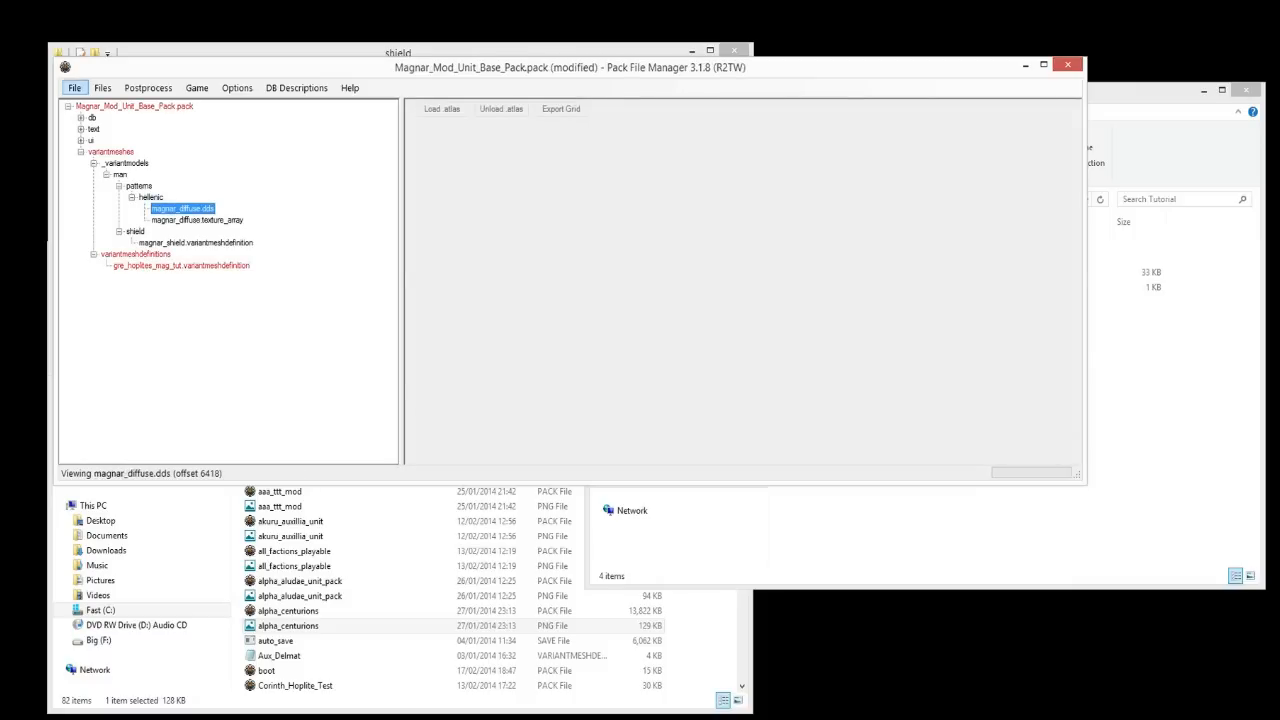
{"action": "left_click", "coordinate": [74, 88]}
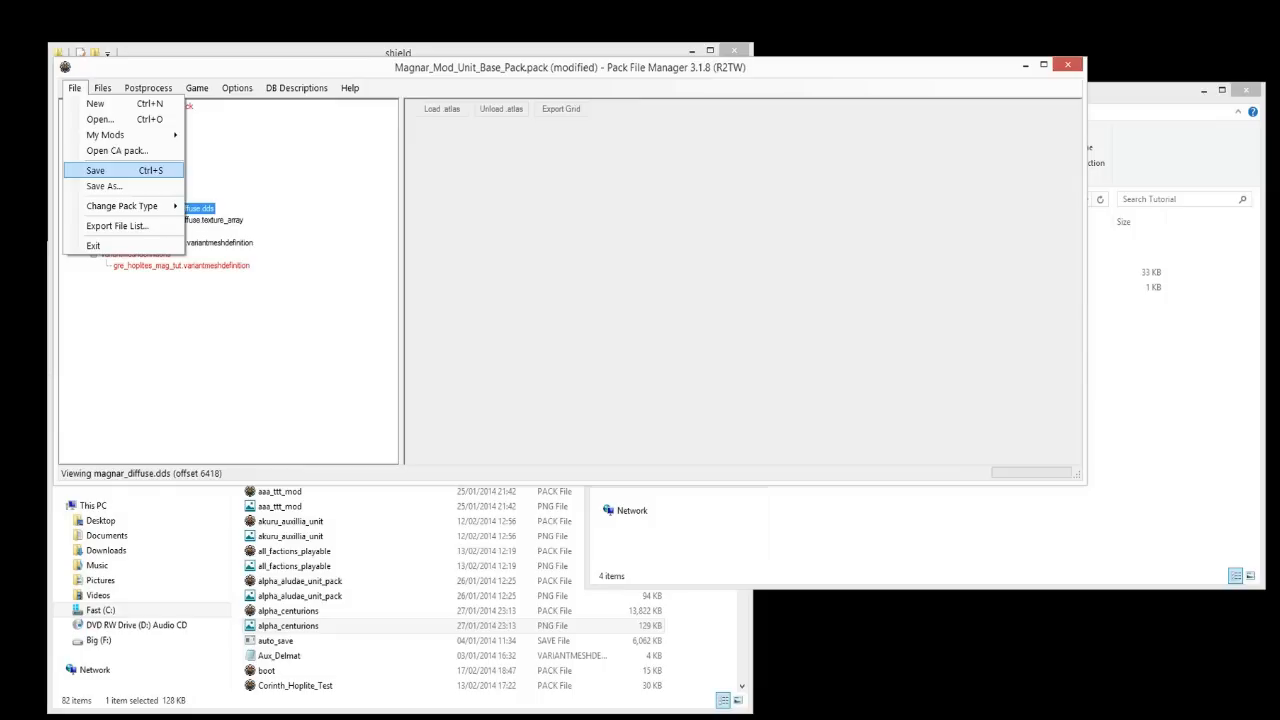
{"action": "left_click", "coordinate": [95, 170]}
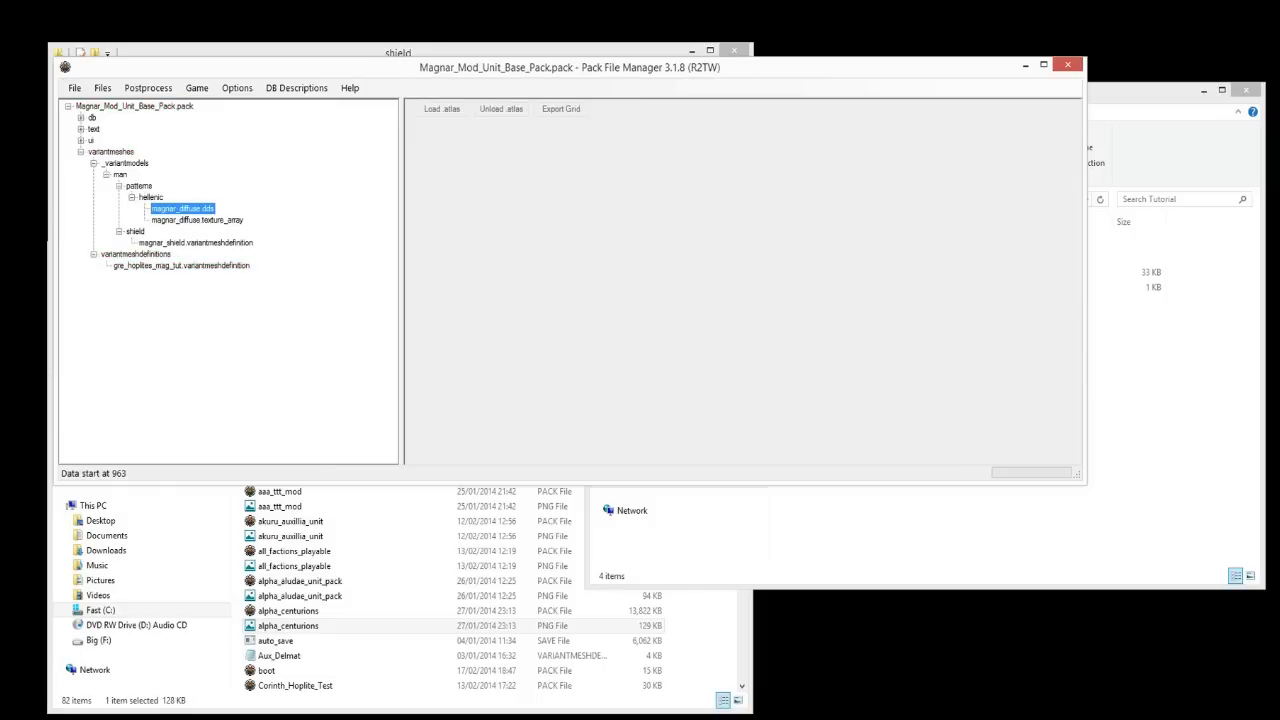
Reopen gre_hoplites_mag_tut as text to verify the magnar_shield edit.
{"action": "right_click", "coordinate": [180, 265]}
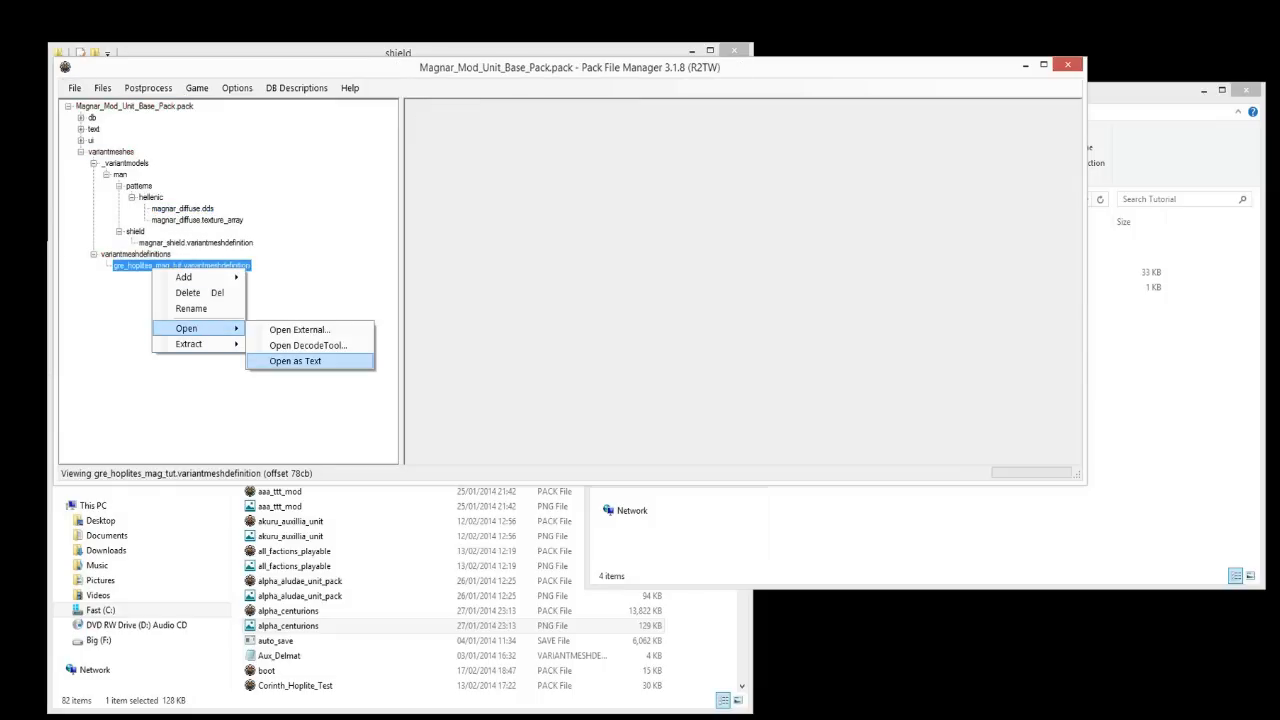
{"action": "left_click", "coordinate": [295, 361]}
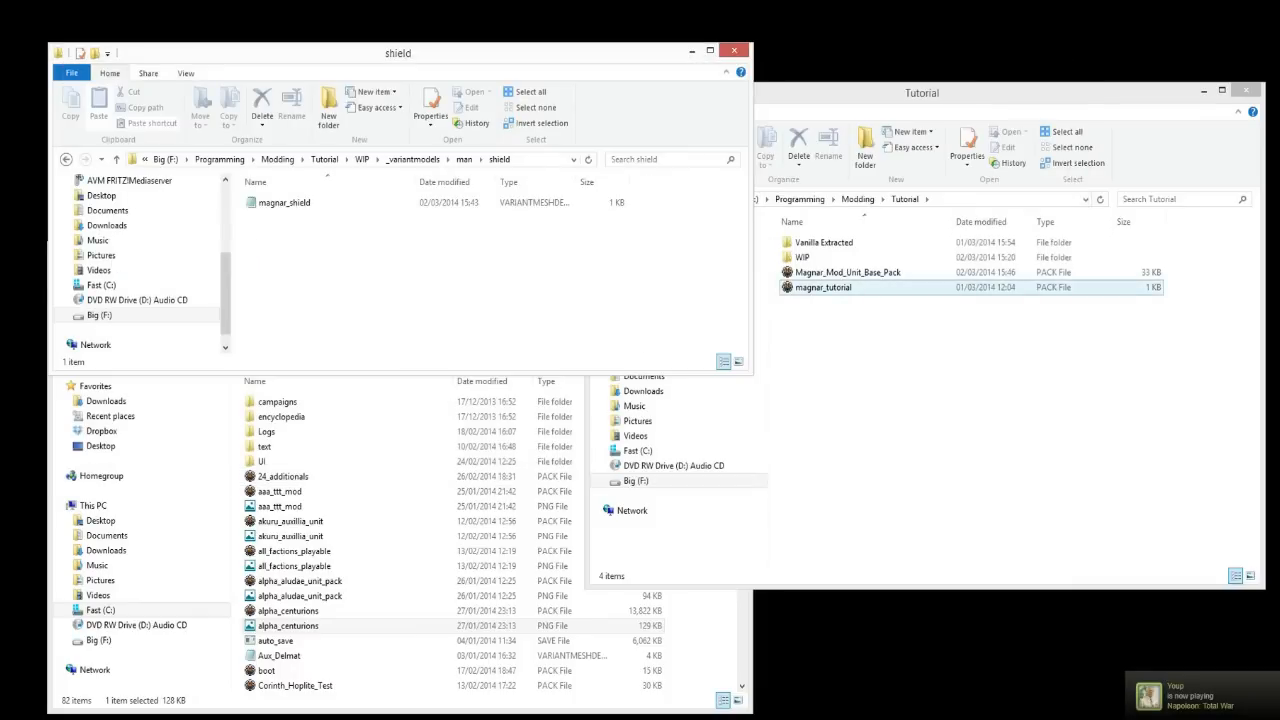
Paste Magnar_Mod_Unit_Base_Pack into the Rome II data folder, replacing the existing copy.
{"action": "right_click", "coordinate": [847, 272]}
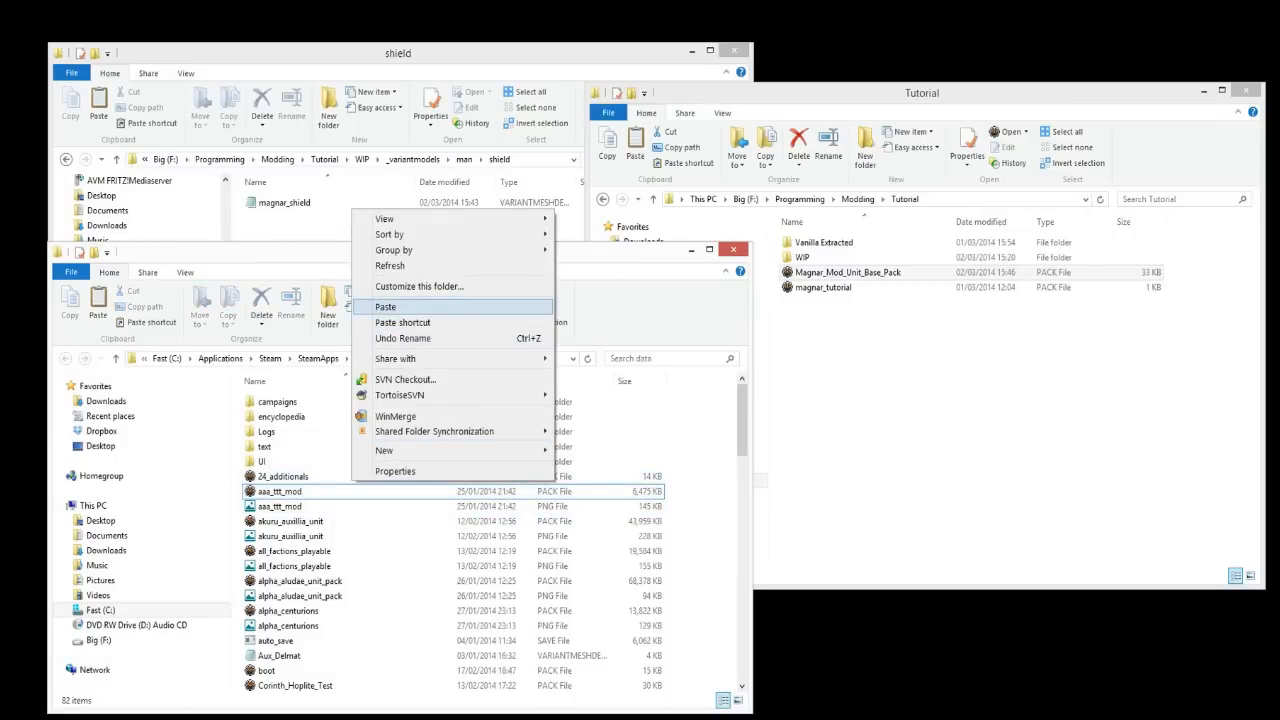
{"action": "left_click", "coordinate": [385, 307]}
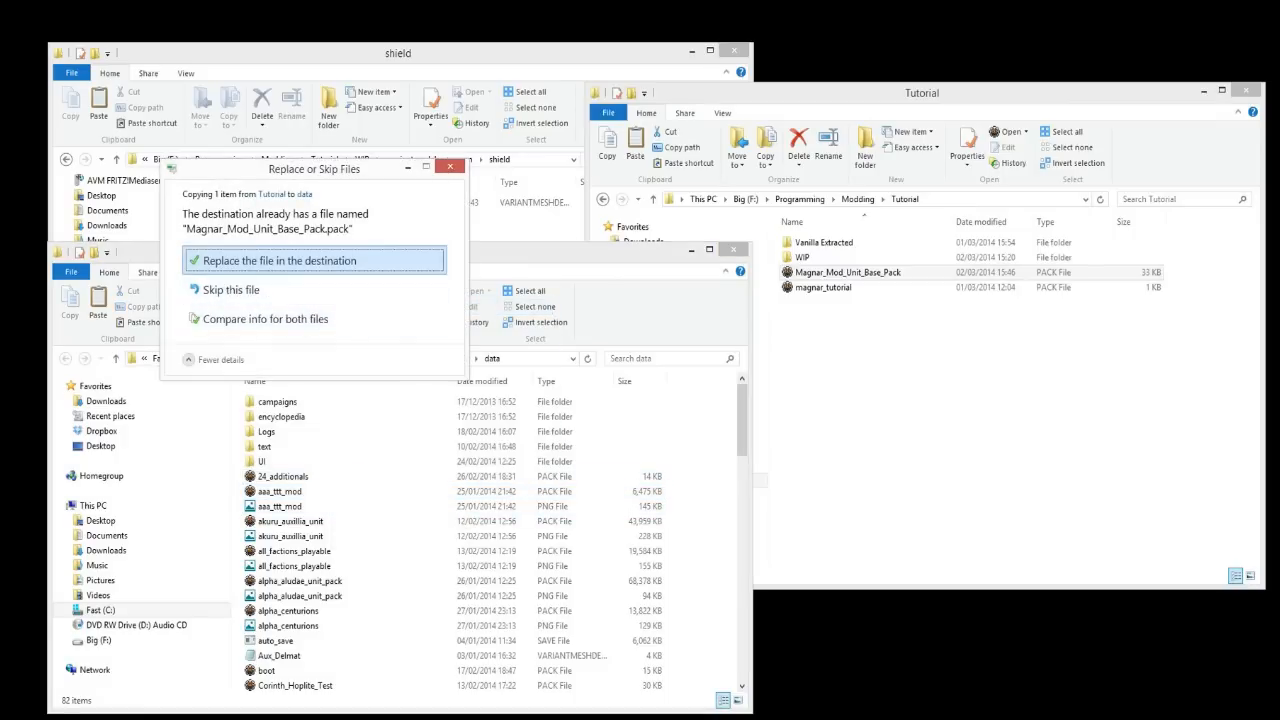
{"action": "left_click", "coordinate": [280, 260]}
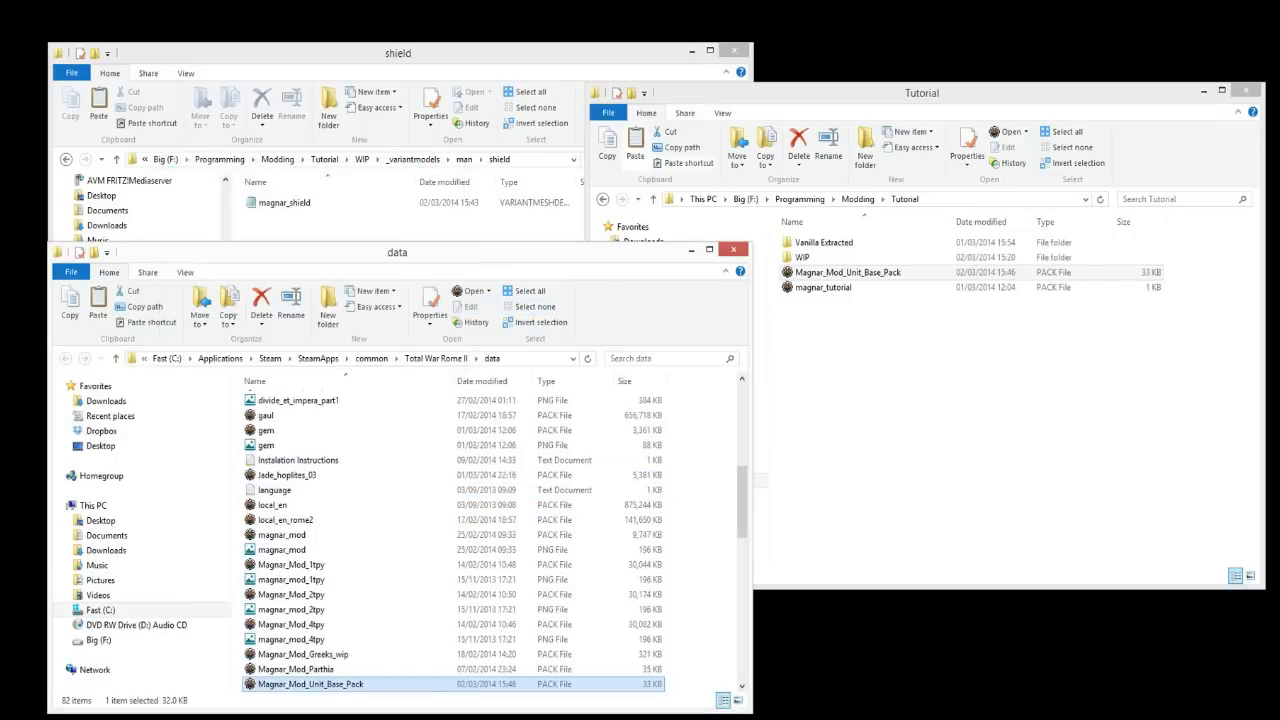
Browse back into the model work folders.
{"action": "scroll", "scroll_direction": "down", "scroll_amount": 3}
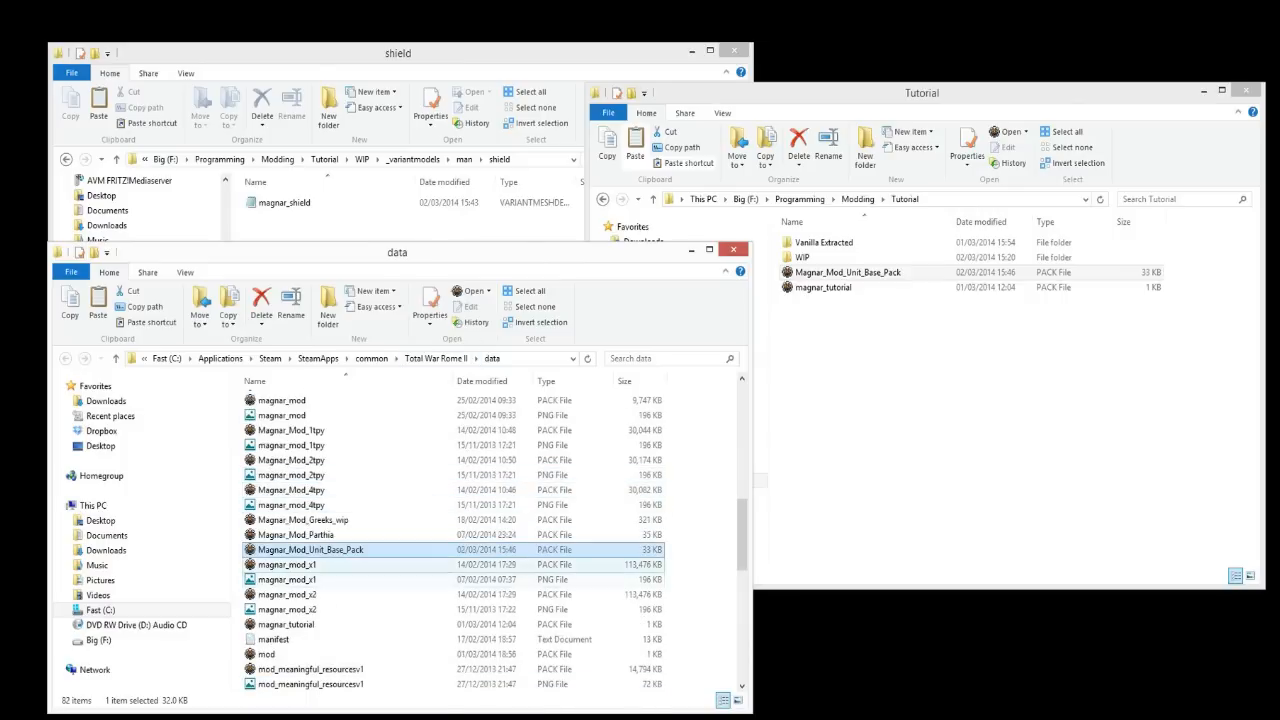
{"action": "mouse_move", "coordinate": [287, 564]}
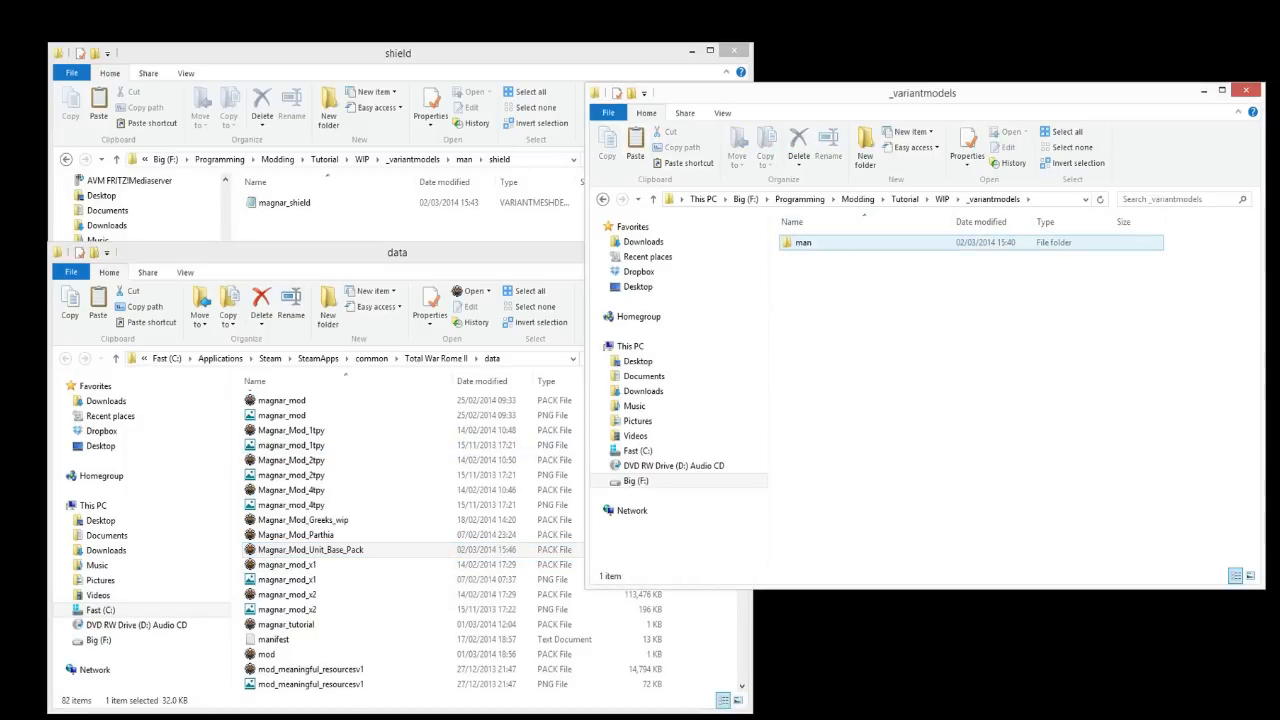
{"action": "double_click", "coordinate": [802, 242]}
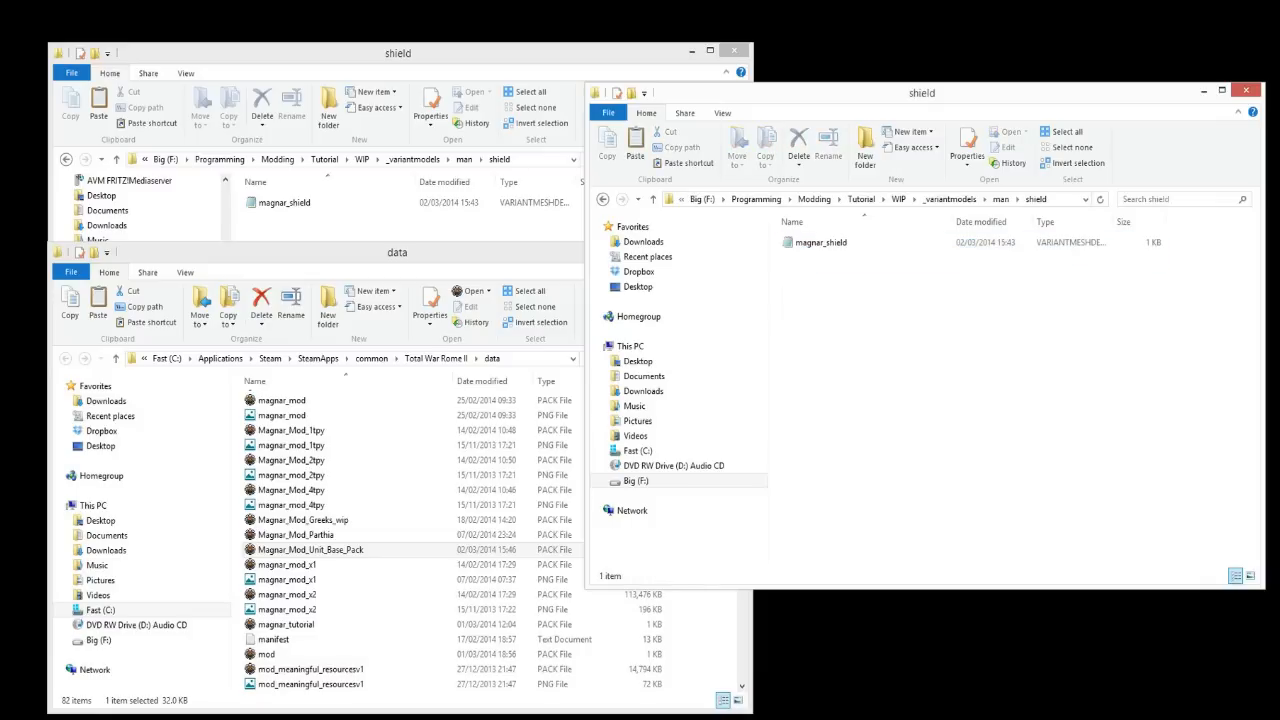